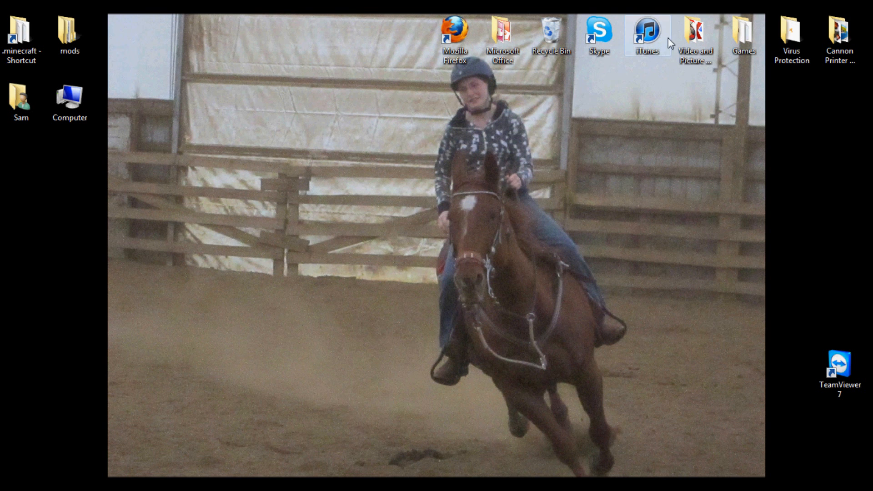
pyautogui.moveTo(285, 277)
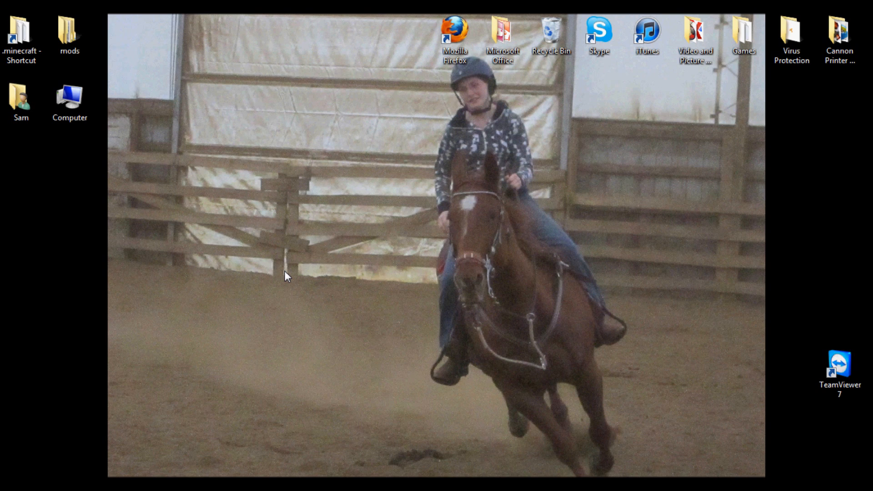
pyautogui.moveTo(289, 281)
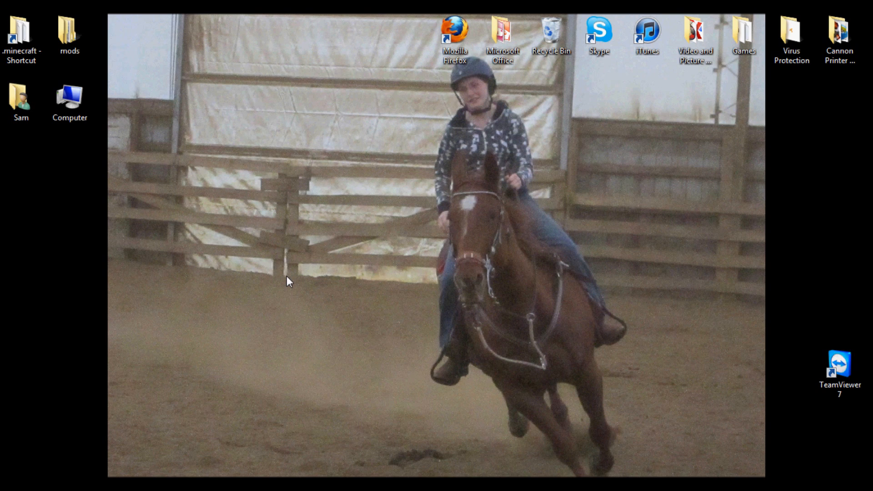
pyautogui.moveTo(295, 284)
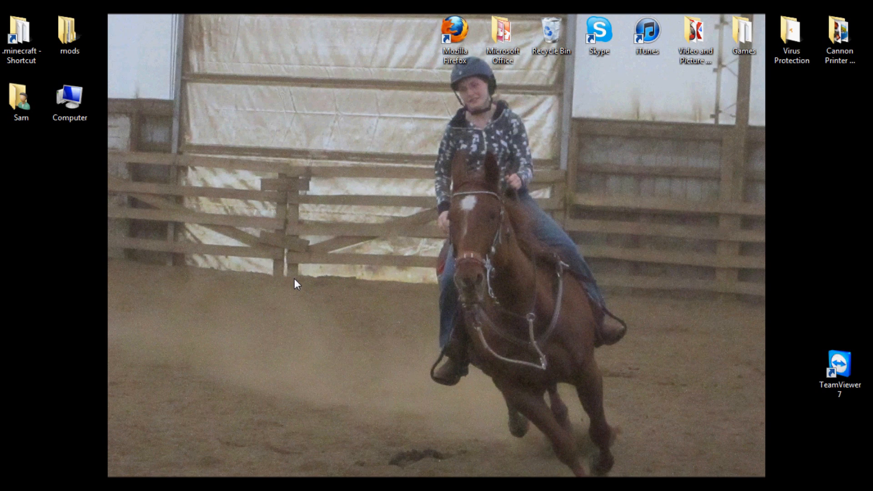
pyautogui.moveTo(295, 263)
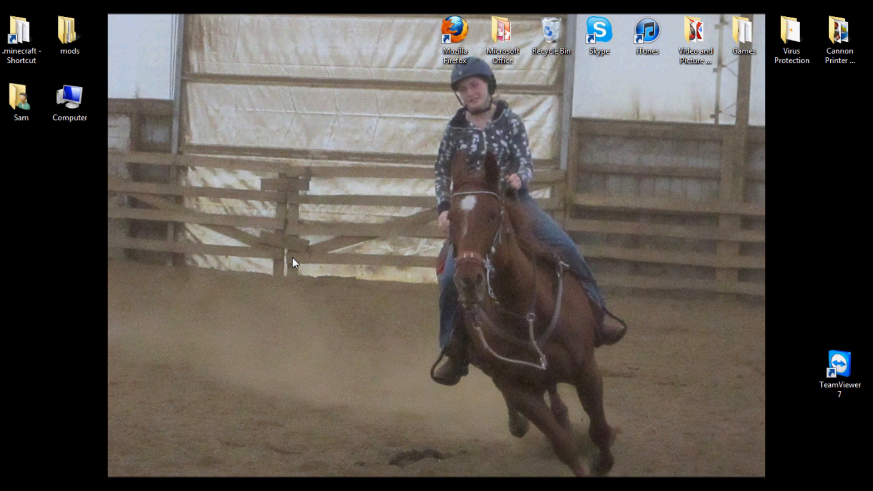
pyautogui.moveTo(375, 212)
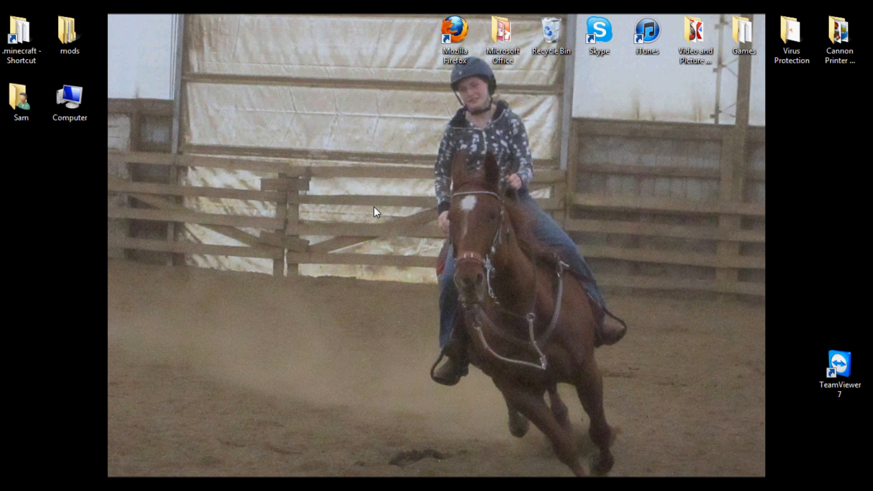
pyautogui.moveTo(289, 133)
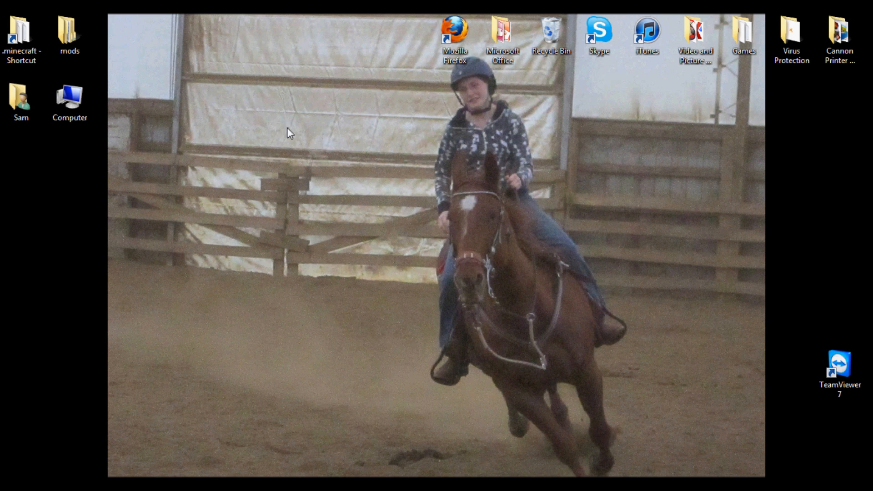
pyautogui.moveTo(309, 219)
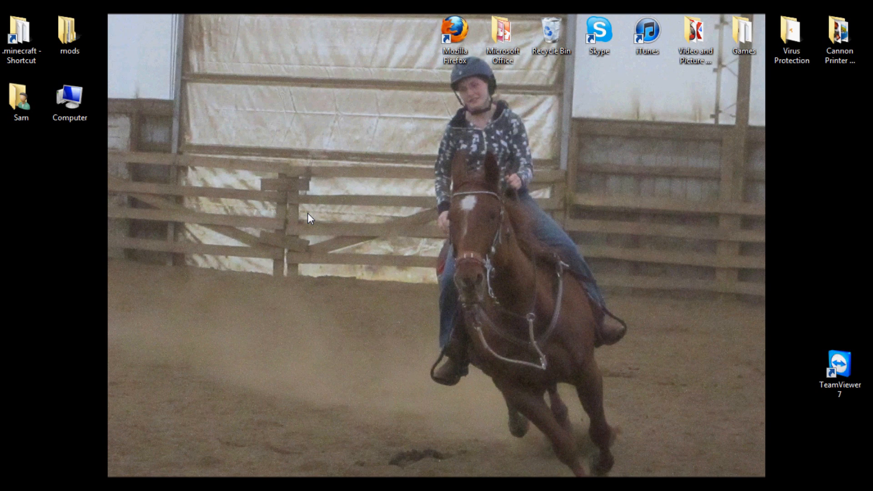
pyautogui.moveTo(344, 160)
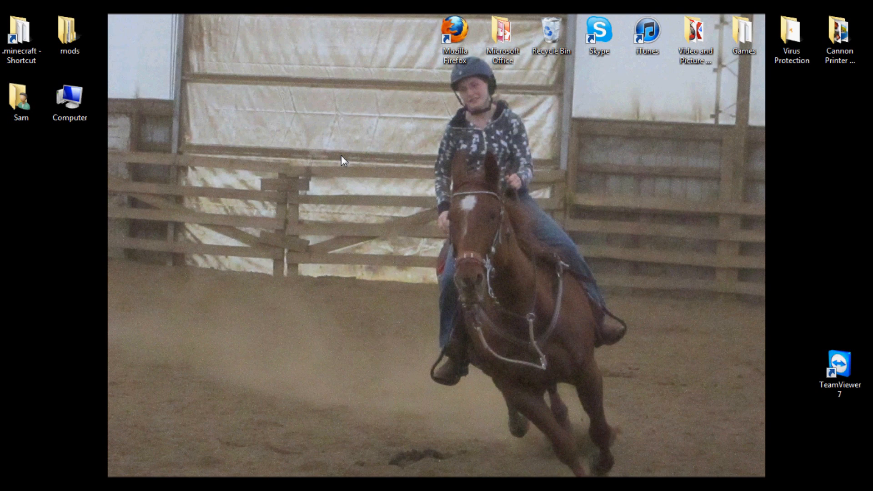
pyautogui.moveTo(258, 324)
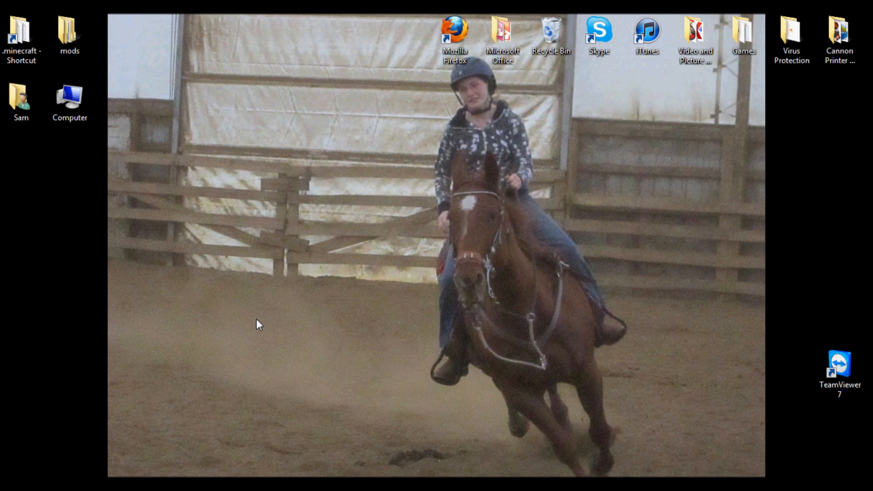
pyautogui.moveTo(269, 324)
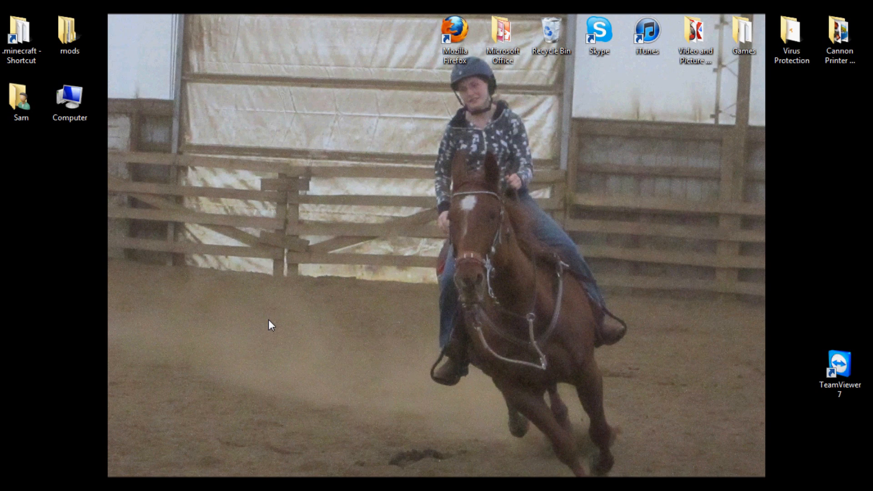
pyautogui.moveTo(206, 349)
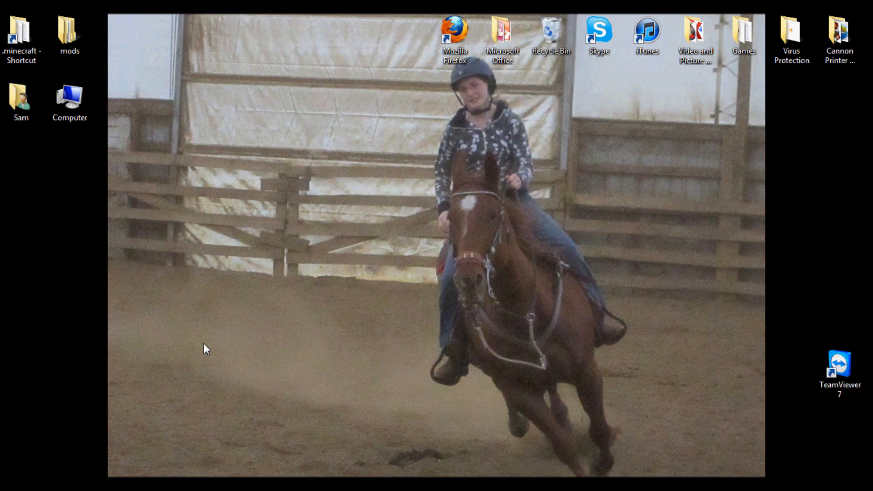
pyautogui.moveTo(186, 359)
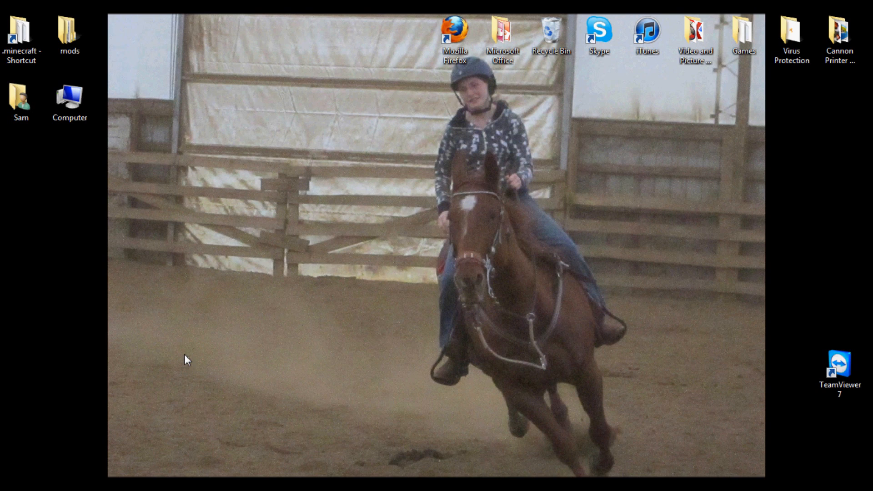
pyautogui.moveTo(195, 328)
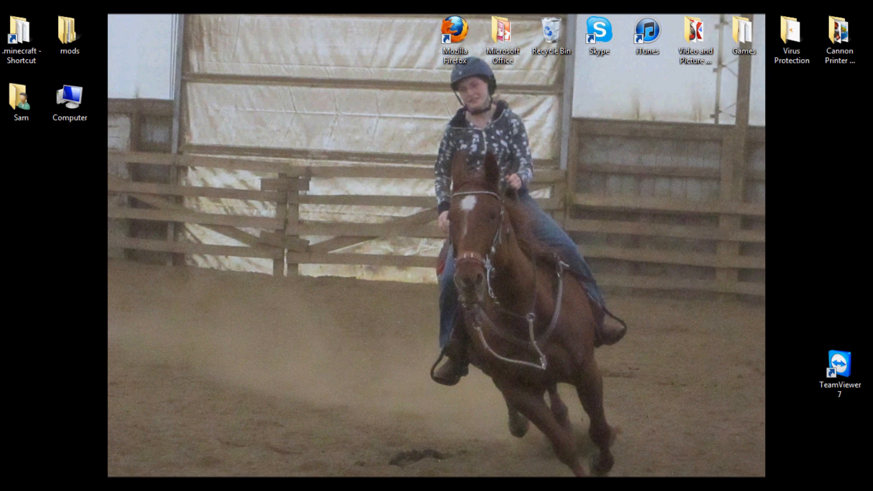
# Step: Launch Firefox and search Google for "optifine"
pyautogui.doubleClick(455, 29)
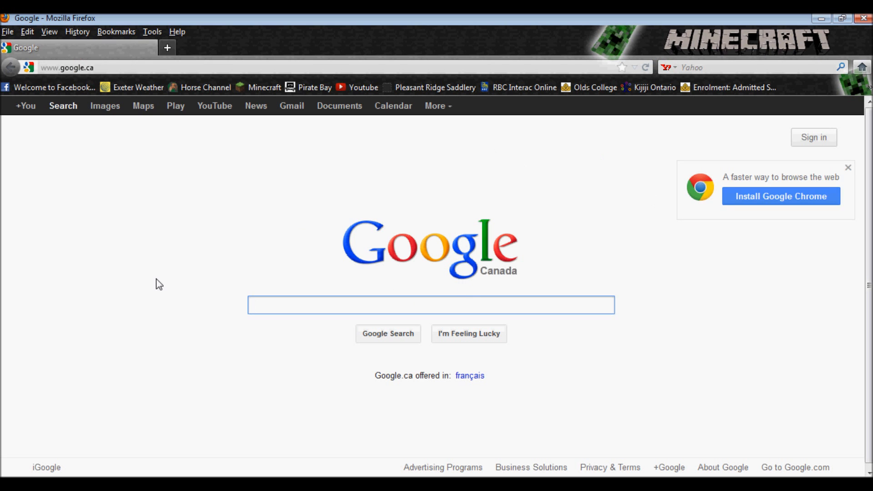
pyautogui.write('optifine')
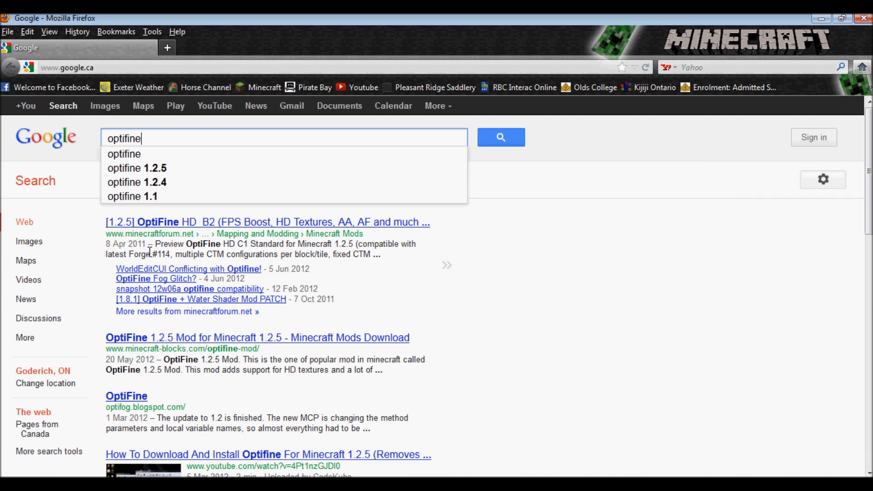
pyautogui.moveTo(113, 231)
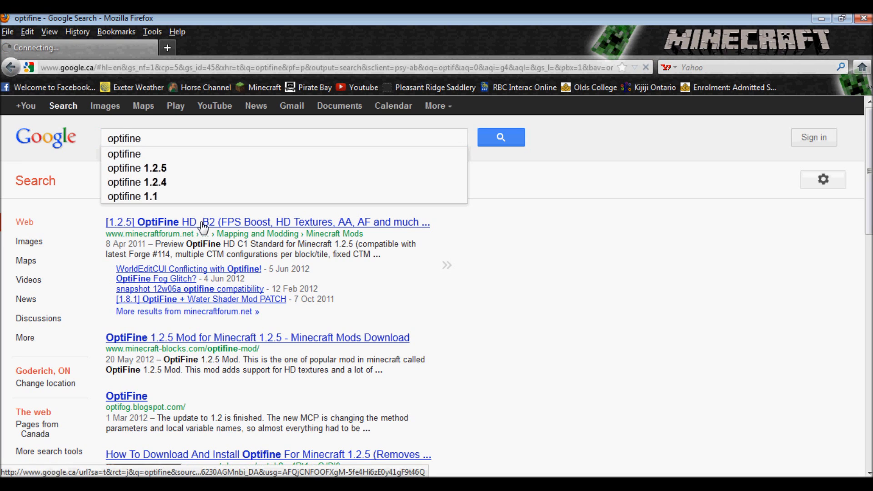
# Step: Open the "[1.2.5] OptiFine HD_B2" forum thread and skim its download links
pyautogui.click(267, 221)
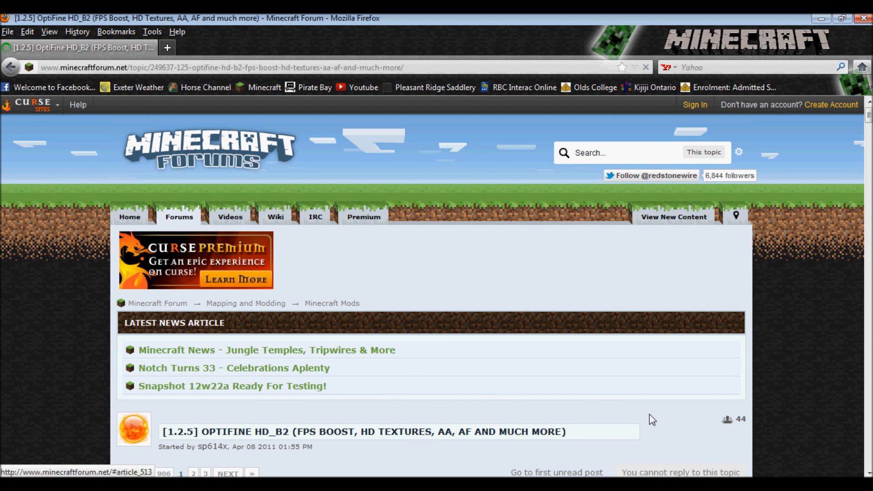
pyautogui.scroll(-3)
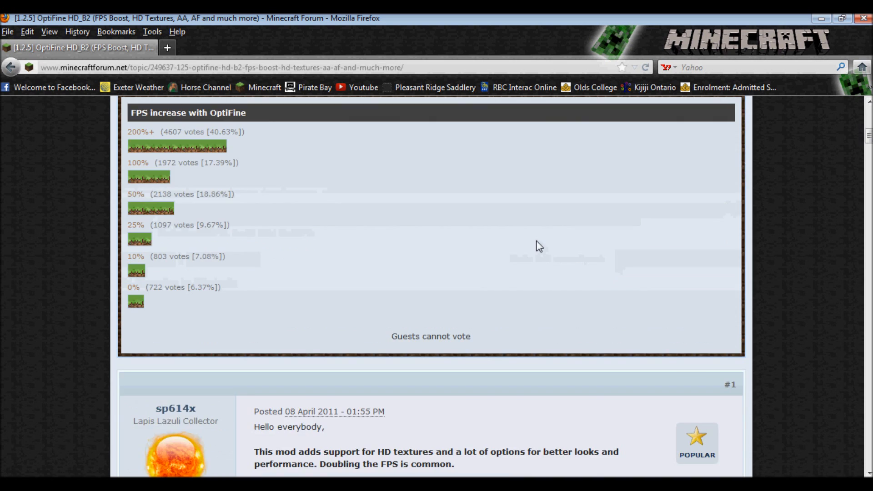
pyautogui.scroll(-3)
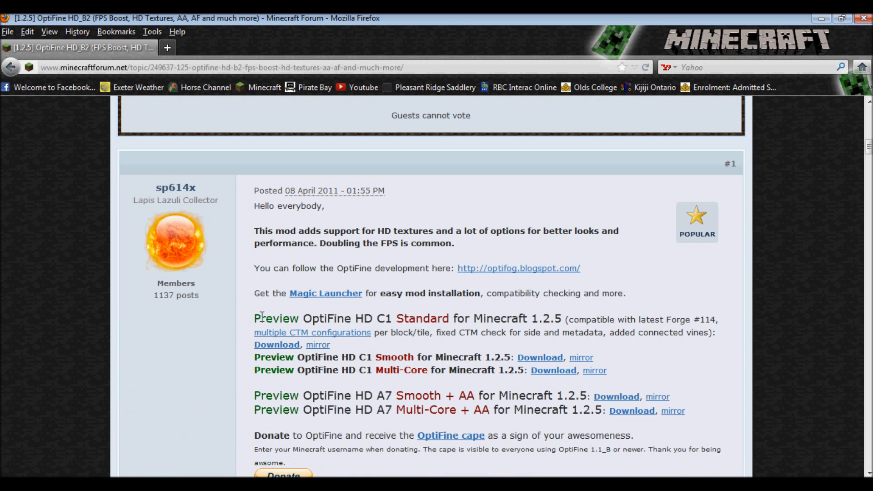
pyautogui.moveTo(384, 319)
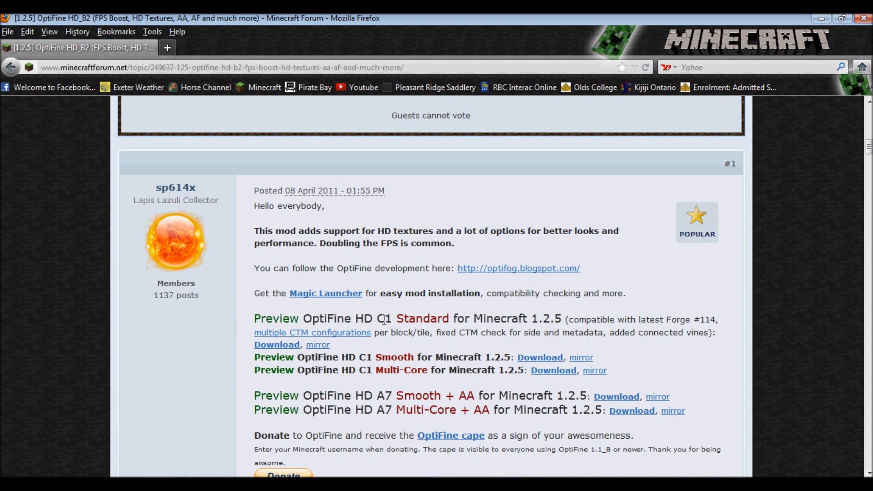
pyautogui.scroll(-3)
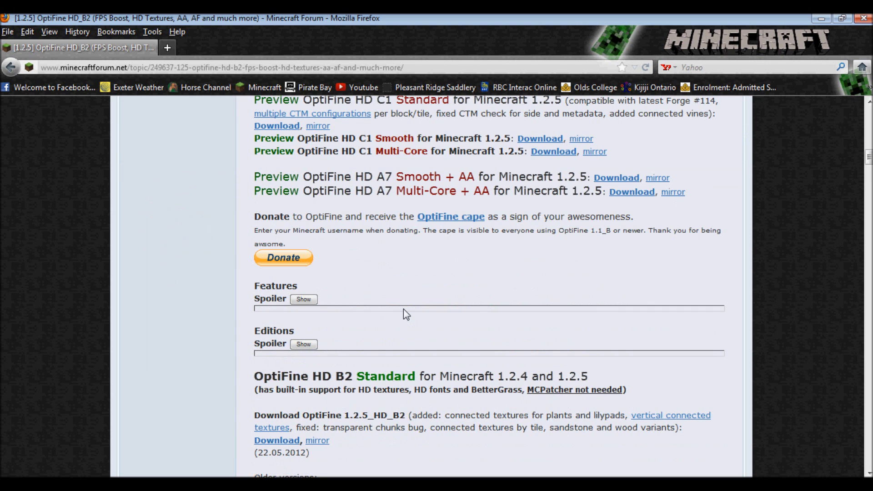
pyautogui.scroll(-3)
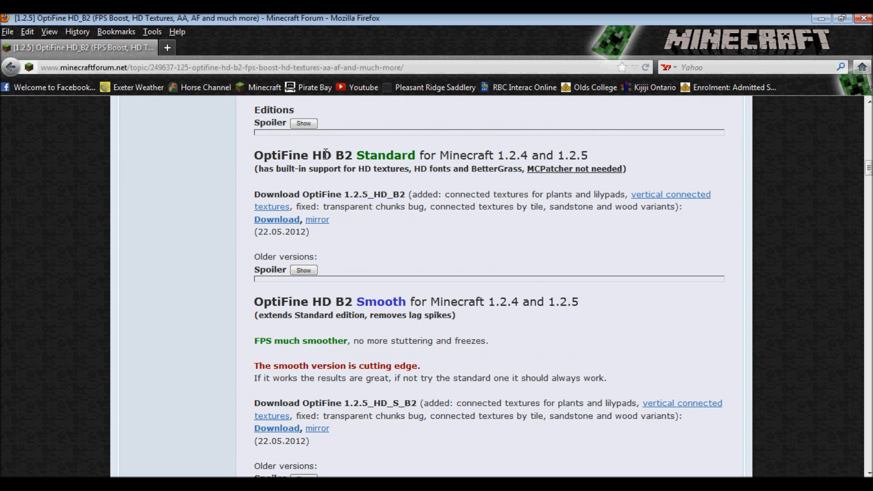
pyautogui.scroll(3)
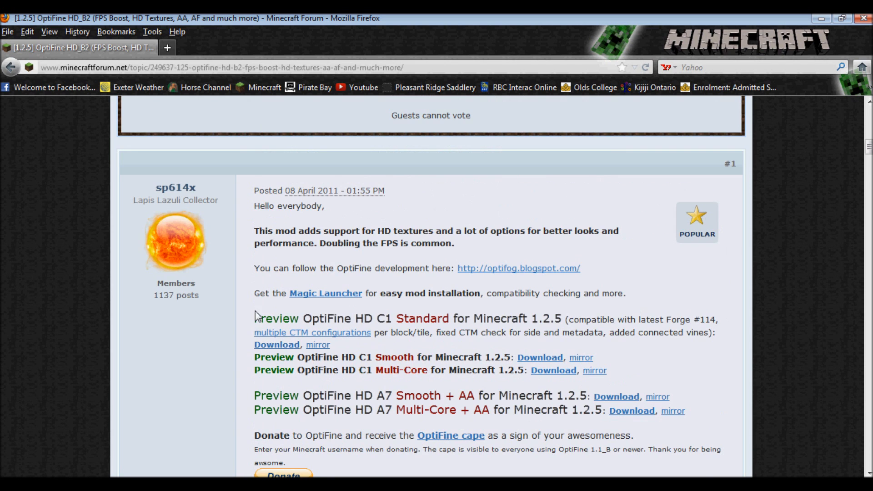
pyautogui.moveTo(509, 385)
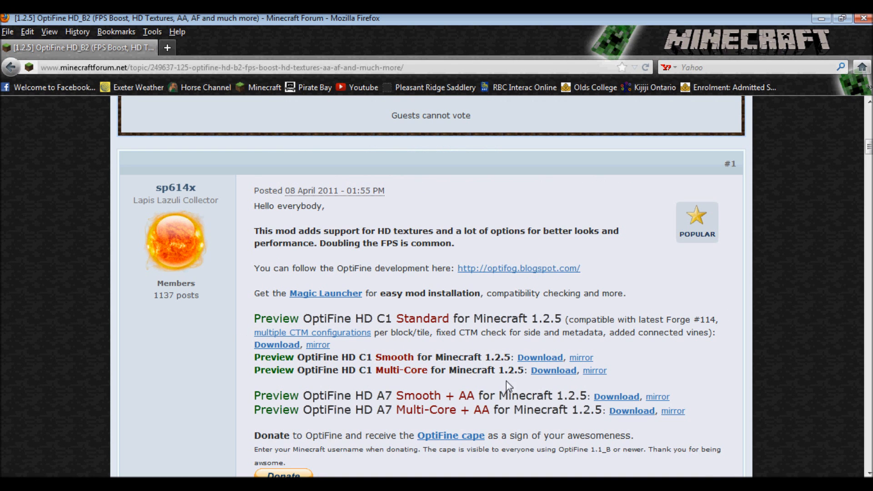
pyautogui.moveTo(347, 355)
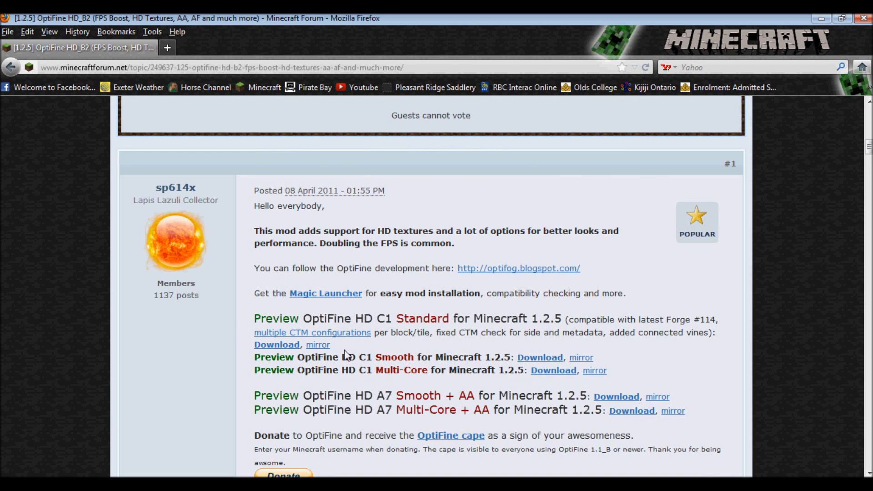
# Step: Scroll through the Standard, Smooth, Multi-Core, AA and Light edition downloads, ending back at Standard
pyautogui.scroll(-3)
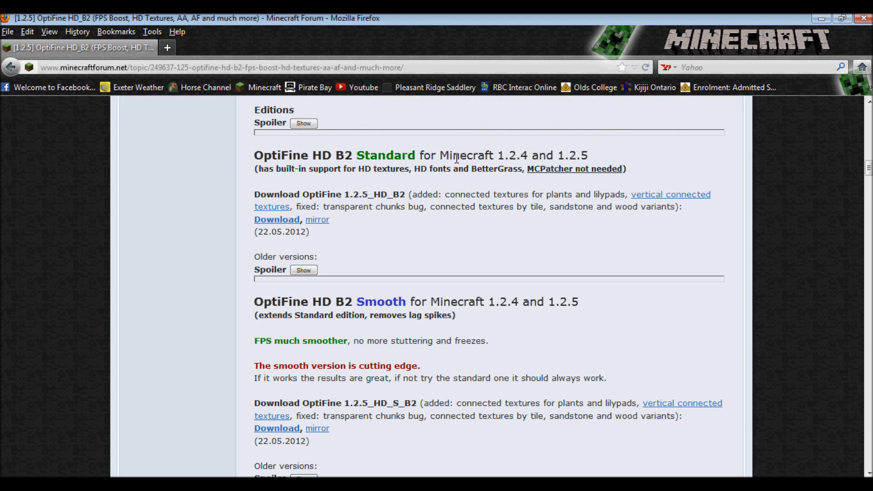
pyautogui.moveTo(340, 155)
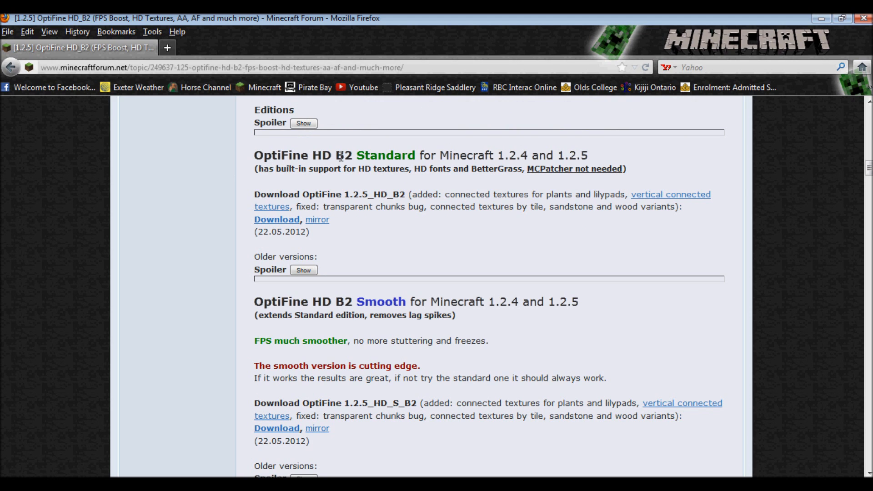
pyautogui.moveTo(426, 169)
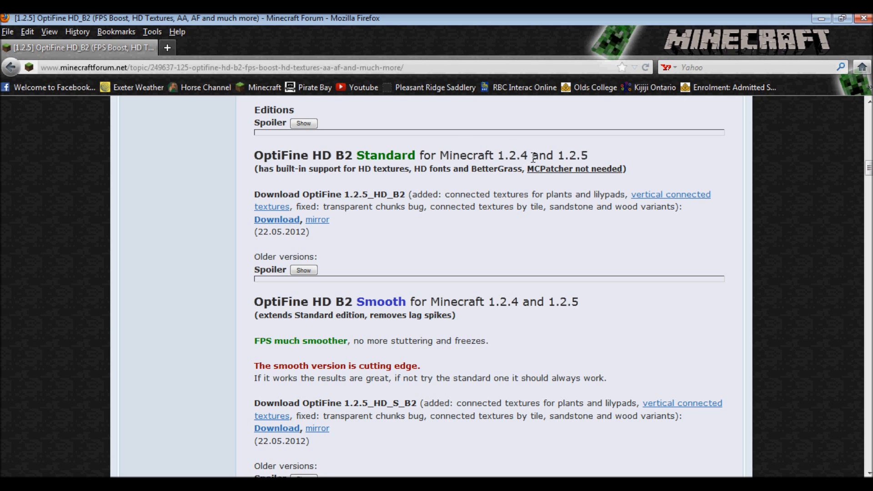
pyautogui.moveTo(378, 184)
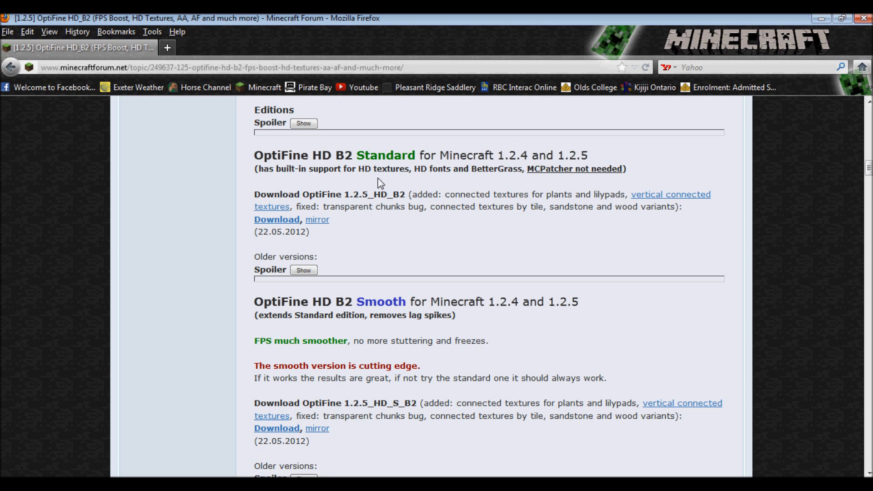
pyautogui.moveTo(440, 170)
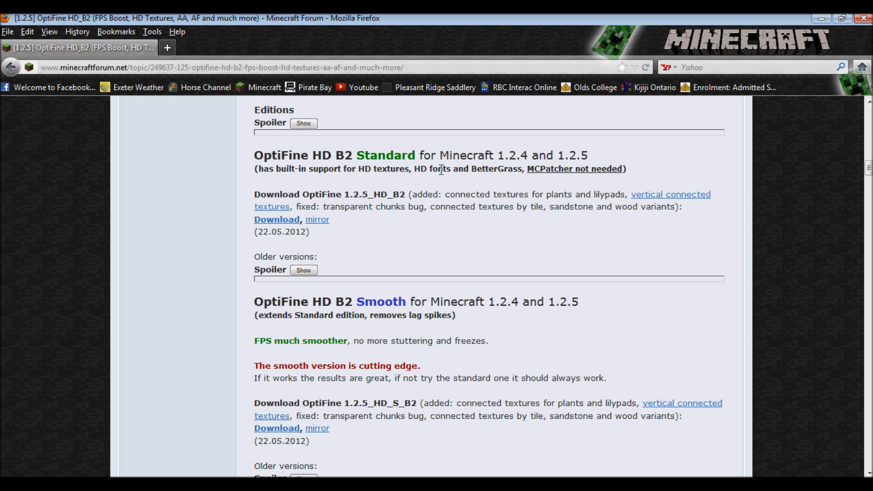
pyautogui.moveTo(478, 172)
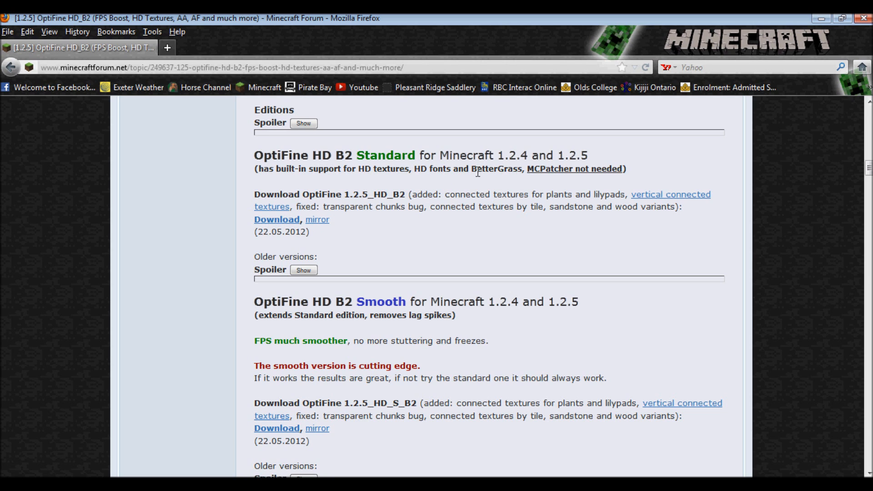
pyautogui.moveTo(571, 175)
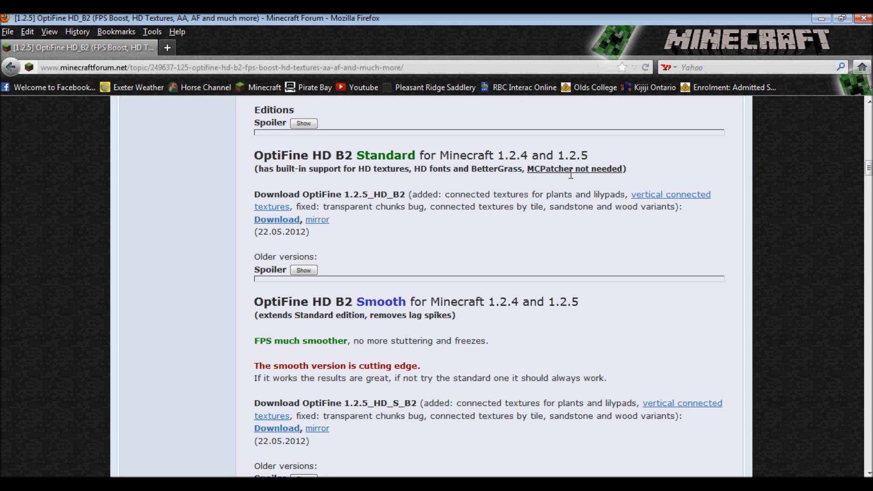
pyautogui.moveTo(433, 226)
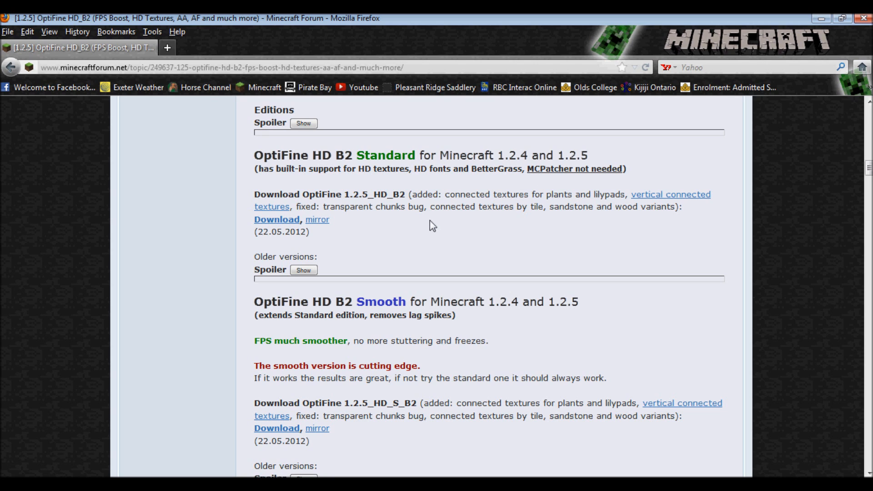
pyautogui.moveTo(552, 207)
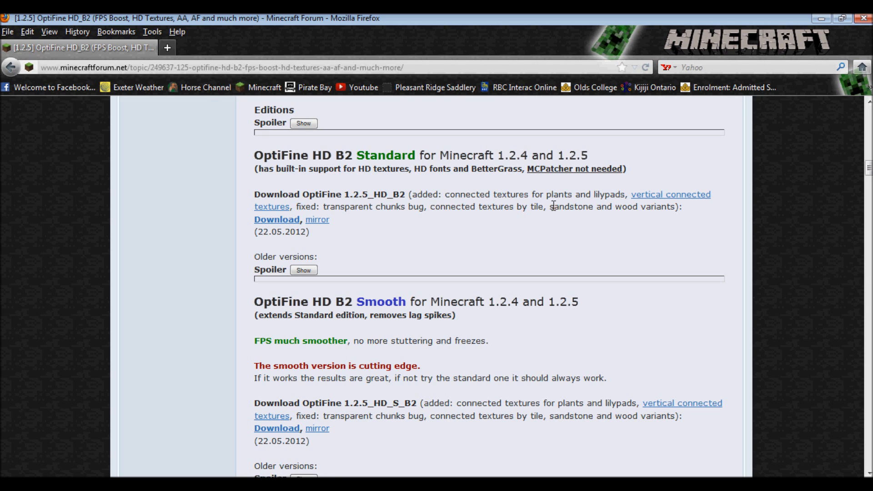
pyautogui.moveTo(529, 218)
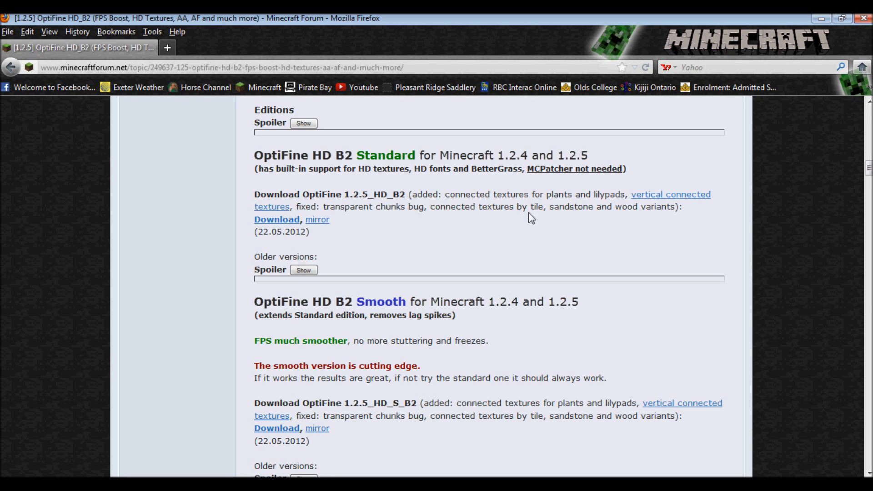
pyautogui.moveTo(401, 238)
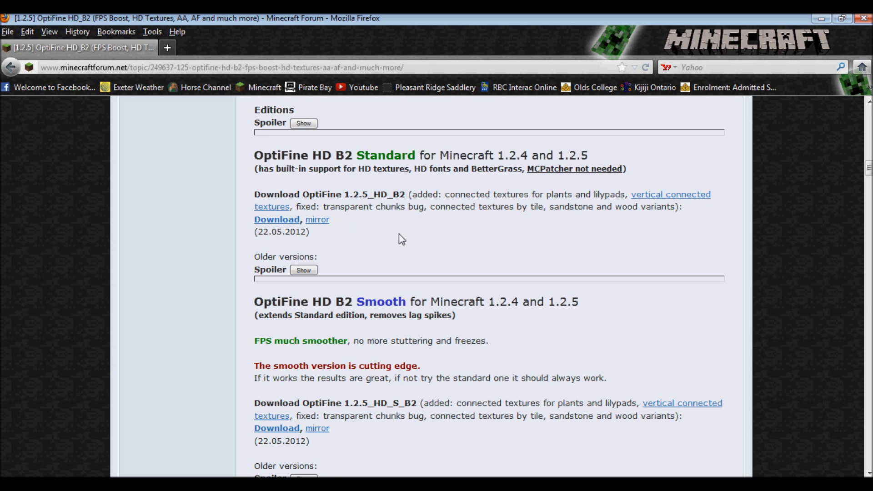
pyautogui.moveTo(326, 245)
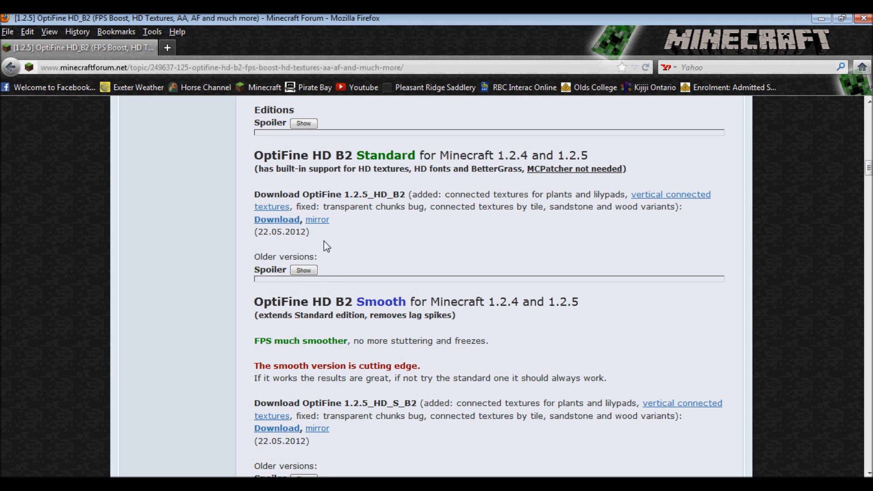
pyautogui.moveTo(351, 219)
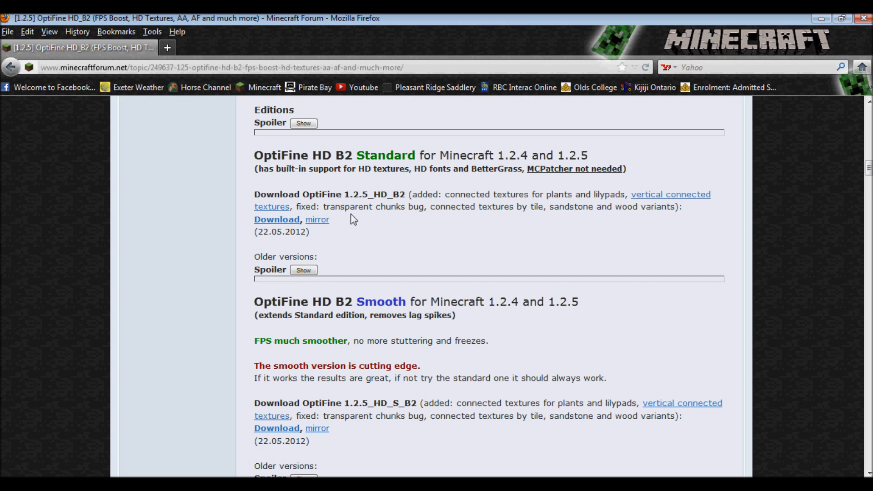
pyautogui.moveTo(322, 208)
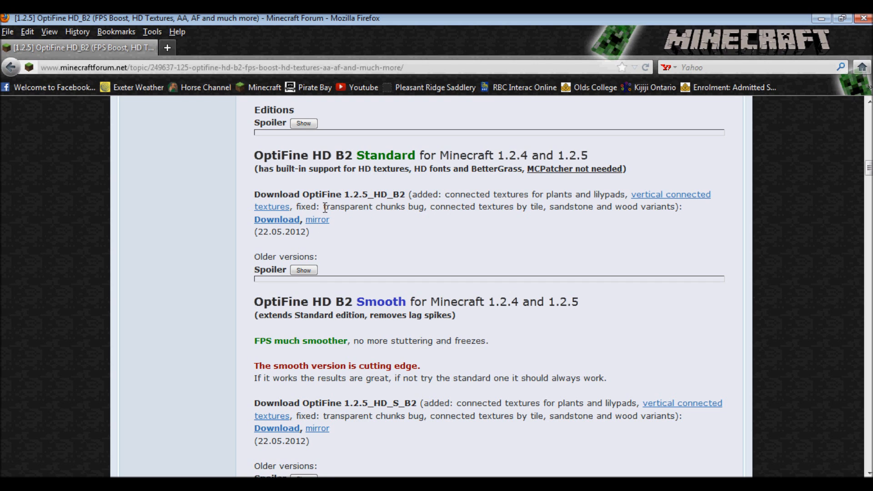
pyautogui.moveTo(380, 217)
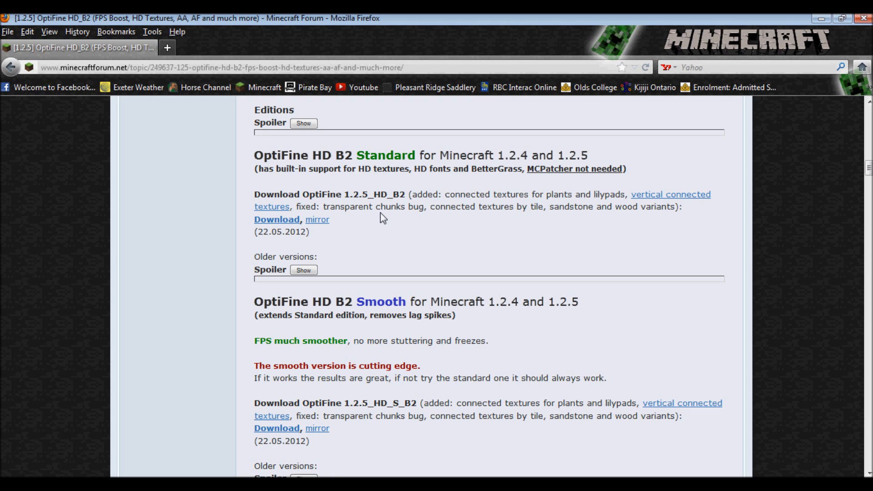
pyautogui.moveTo(371, 281)
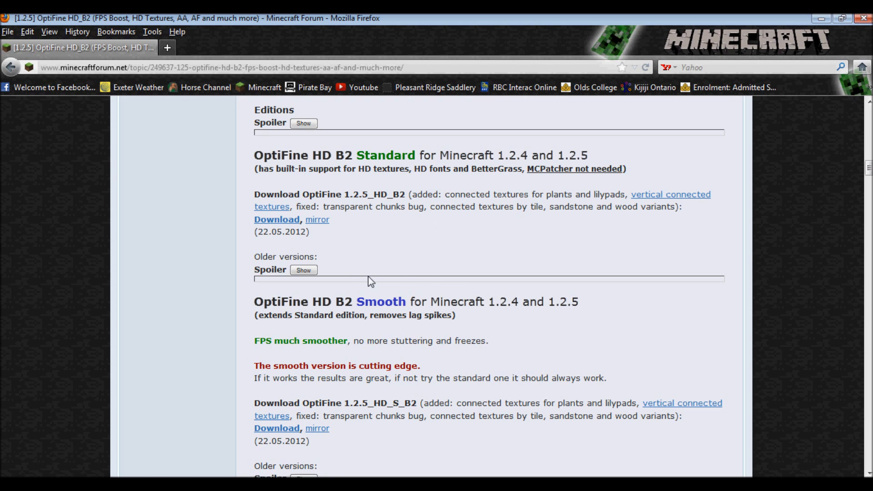
pyautogui.moveTo(590, 302)
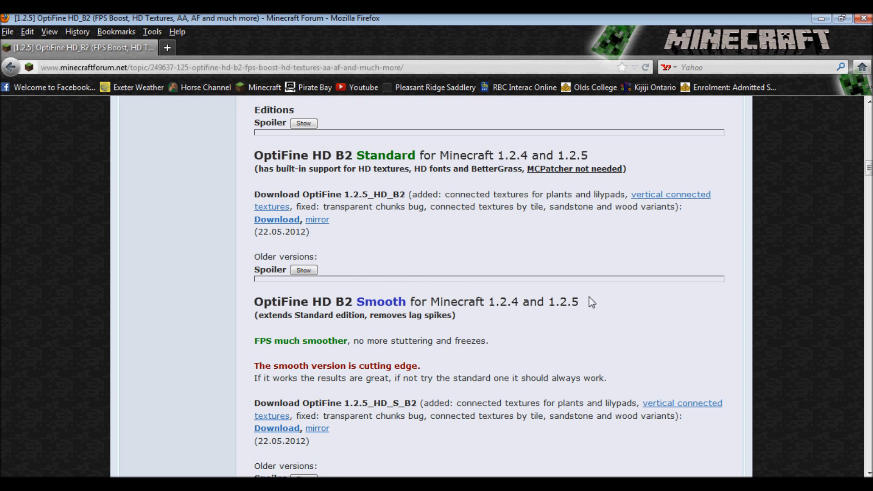
pyautogui.moveTo(256, 306)
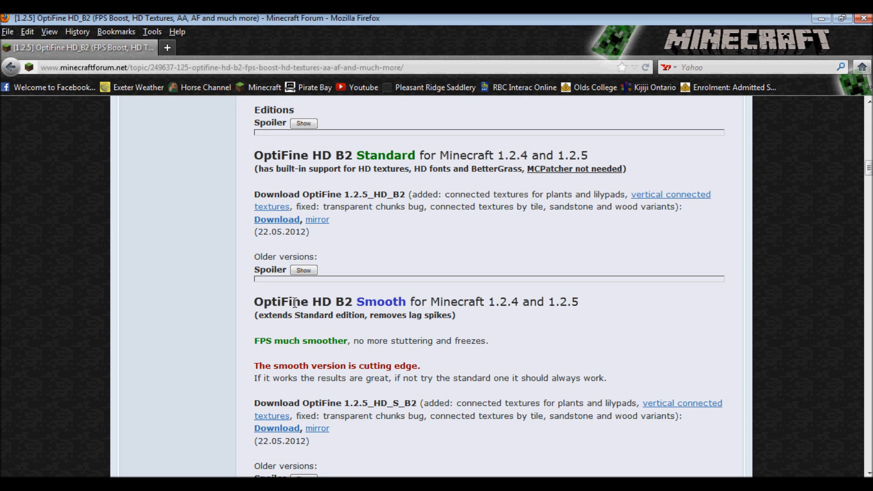
pyautogui.moveTo(310, 328)
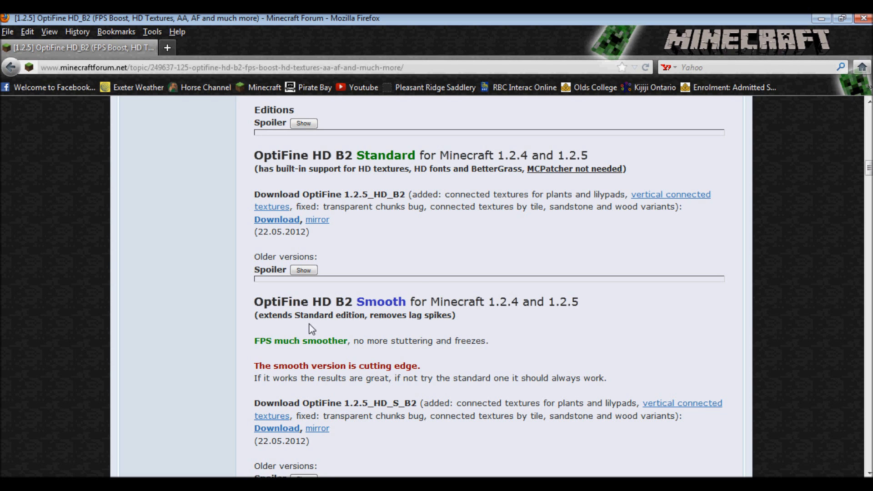
pyautogui.moveTo(481, 369)
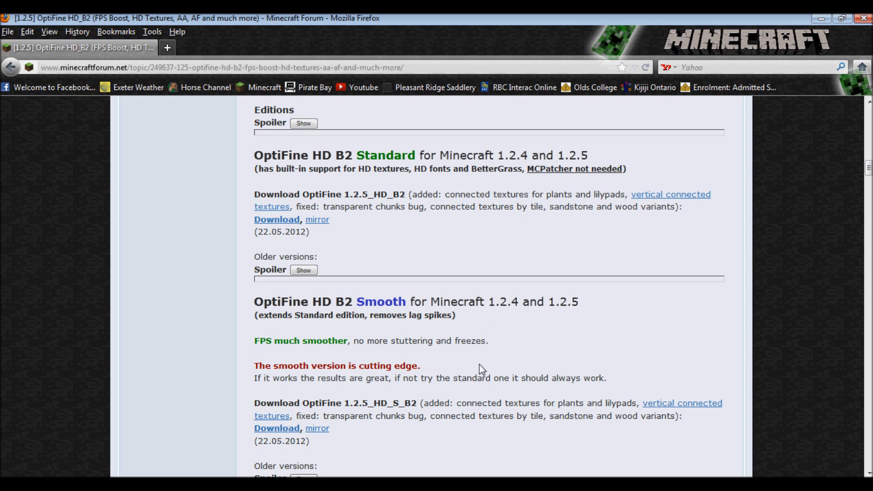
pyautogui.moveTo(551, 340)
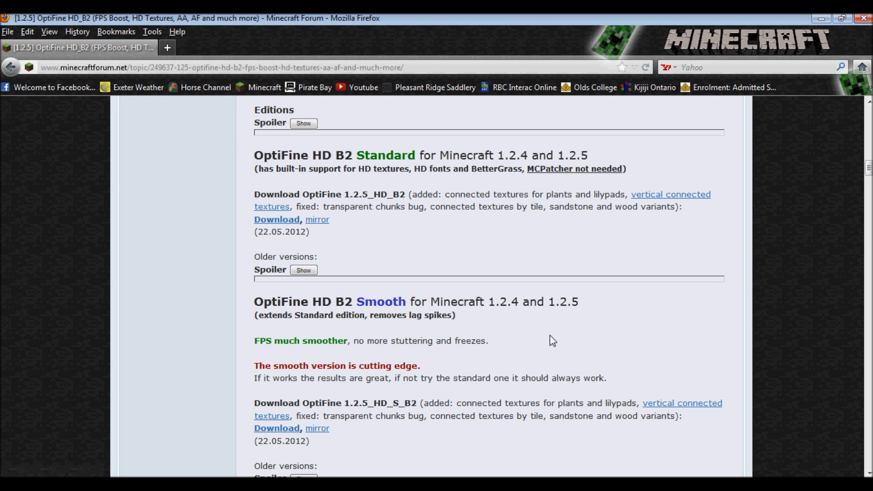
pyautogui.moveTo(589, 321)
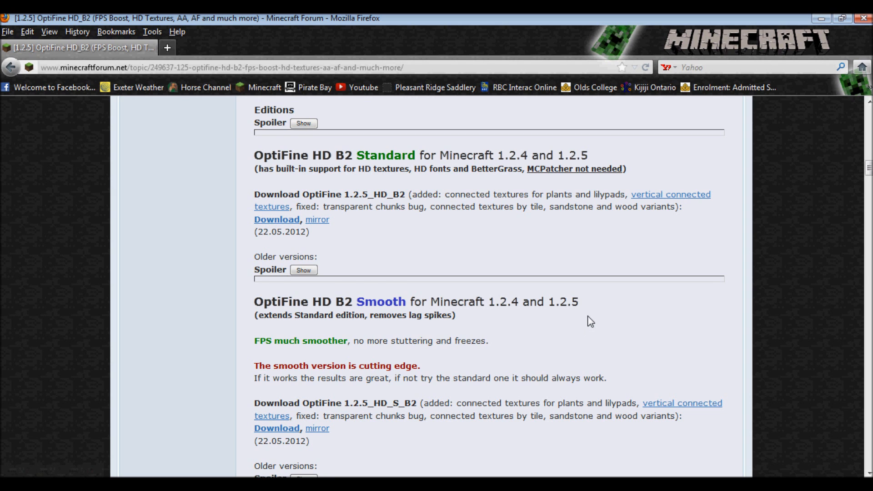
pyautogui.scroll(-3)
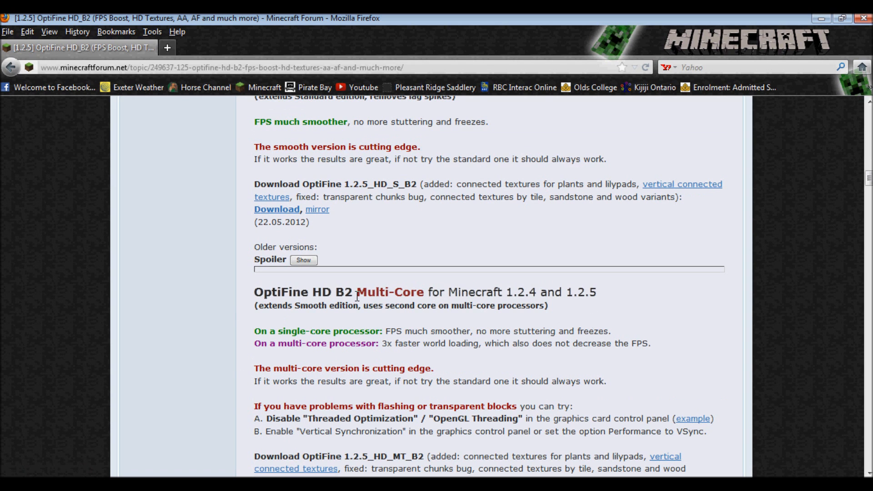
pyautogui.moveTo(430, 290)
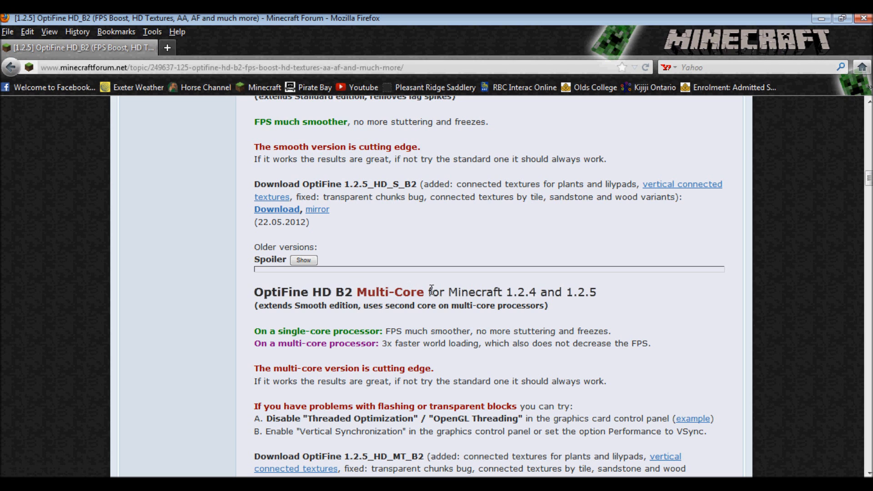
pyautogui.scroll(3)
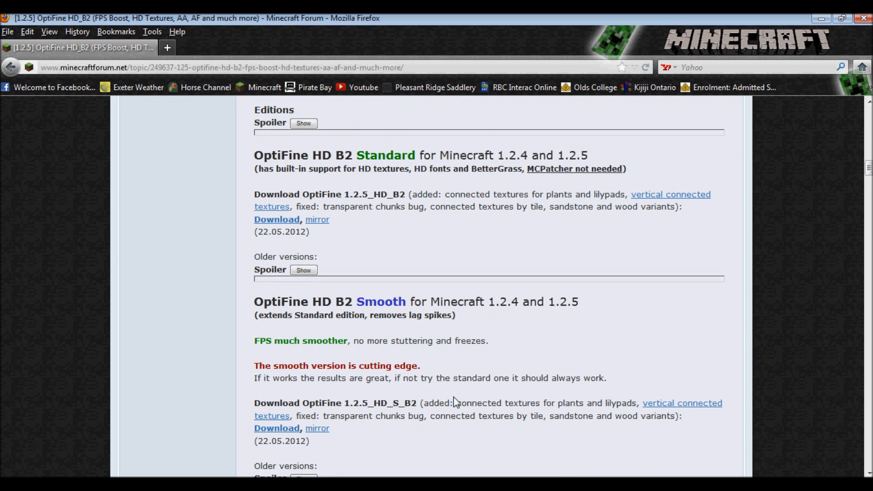
pyautogui.scroll(-3)
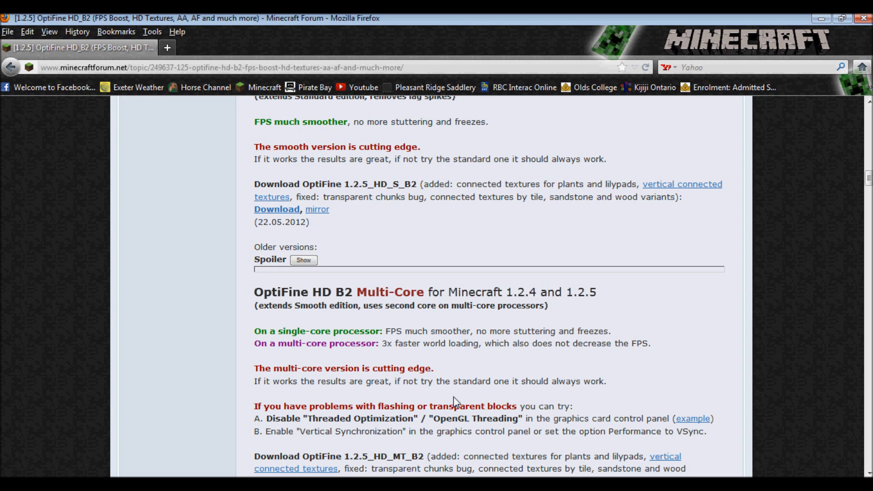
pyautogui.moveTo(428, 346)
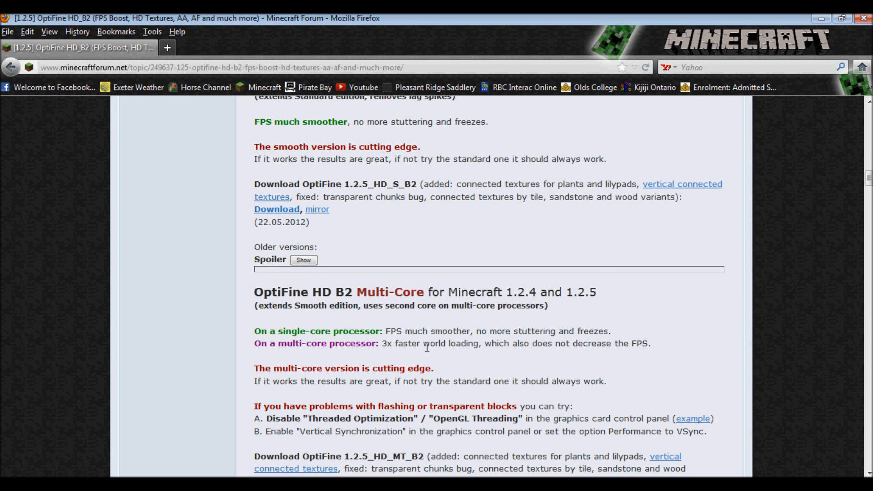
pyautogui.scroll(-3)
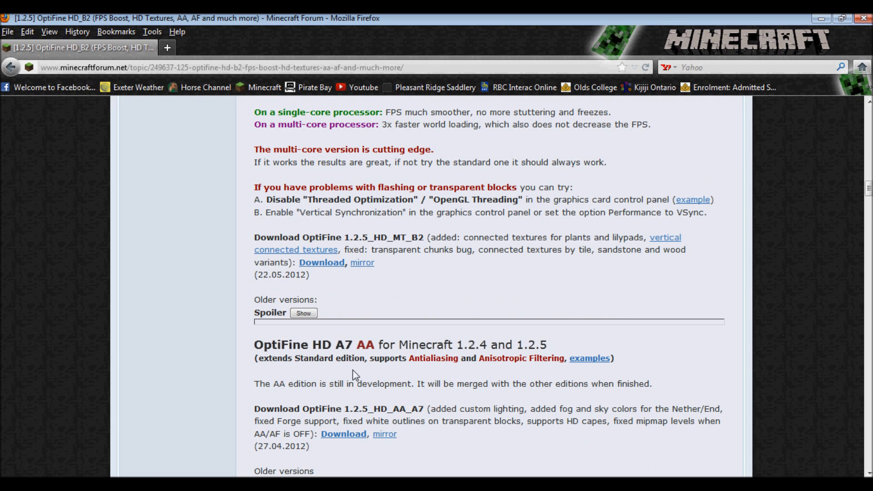
pyautogui.scroll(-3)
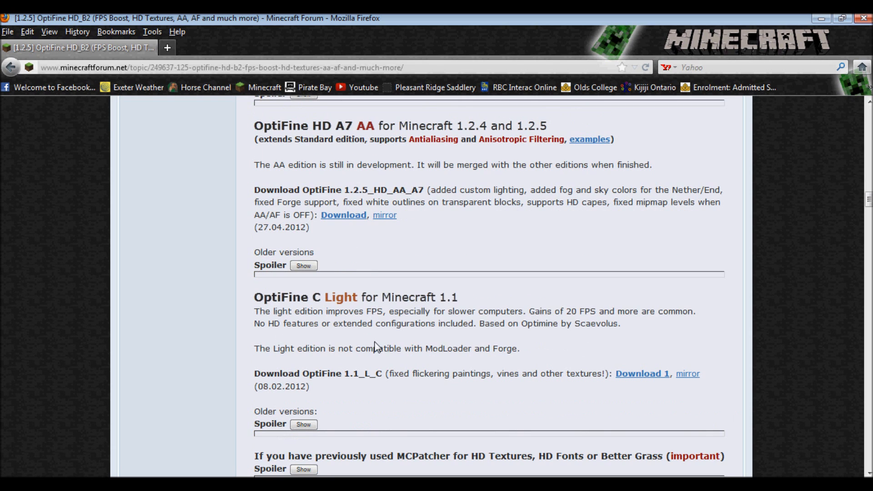
pyautogui.moveTo(396, 297)
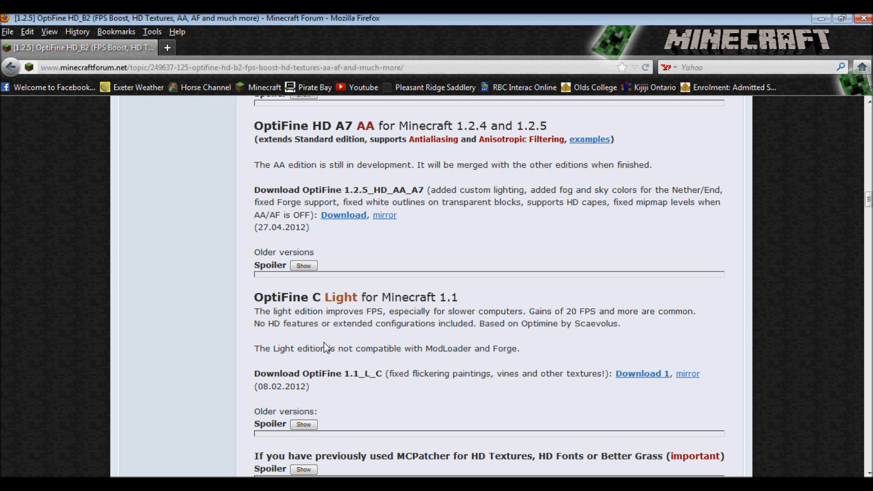
pyautogui.scroll(3)
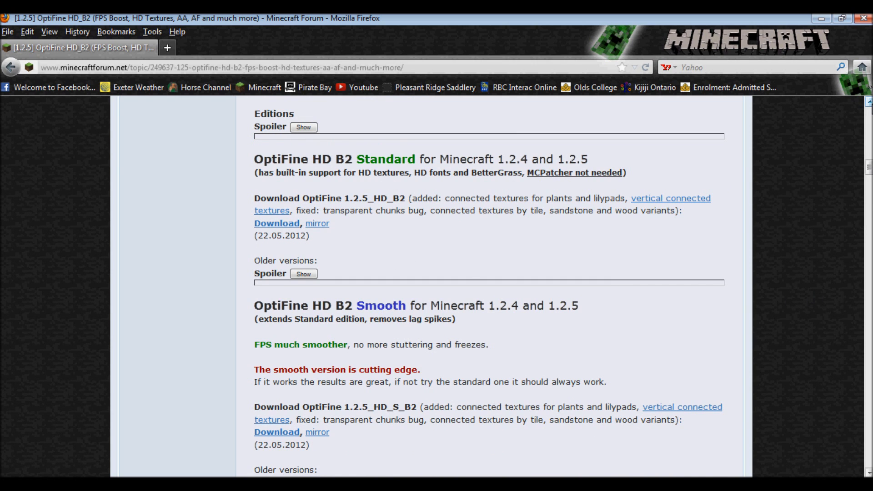
pyautogui.scroll(3)
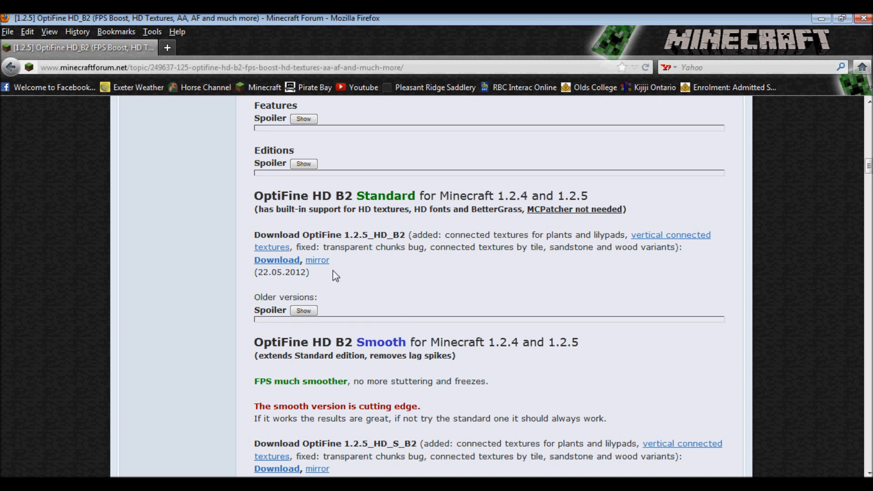
pyautogui.moveTo(404, 206)
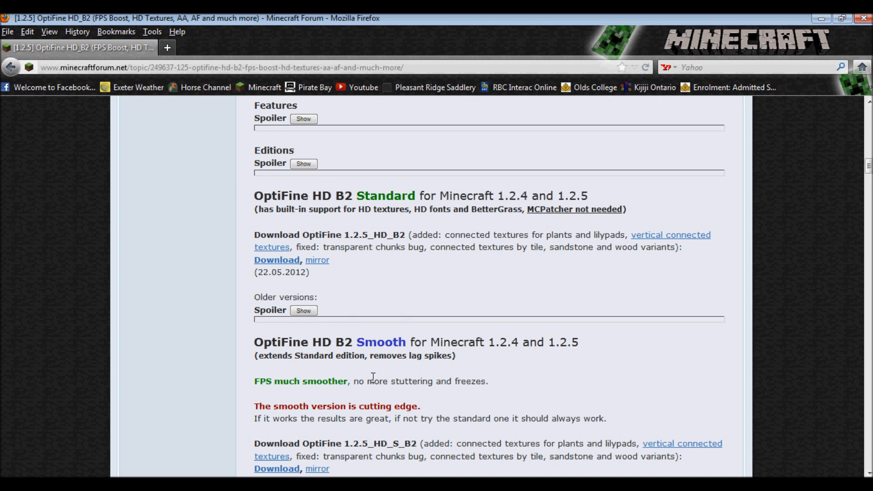
pyautogui.moveTo(381, 348)
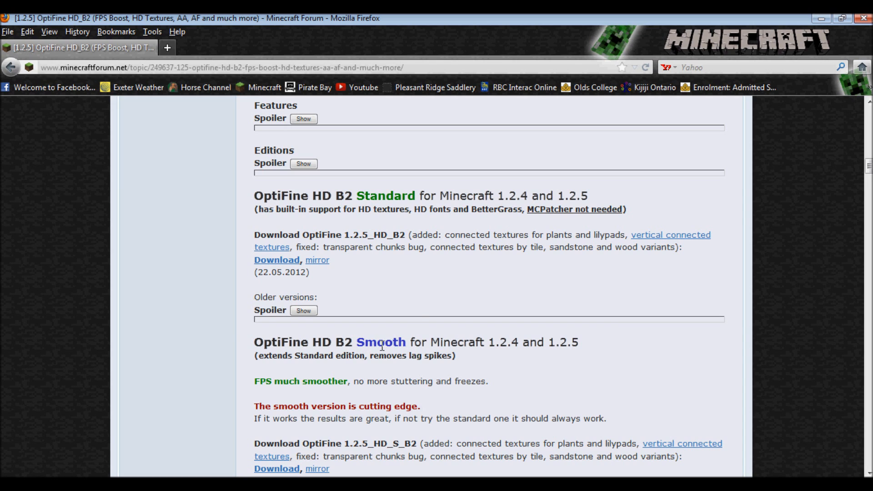
pyautogui.moveTo(269, 283)
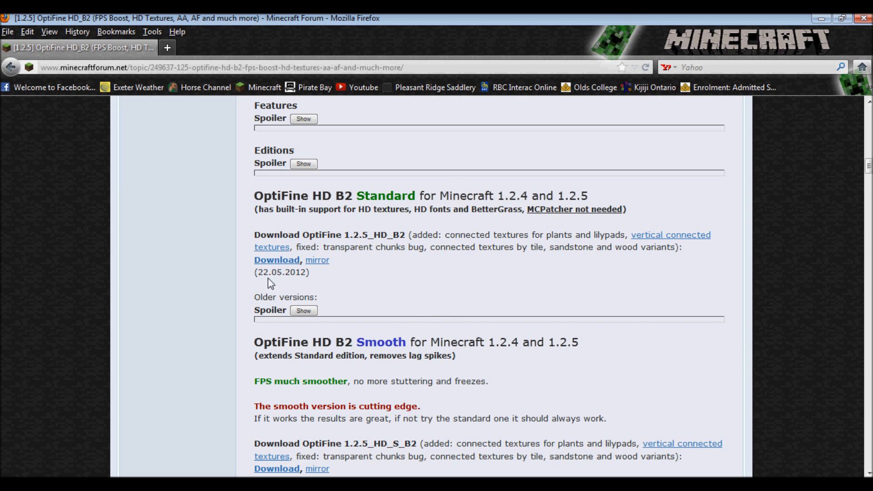
pyautogui.moveTo(277, 259)
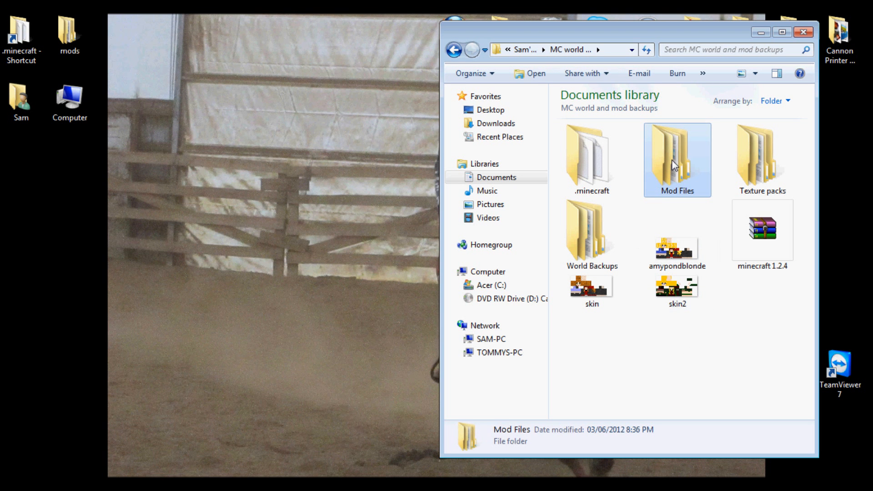
# Step: Navigate Mod Files > Optifine > 1.2.5 and select the OptiFine_1.2.5_HD_A2 archive
pyautogui.doubleClick(676, 155)
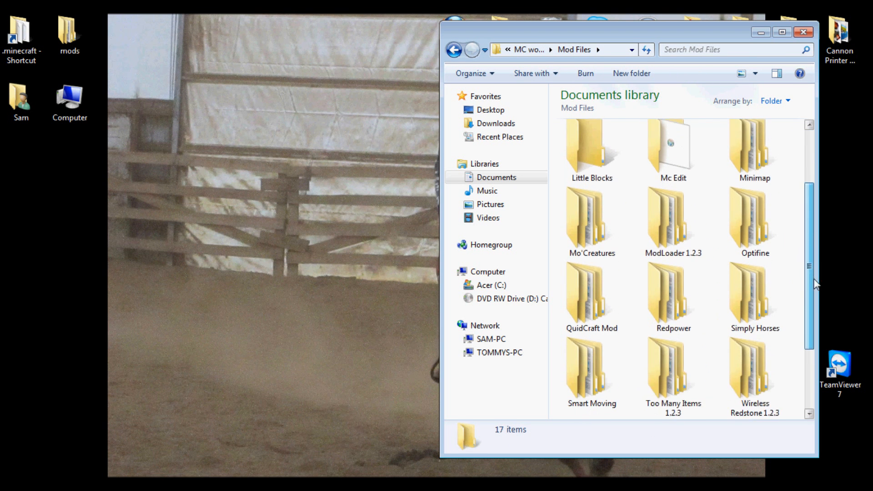
pyautogui.doubleClick(754, 217)
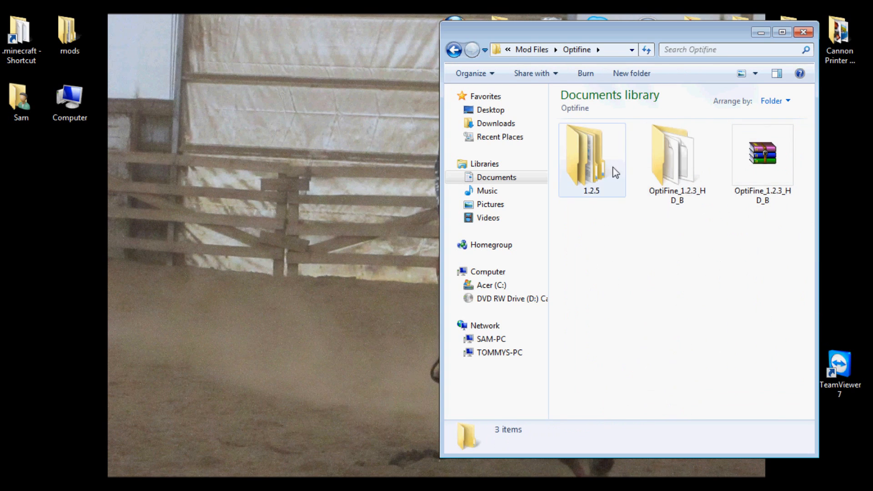
pyautogui.doubleClick(591, 155)
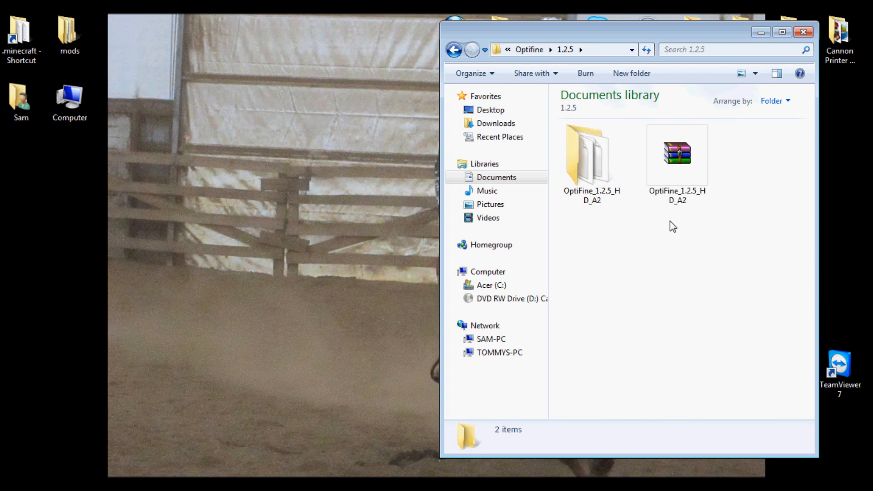
pyautogui.click(677, 154)
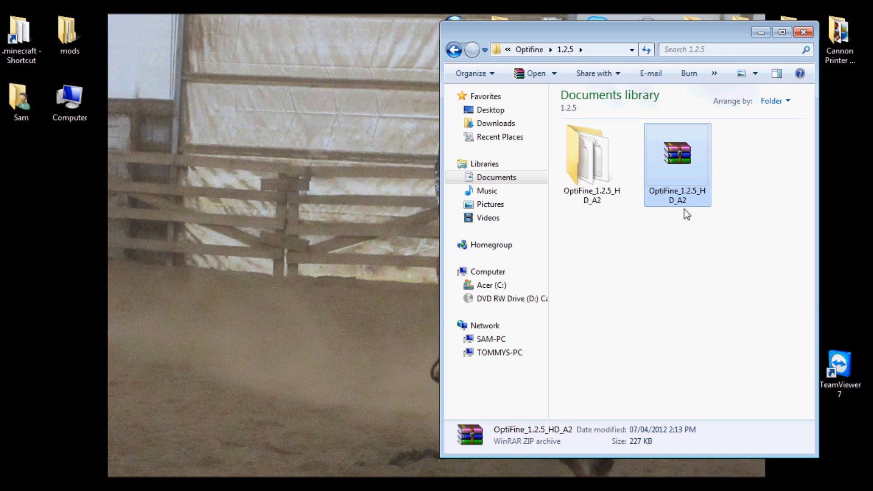
pyautogui.moveTo(638, 267)
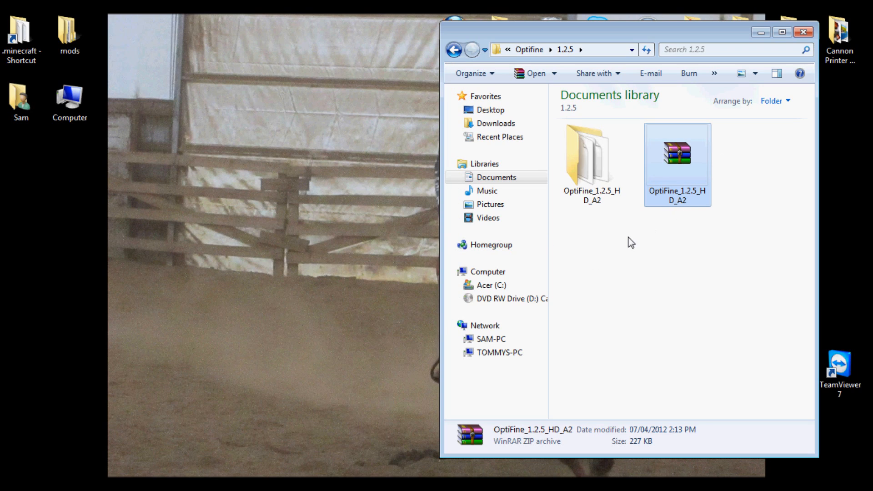
pyautogui.moveTo(628, 240)
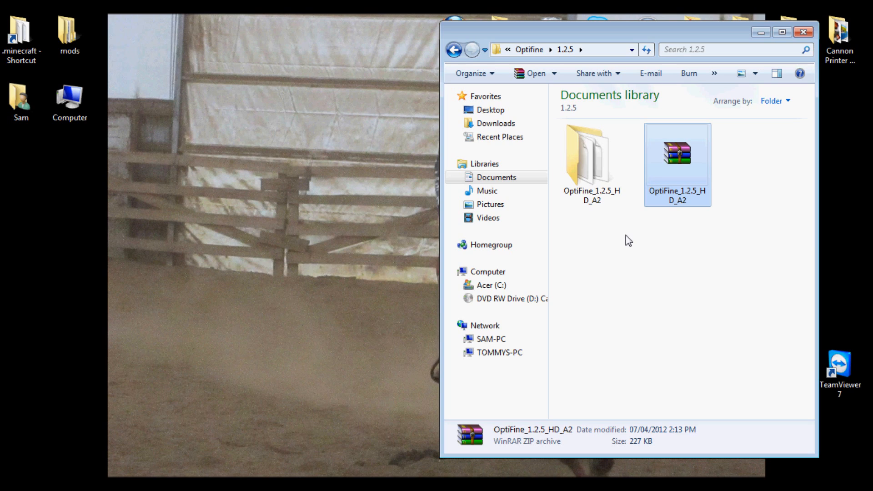
pyautogui.moveTo(652, 281)
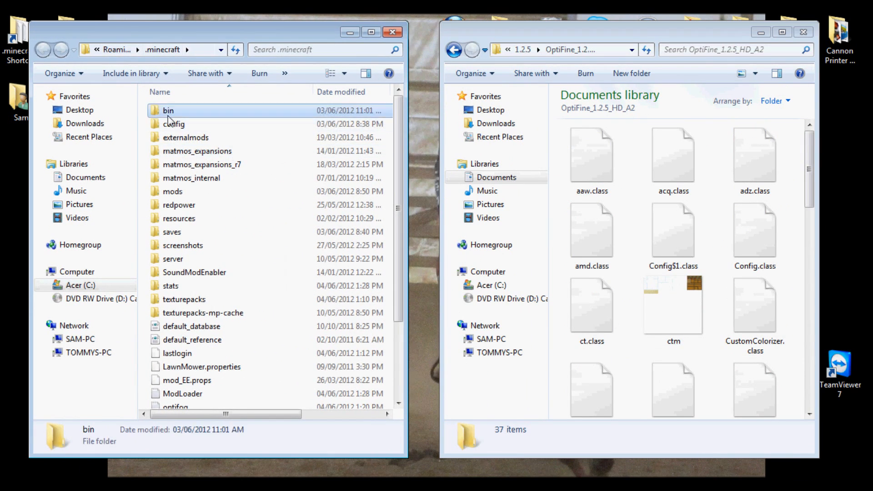
# Step: Open minecraft.jar from the .minecraft bin folder in WinRAR
pyautogui.doubleClick(168, 110)
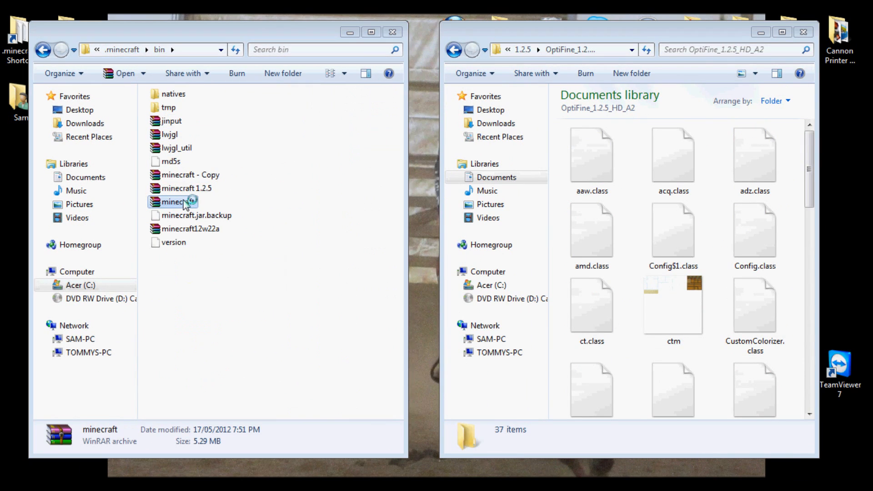
pyautogui.doubleClick(179, 202)
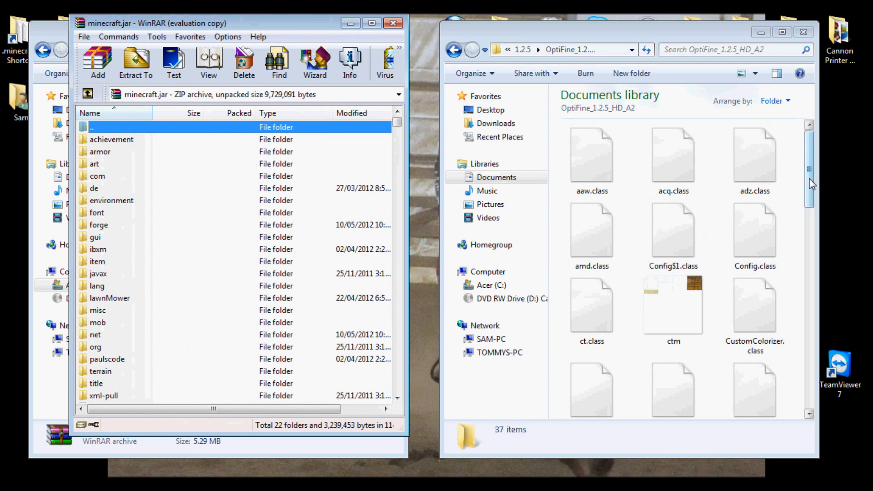
# Step: Select all 37 extracted OptiFine class files for adding to minecraft.jar
pyautogui.scroll(-3)
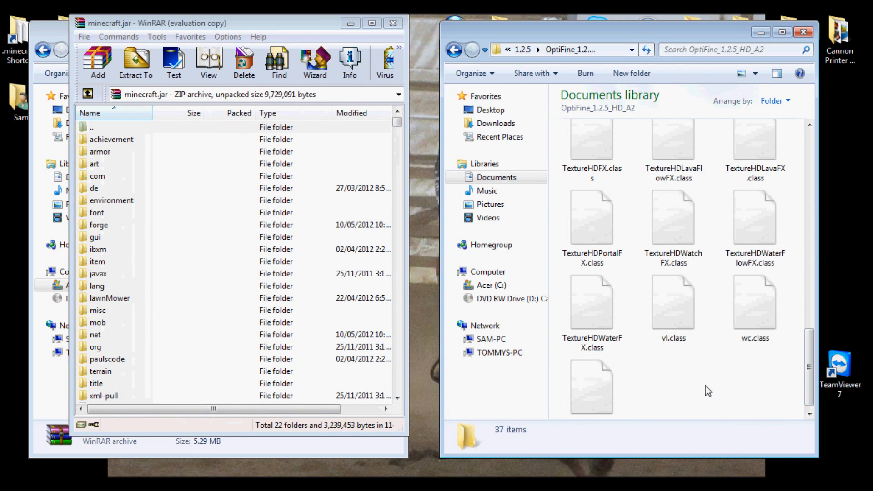
pyautogui.press('ctrl+a')
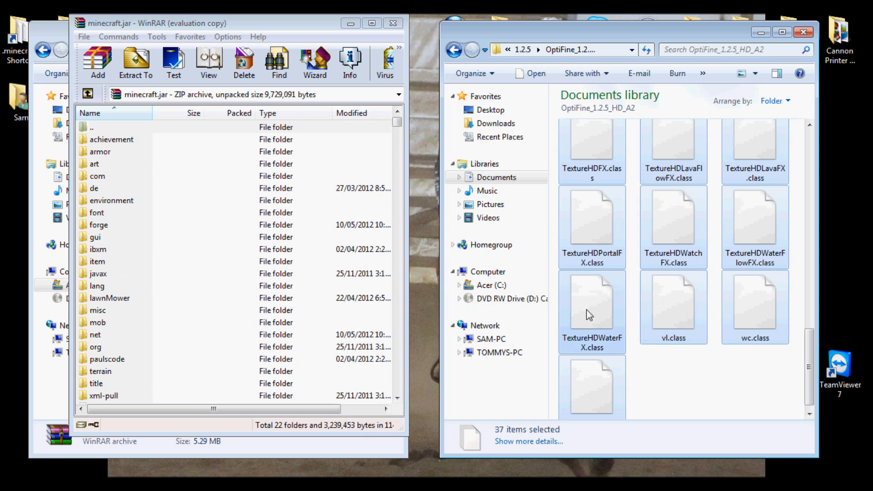
pyautogui.moveTo(598, 357)
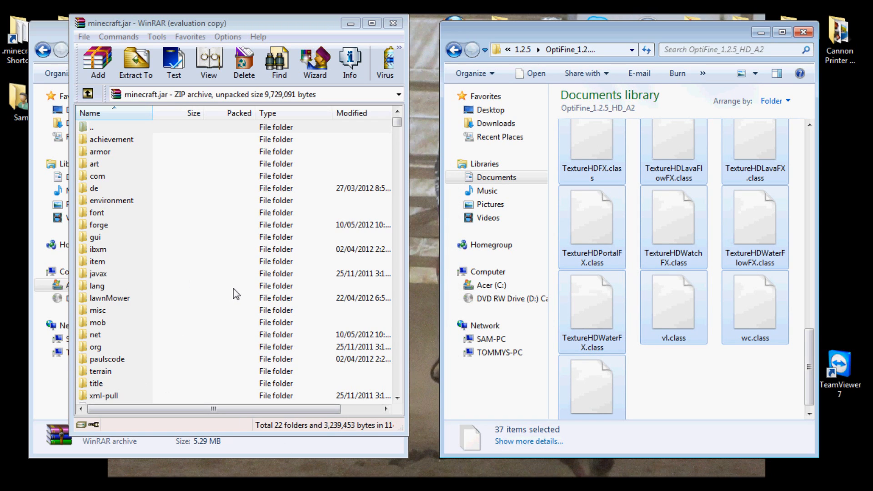
pyautogui.moveTo(207, 315)
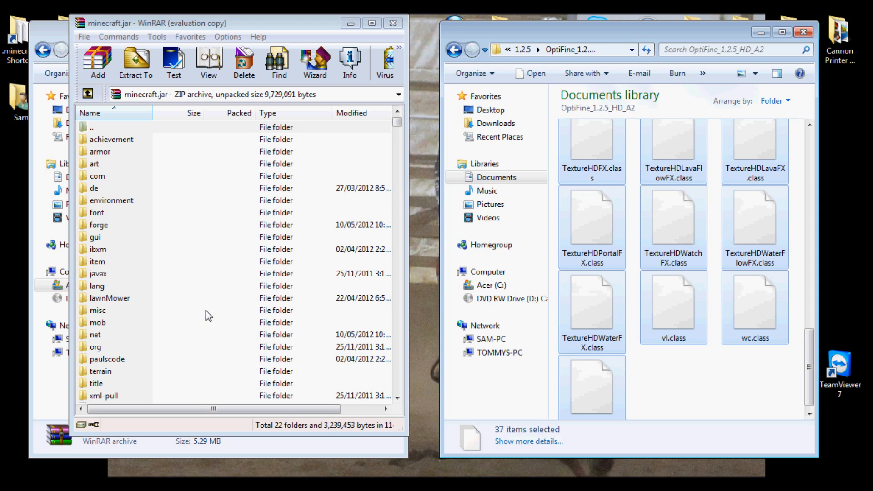
pyautogui.moveTo(283, 327)
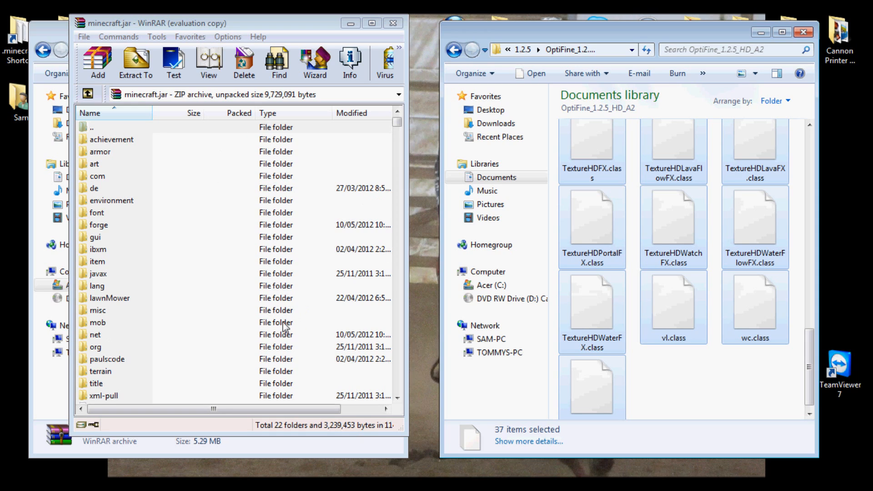
pyautogui.moveTo(267, 317)
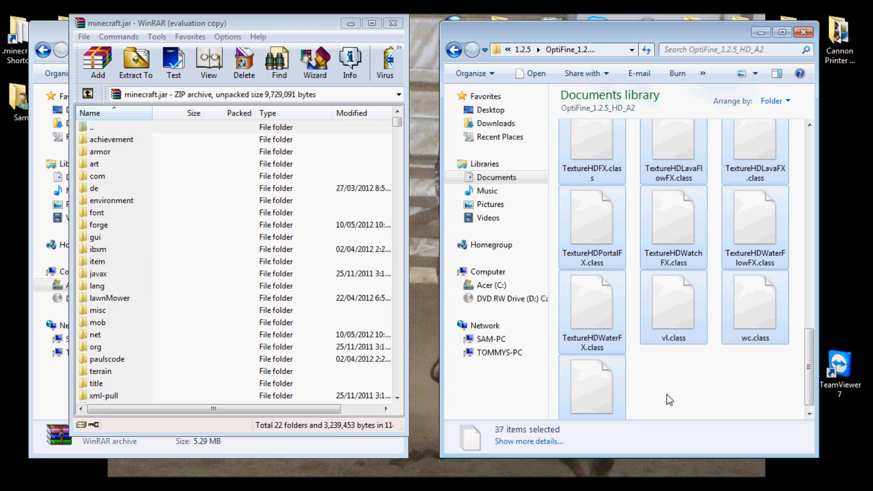
pyautogui.moveTo(663, 400)
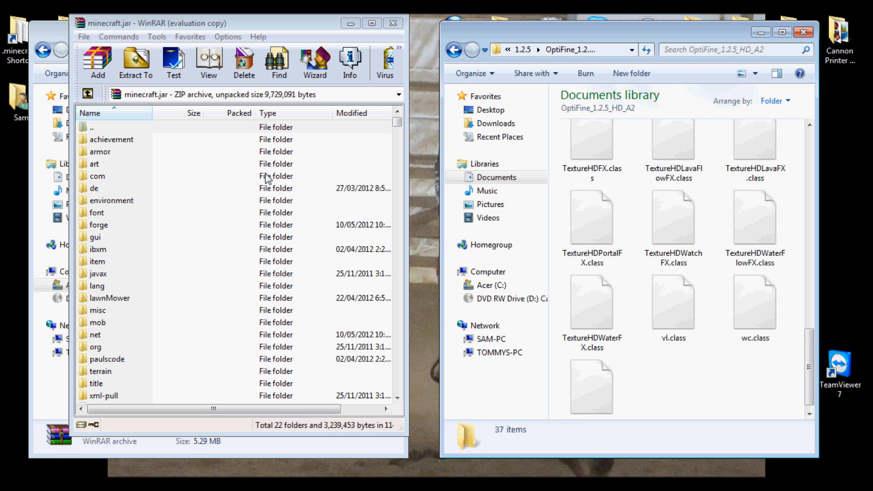
pyautogui.moveTo(805, 33)
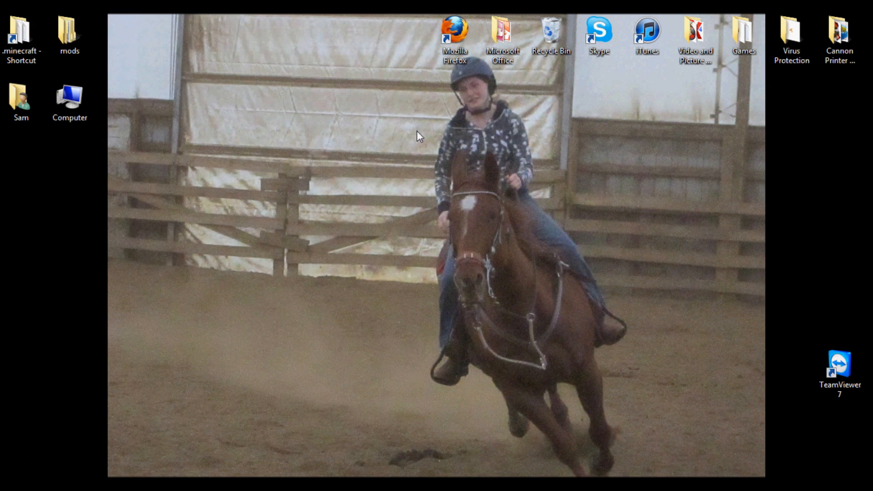
# Step: Launch Minecraft from the Games folder and log in at the launcher
pyautogui.doubleClick(743, 31)
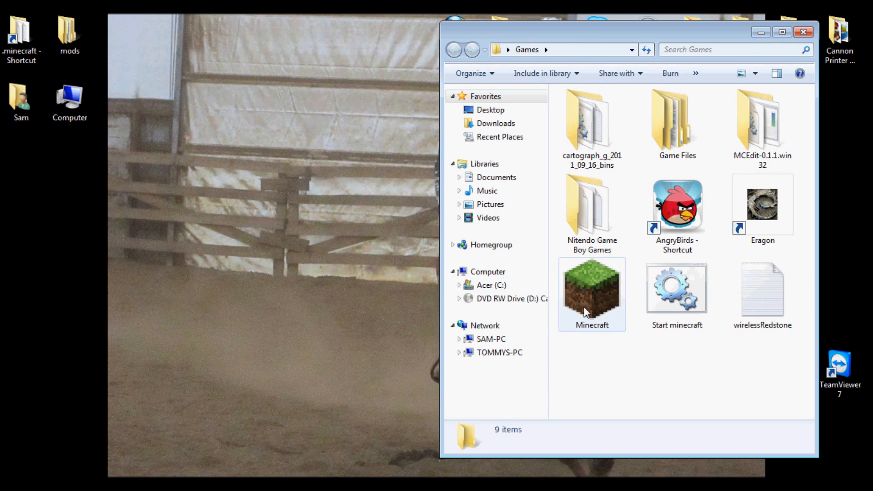
pyautogui.click(591, 294)
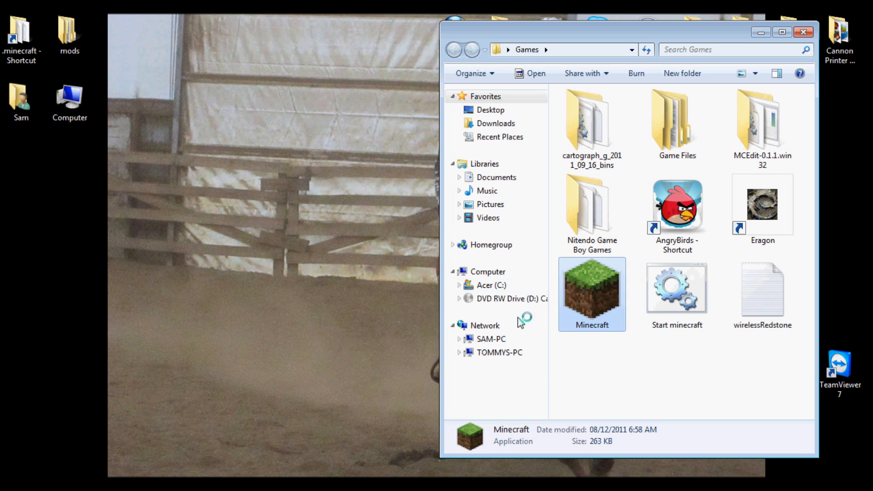
pyautogui.doubleClick(591, 294)
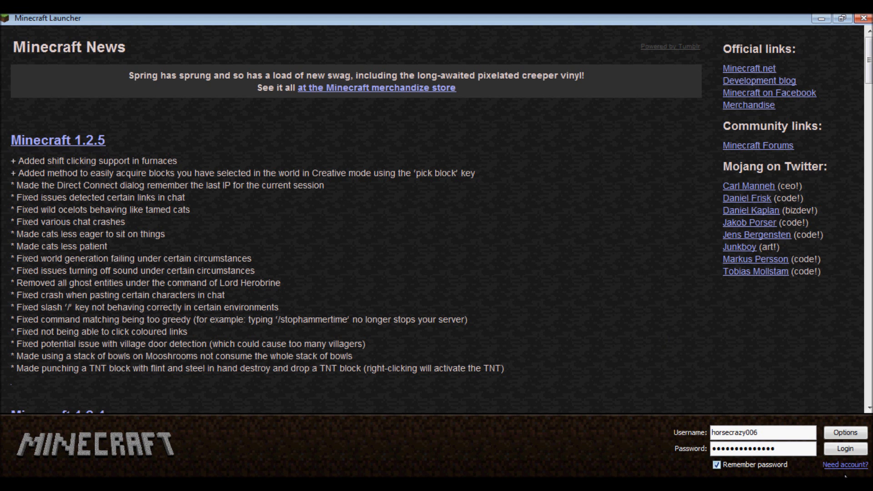
pyautogui.click(844, 448)
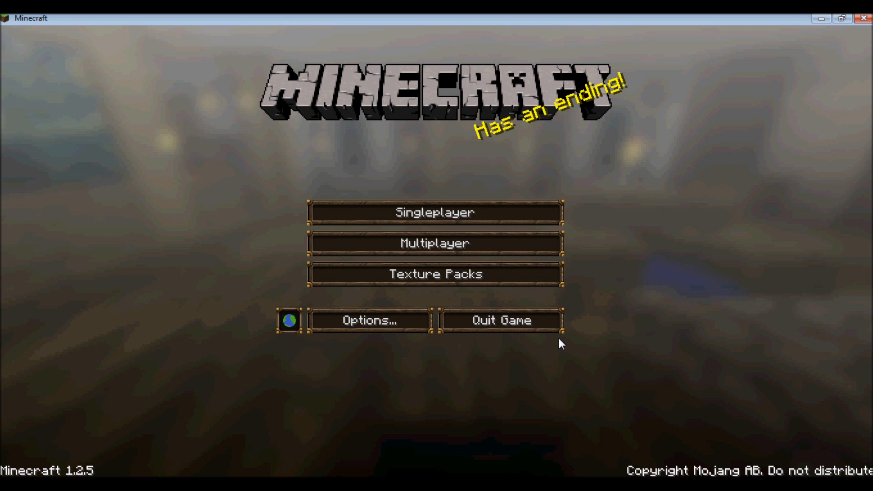
pyautogui.moveTo(310, 357)
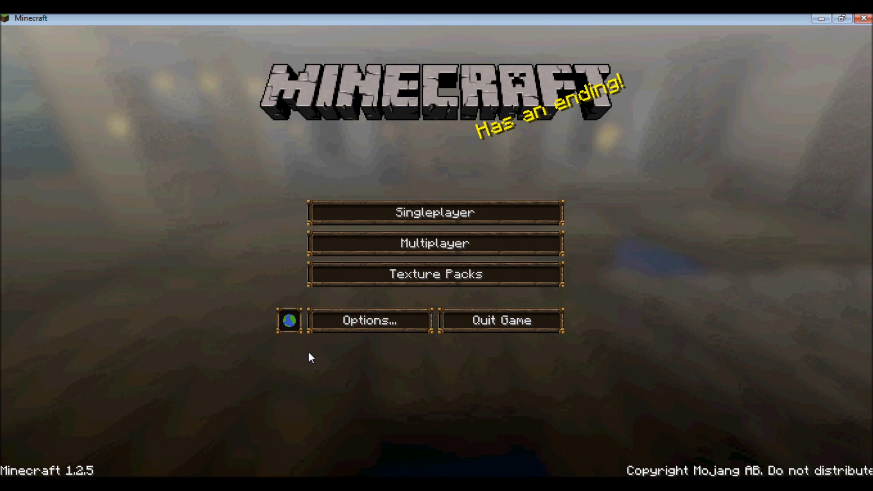
pyautogui.moveTo(411, 206)
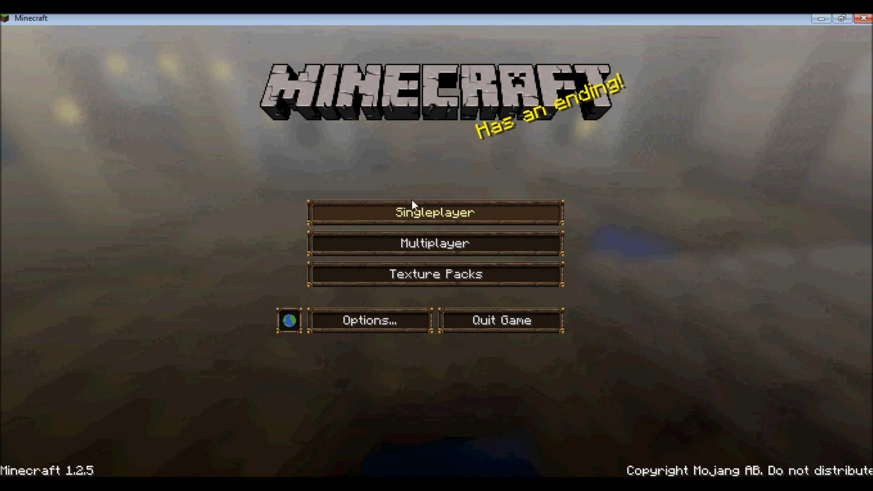
# Step: Load the Simply Horses Ranch singleplayer world
pyautogui.click(434, 212)
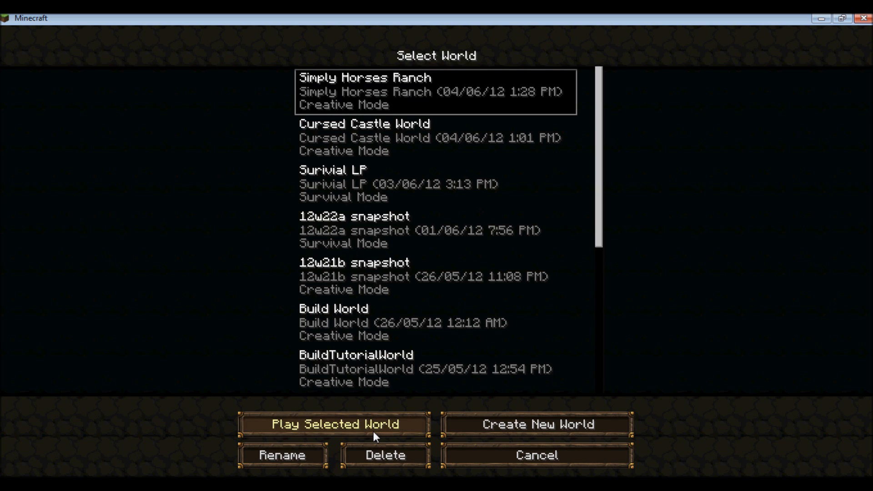
pyautogui.click(335, 424)
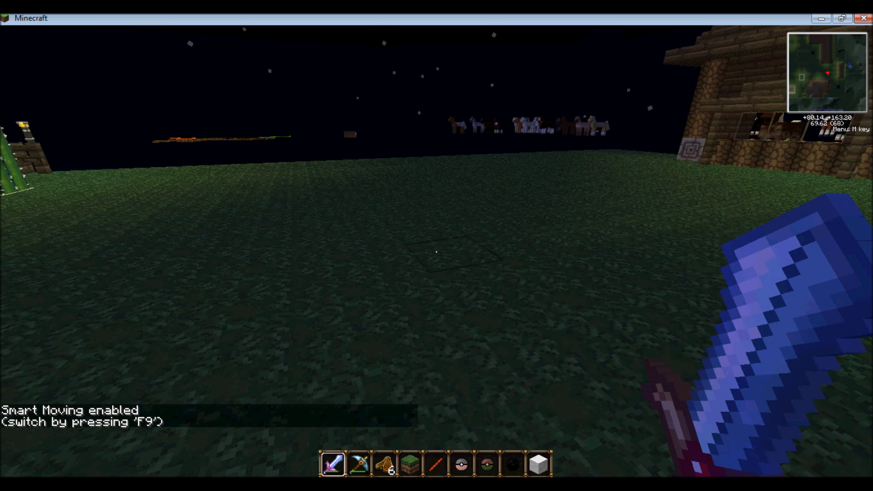
pyautogui.moveTo(436, 252)
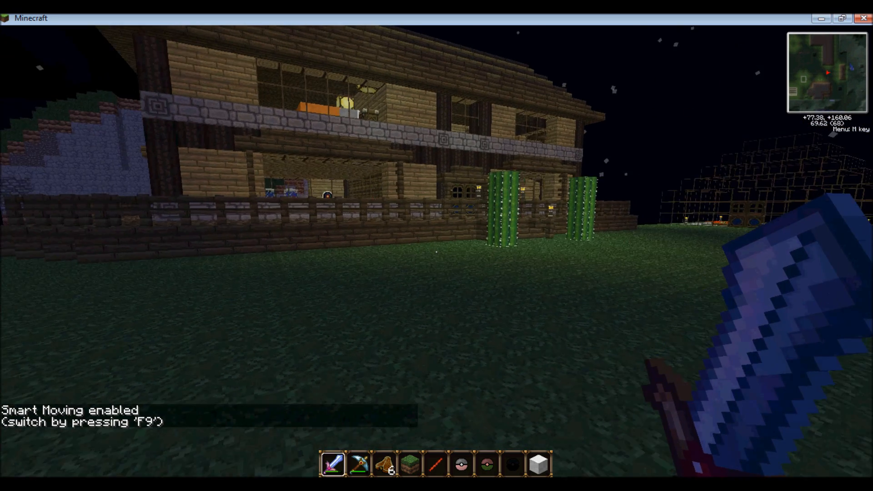
pyautogui.moveTo(436, 246)
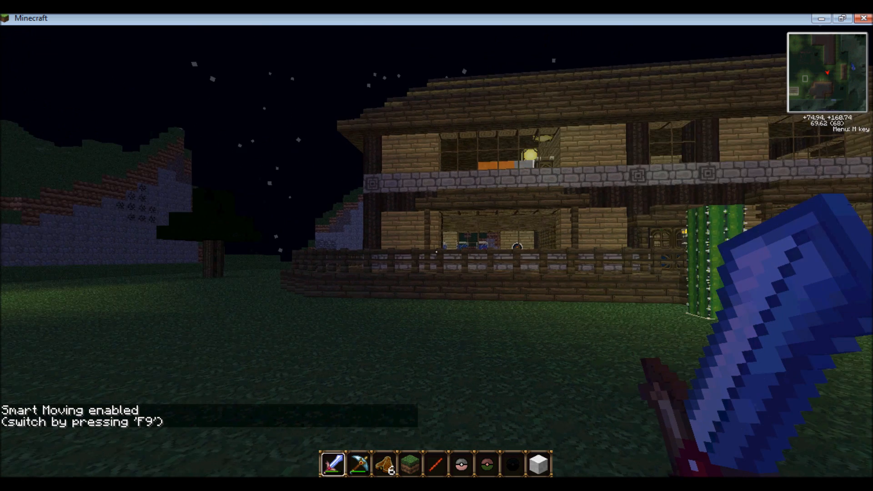
# Step: Pause the game to reach the Options menu
pyautogui.press('Escape')
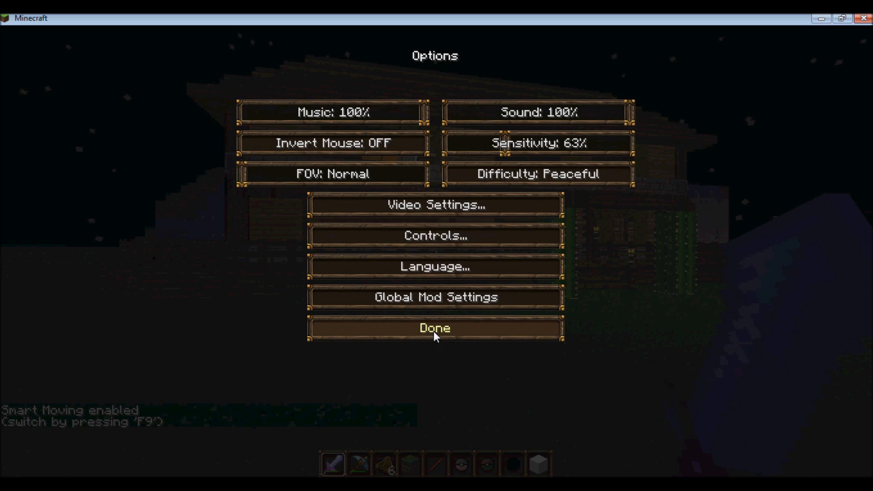
# Step: Choose the Default texture pack in Video Settings and resume the world
pyautogui.click(435, 205)
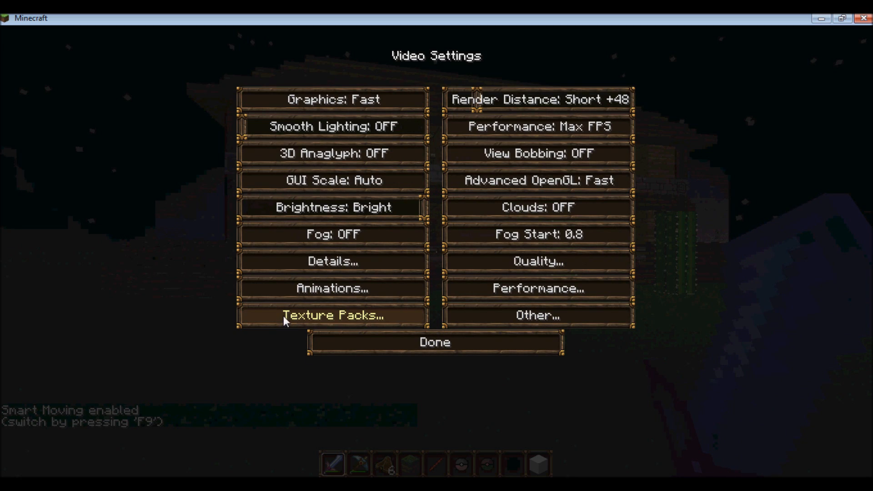
pyautogui.moveTo(340, 325)
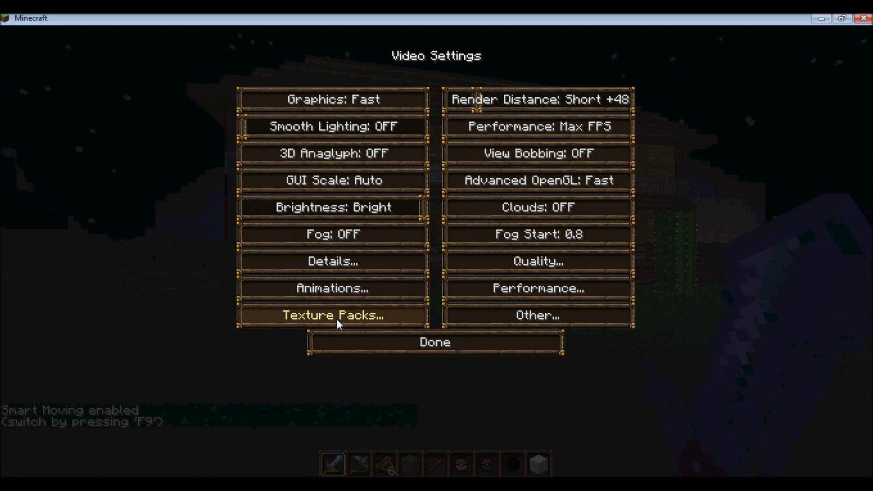
pyautogui.click(332, 315)
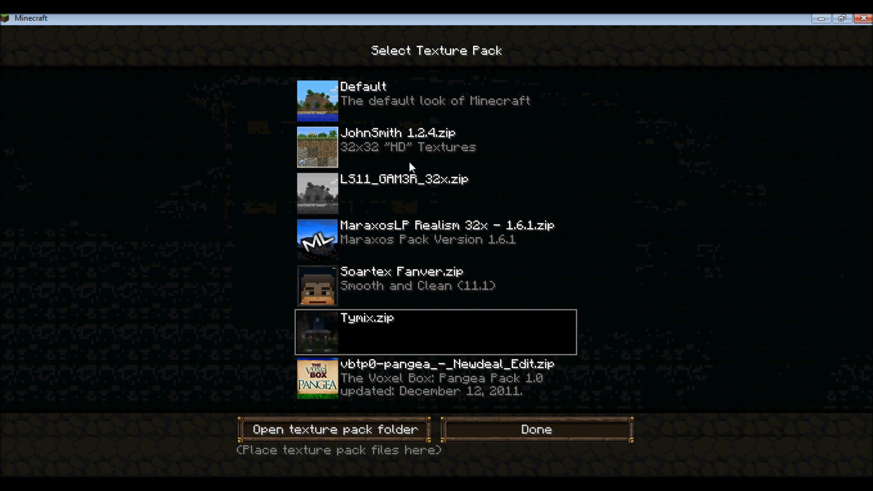
pyautogui.moveTo(374, 124)
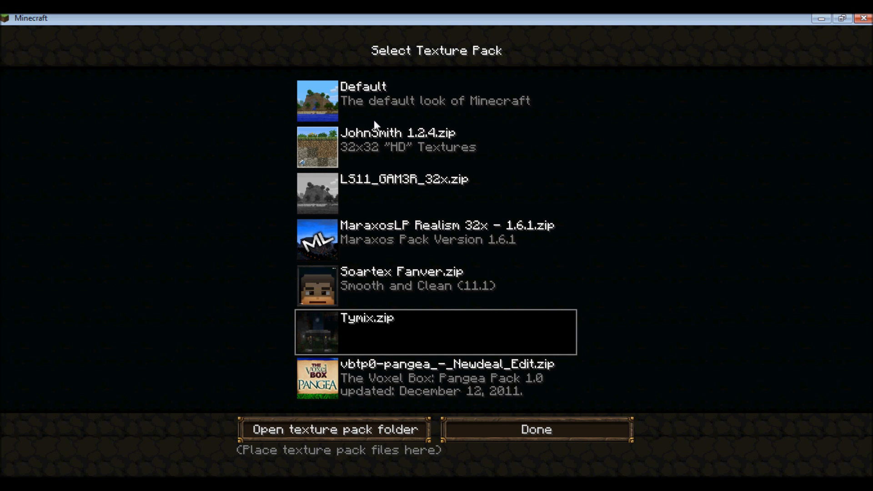
pyautogui.moveTo(366, 308)
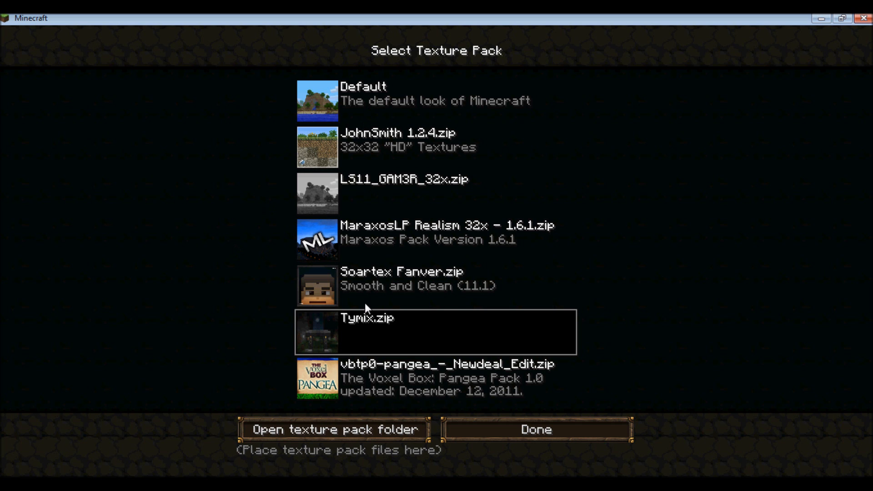
pyautogui.moveTo(333, 214)
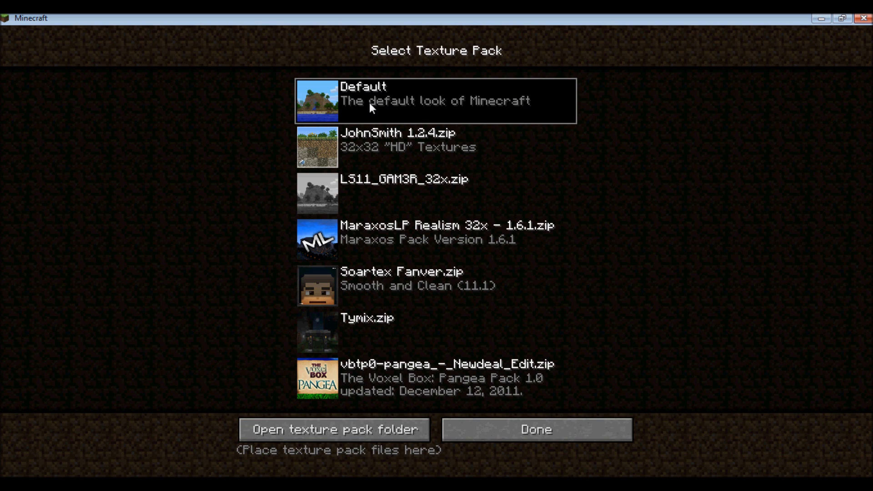
pyautogui.moveTo(536, 429)
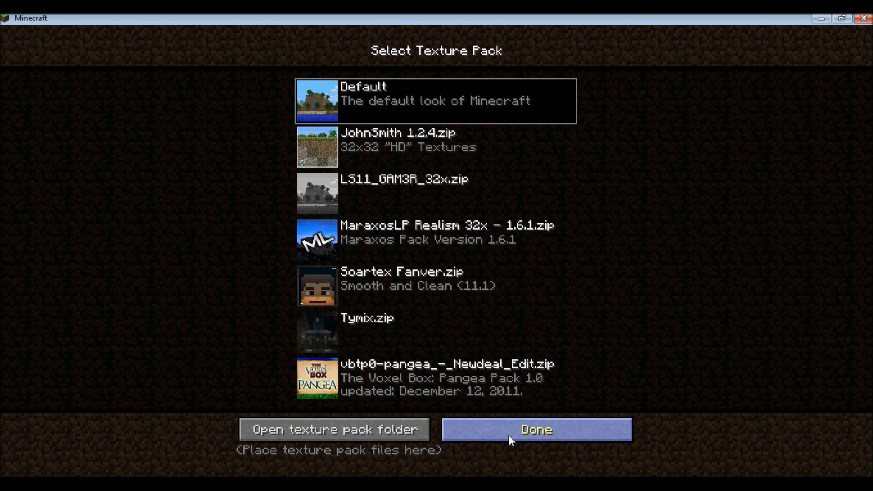
pyautogui.click(534, 429)
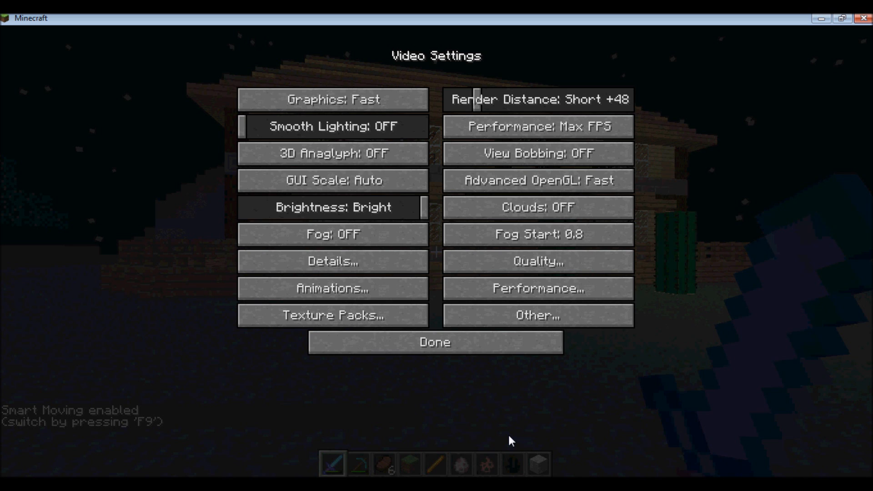
pyautogui.moveTo(434, 342)
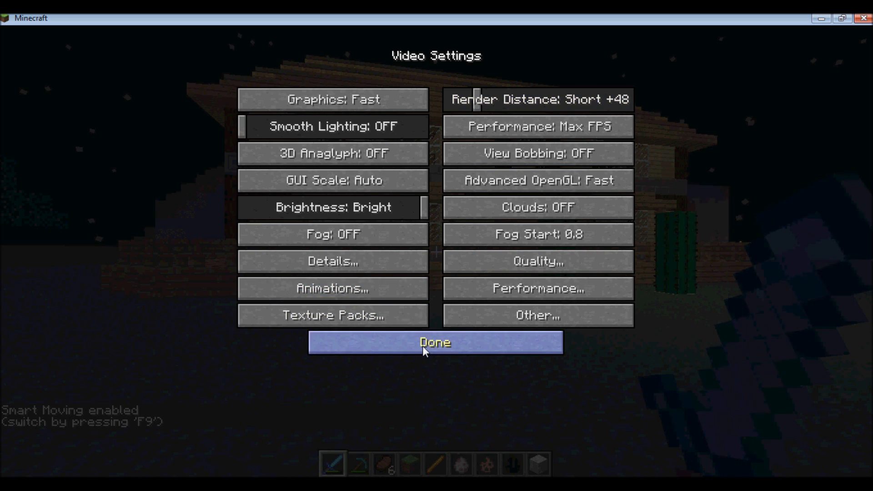
pyautogui.click(435, 342)
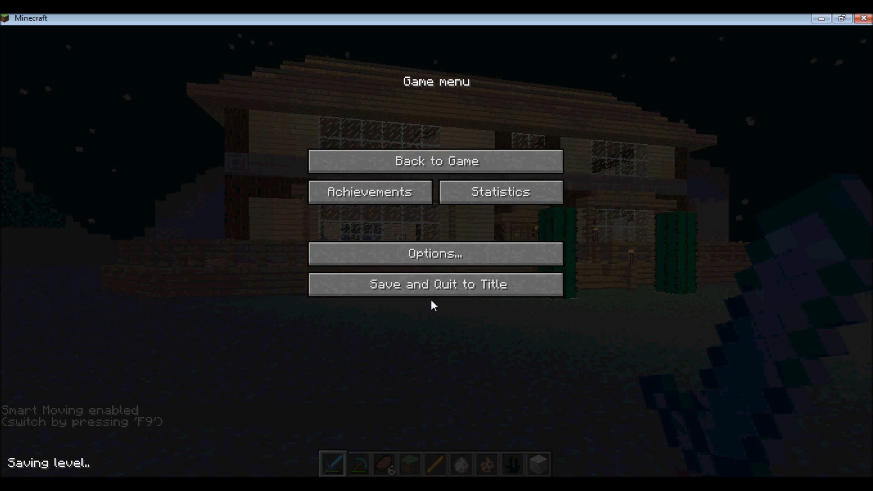
pyautogui.click(435, 161)
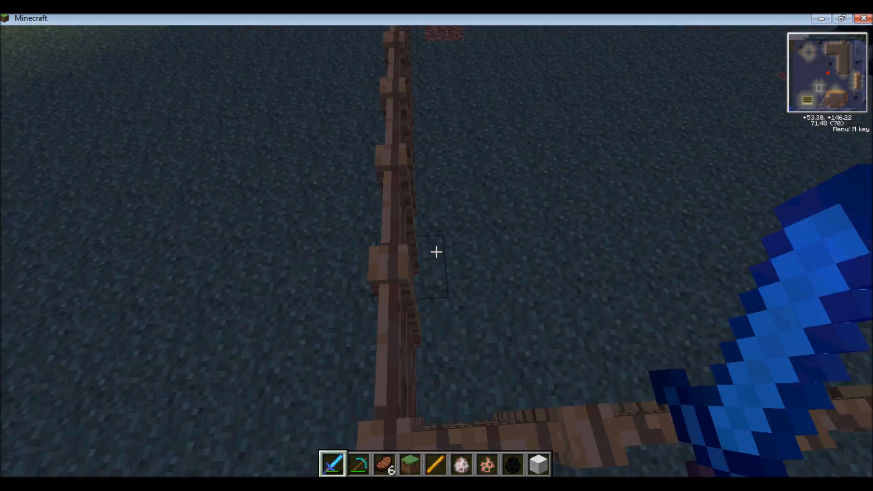
pyautogui.moveTo(436, 252)
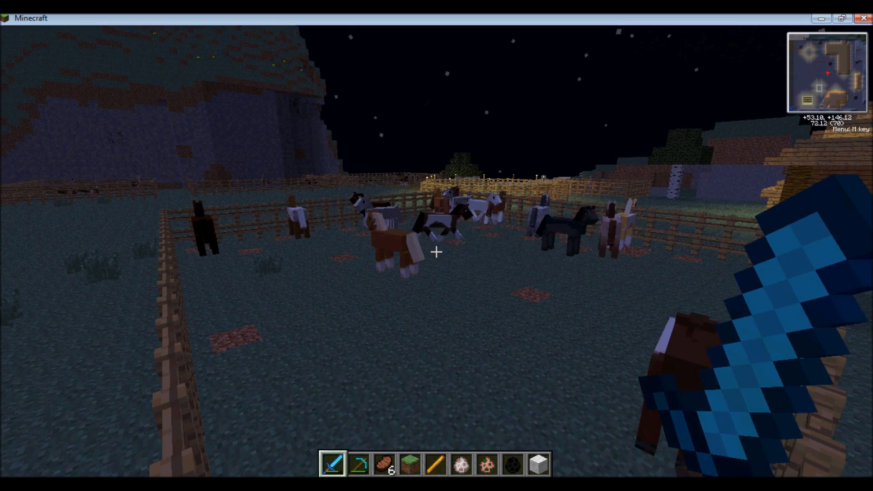
pyautogui.moveTo(436, 251)
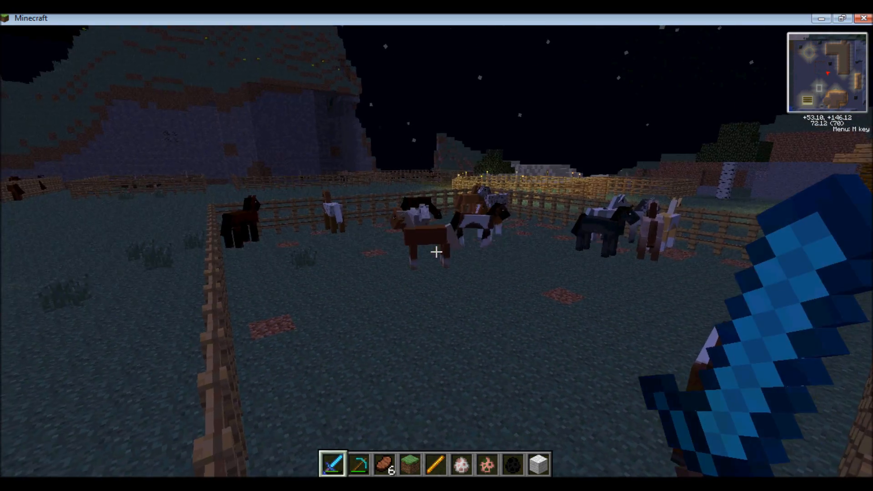
pyautogui.moveTo(436, 252)
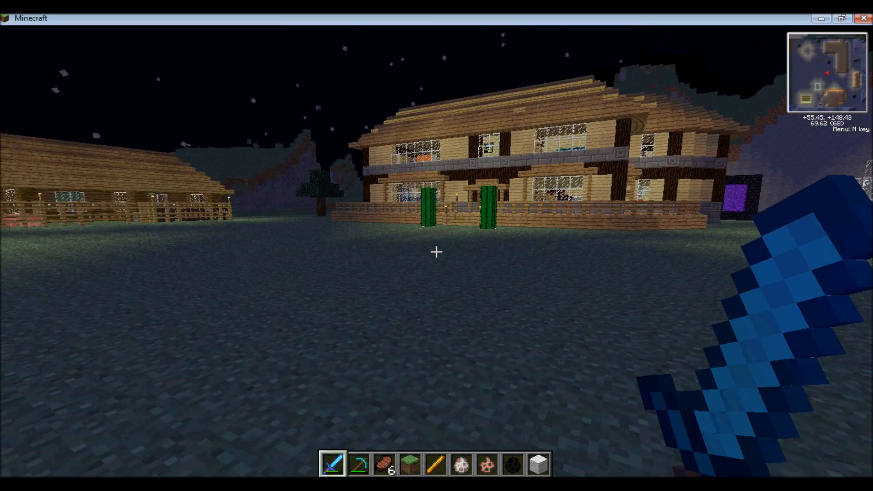
# Step: Walk past the horse corral to the ranch house, then pause the game
pyautogui.press('w')
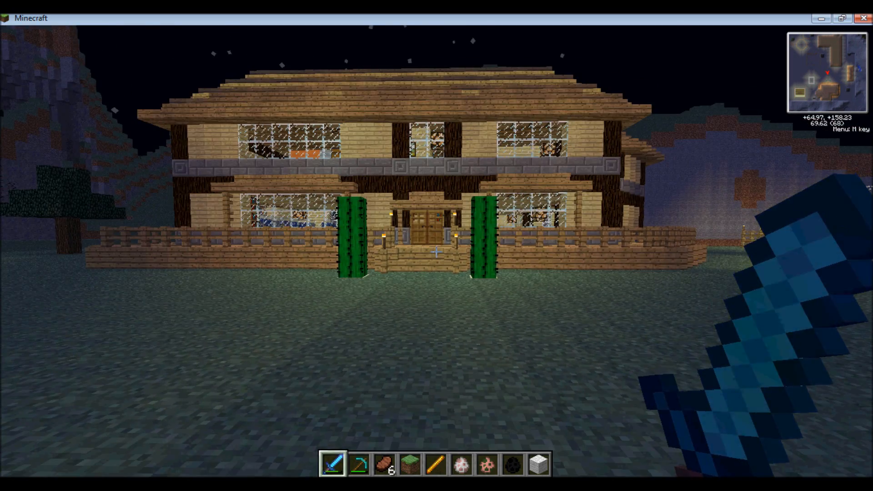
pyautogui.press('Escape')
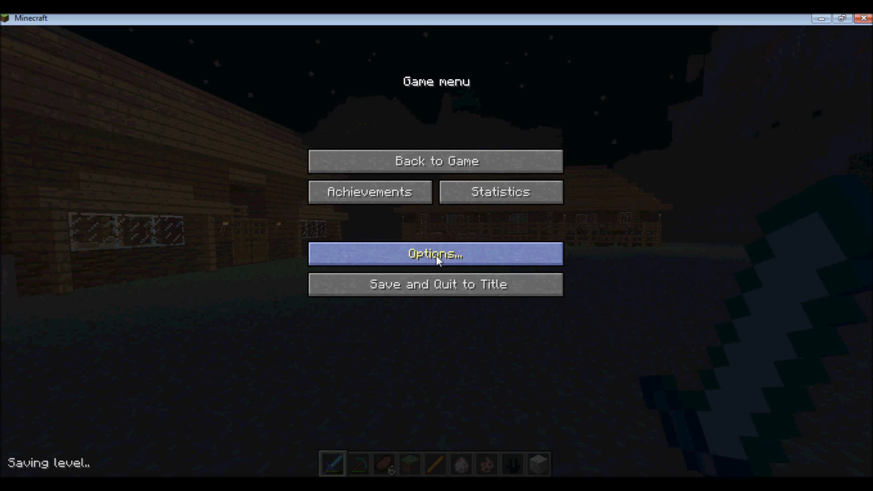
# Step: Go through Options and Video Settings to the Detail Settings page
pyautogui.click(436, 254)
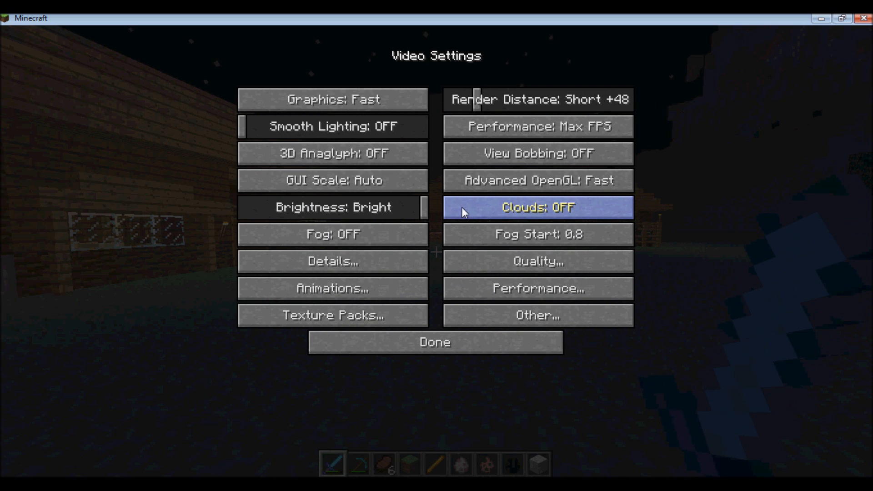
pyautogui.moveTo(537, 99)
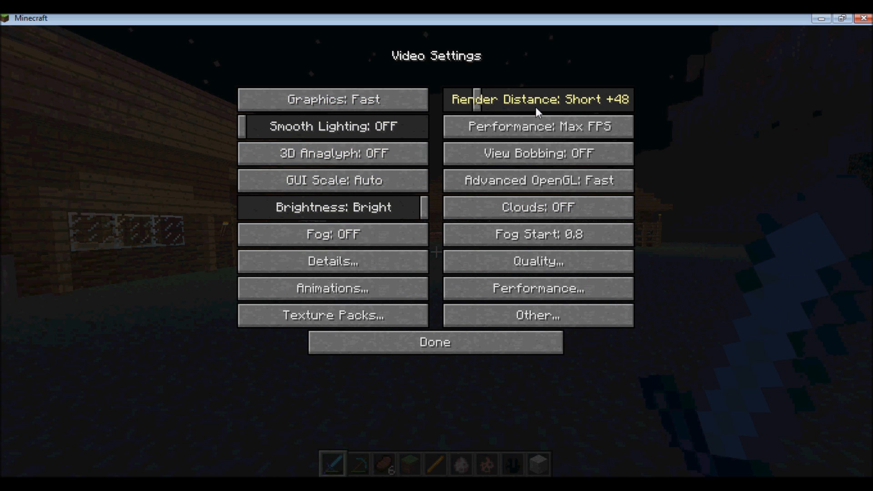
pyautogui.moveTo(536, 261)
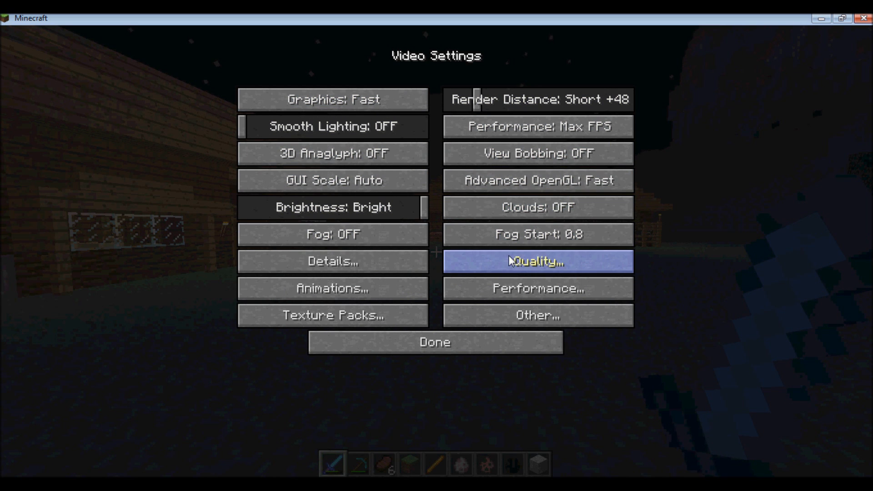
pyautogui.moveTo(332, 262)
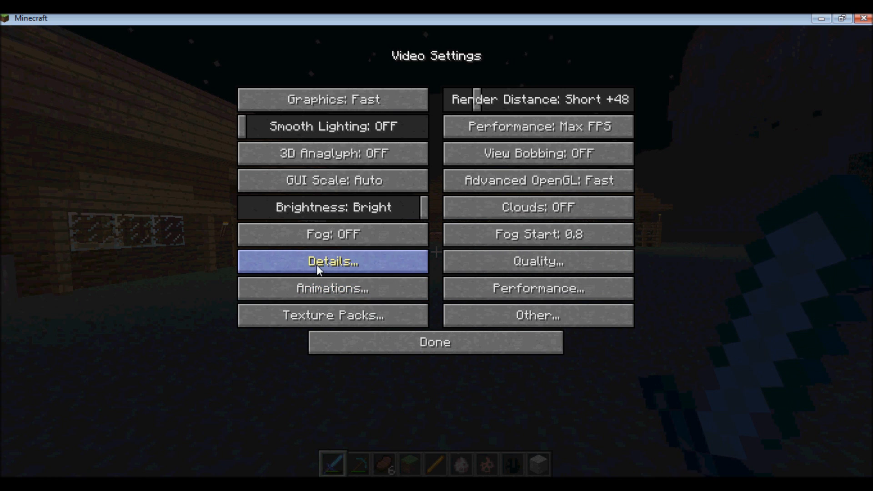
pyautogui.click(333, 261)
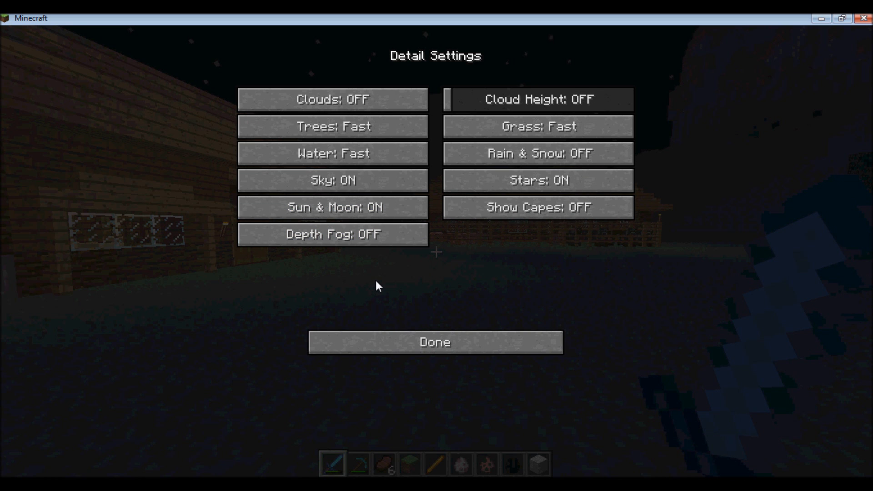
pyautogui.moveTo(334, 207)
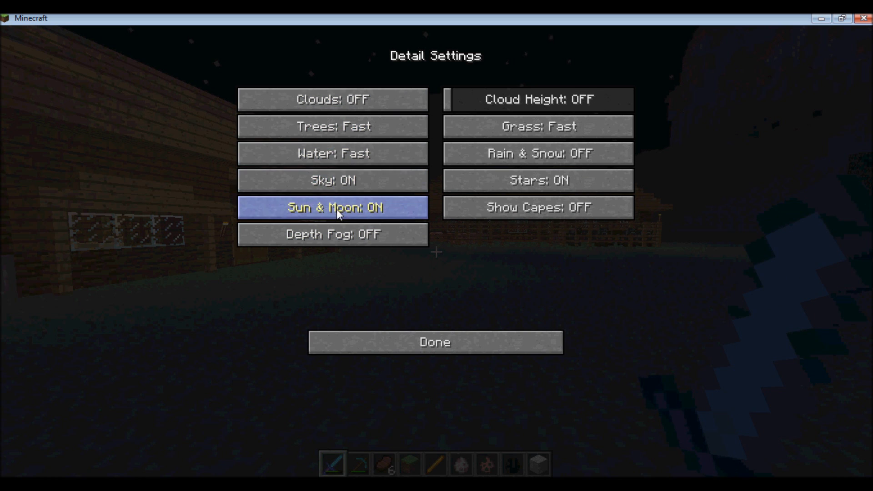
pyautogui.moveTo(372, 212)
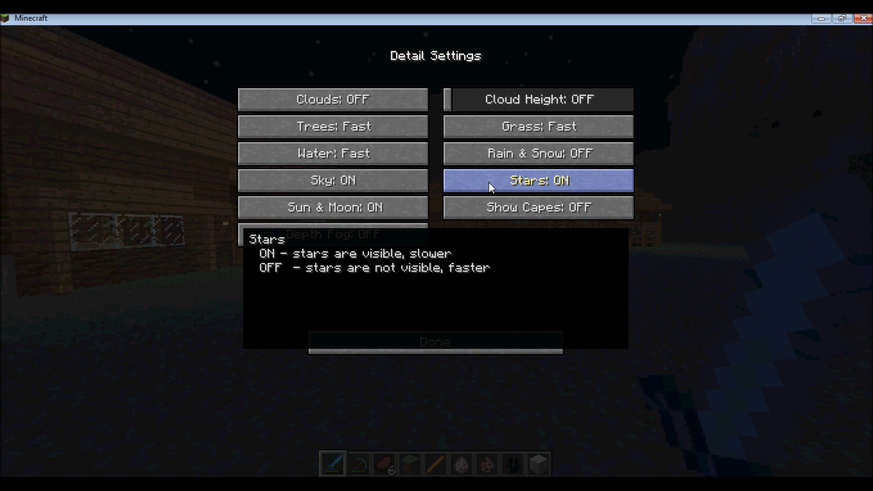
pyautogui.moveTo(506, 189)
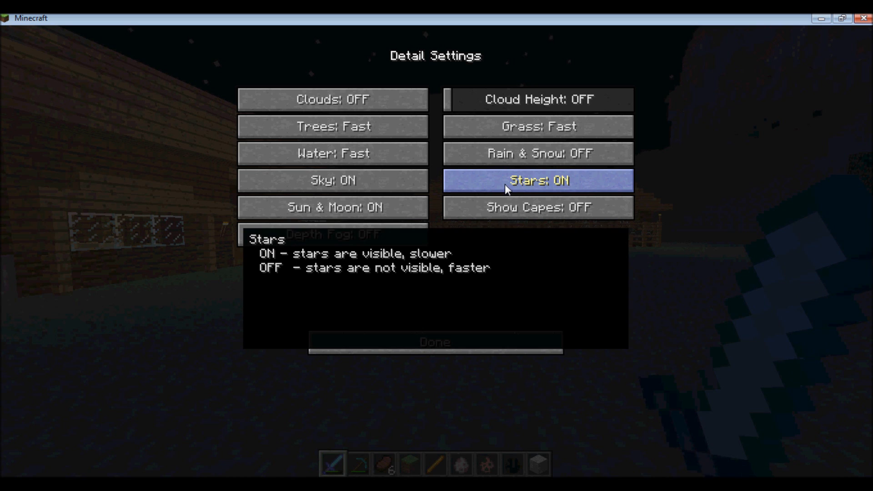
pyautogui.moveTo(438, 264)
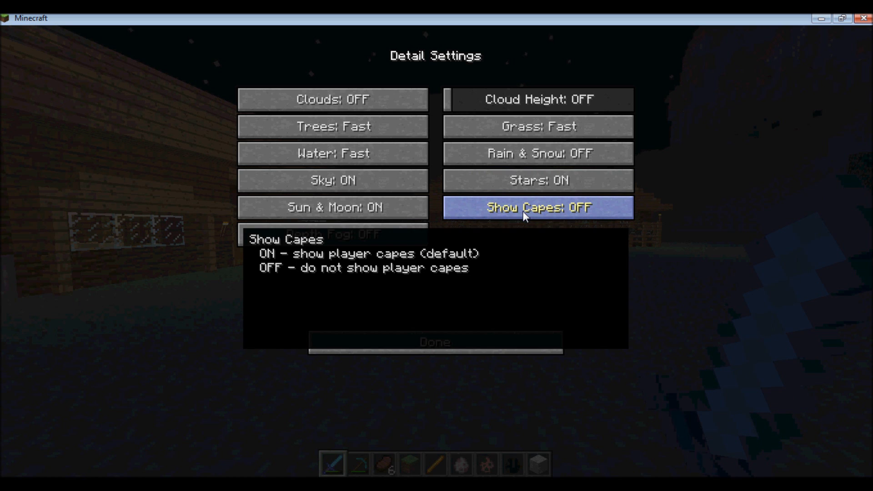
# Step: Toggle Show Capes on then off, set Rain & Snow to Default, and move on to Animation Settings
pyautogui.click(537, 207)
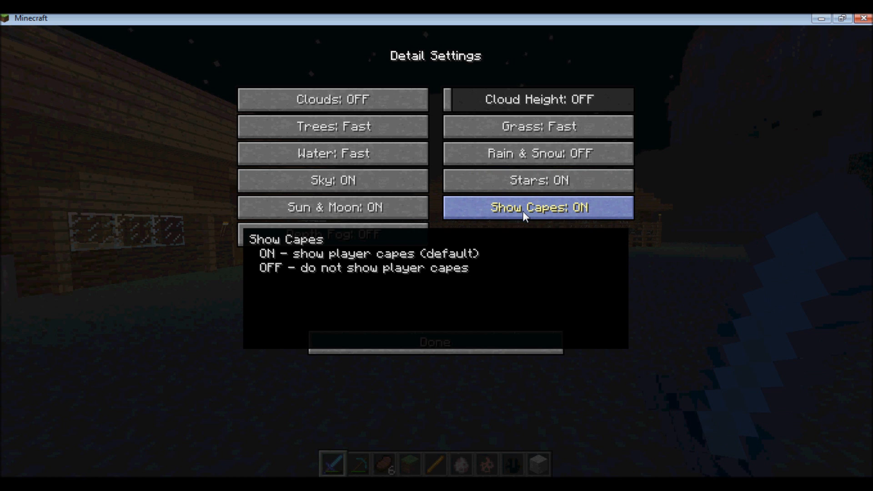
pyautogui.click(537, 207)
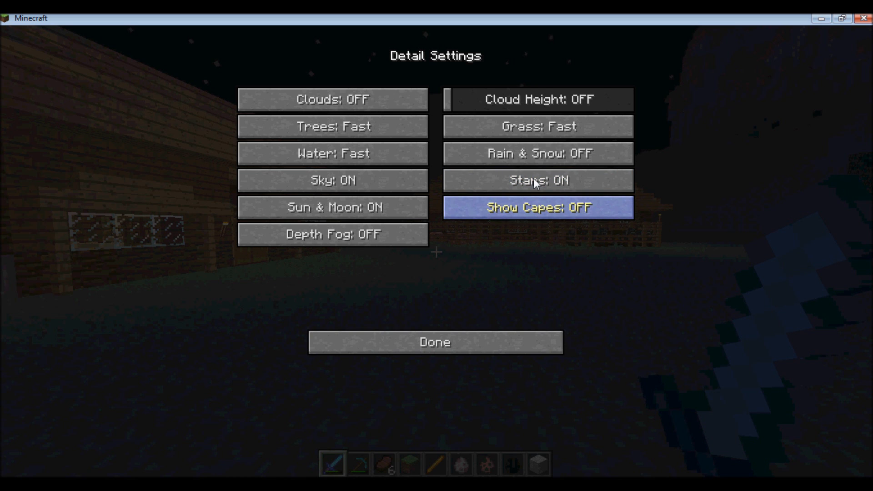
pyautogui.moveTo(538, 126)
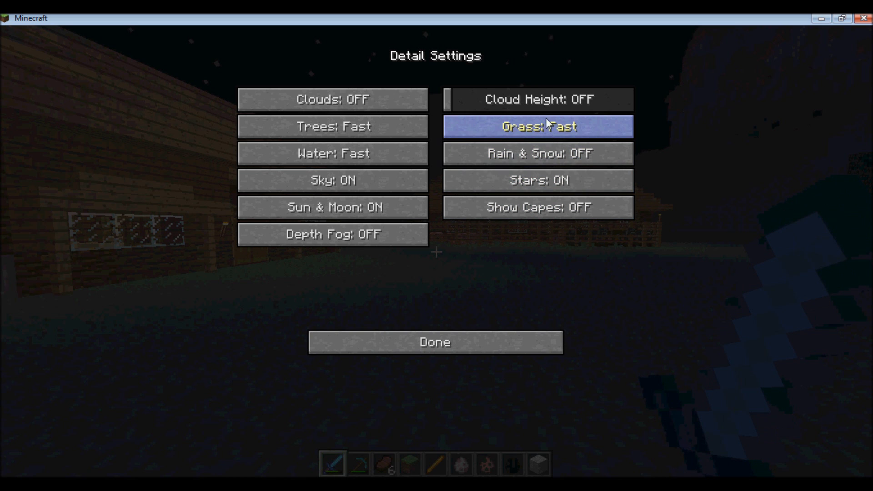
pyautogui.moveTo(332, 233)
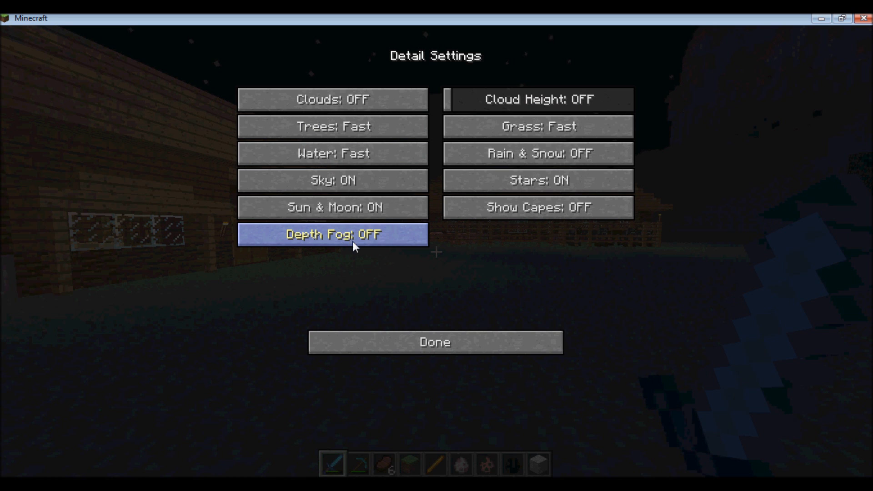
pyautogui.moveTo(333, 180)
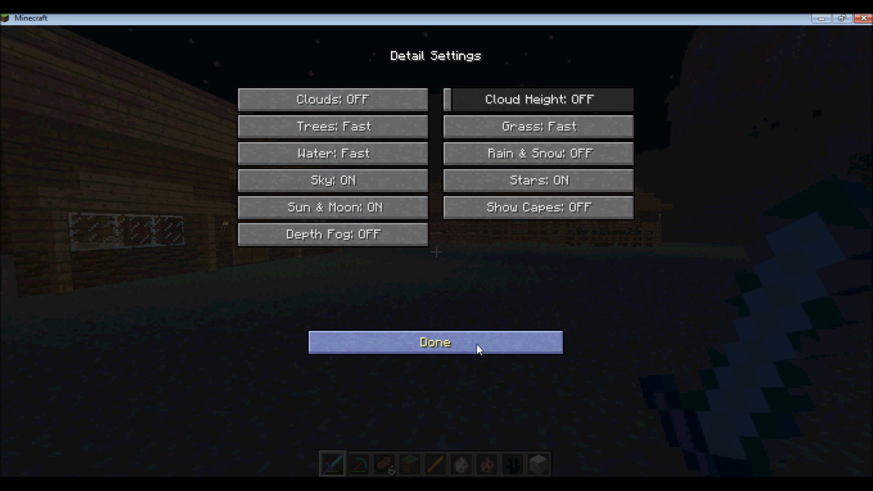
pyautogui.click(537, 153)
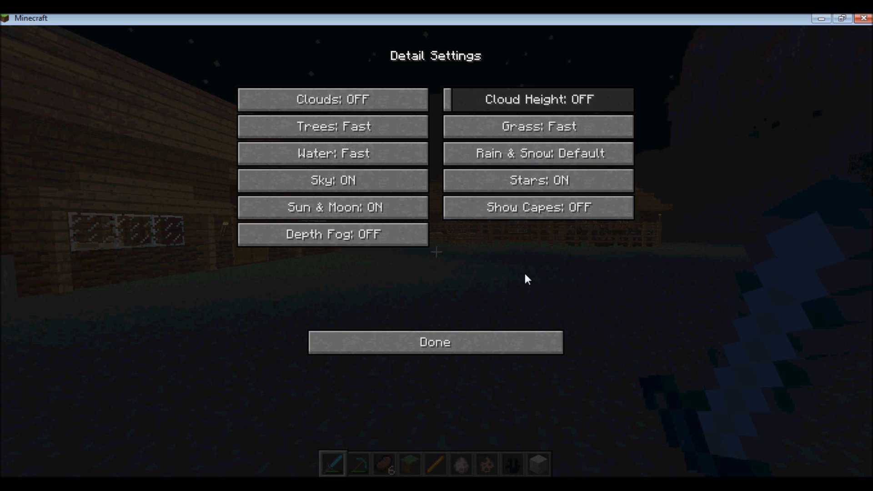
pyautogui.moveTo(498, 302)
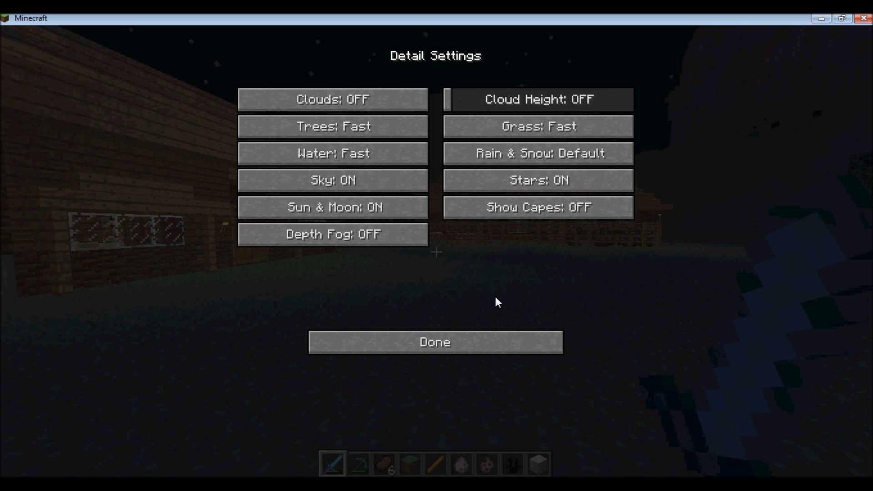
pyautogui.click(434, 342)
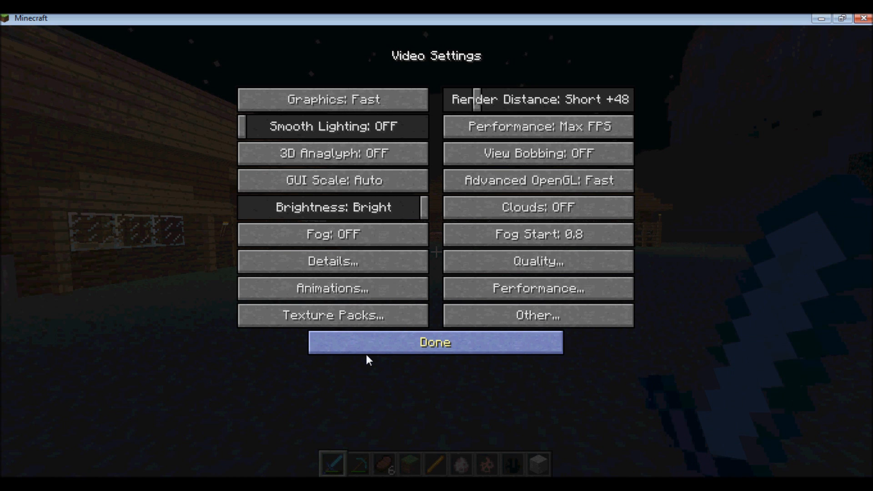
pyautogui.click(332, 288)
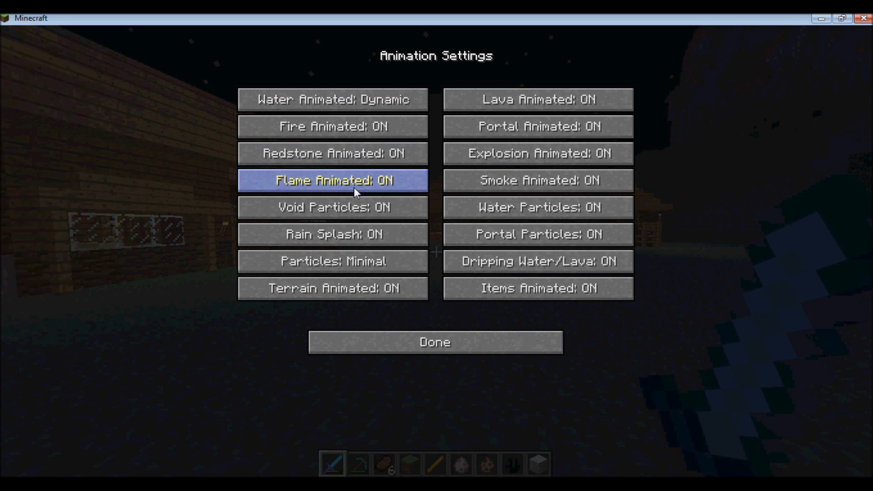
pyautogui.moveTo(315, 229)
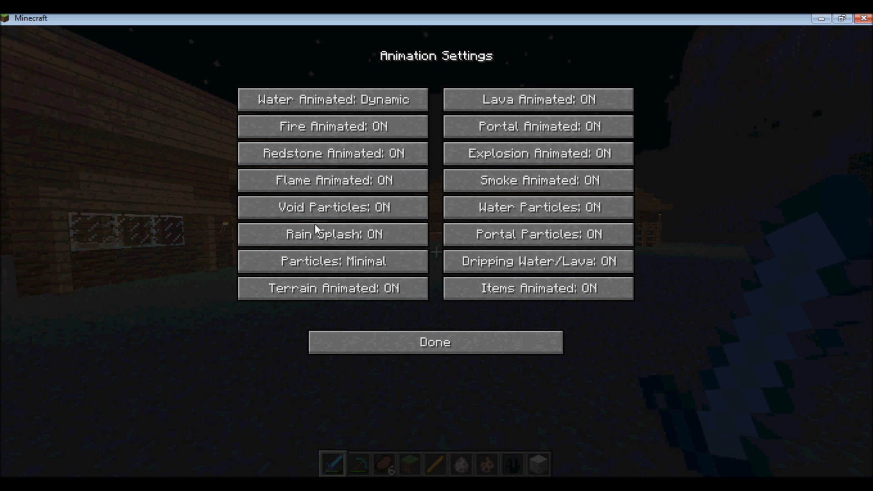
pyautogui.moveTo(332, 208)
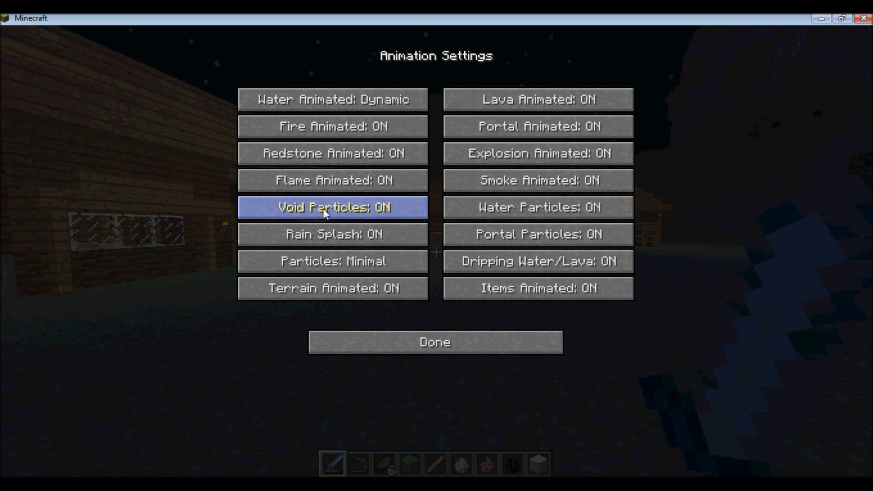
pyautogui.moveTo(537, 234)
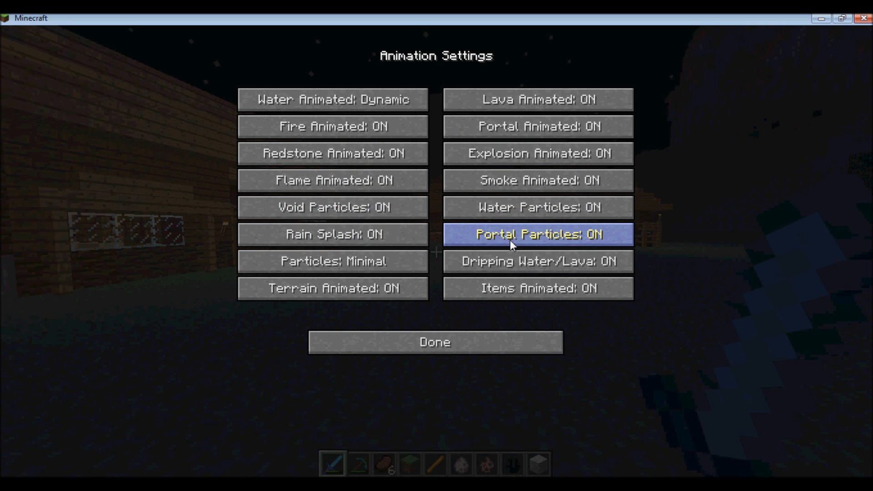
pyautogui.moveTo(454, 351)
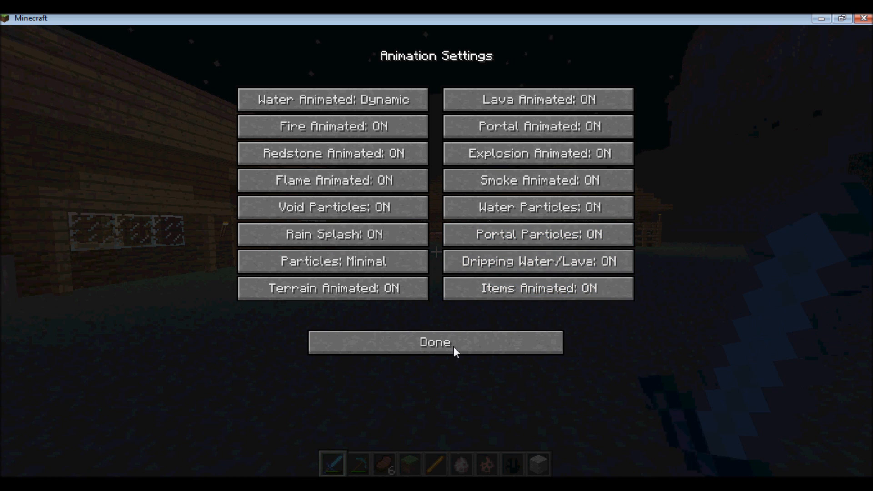
# Step: Cycle Particles from Minimal through Decreased to All, then return to Video Settings
pyautogui.click(333, 260)
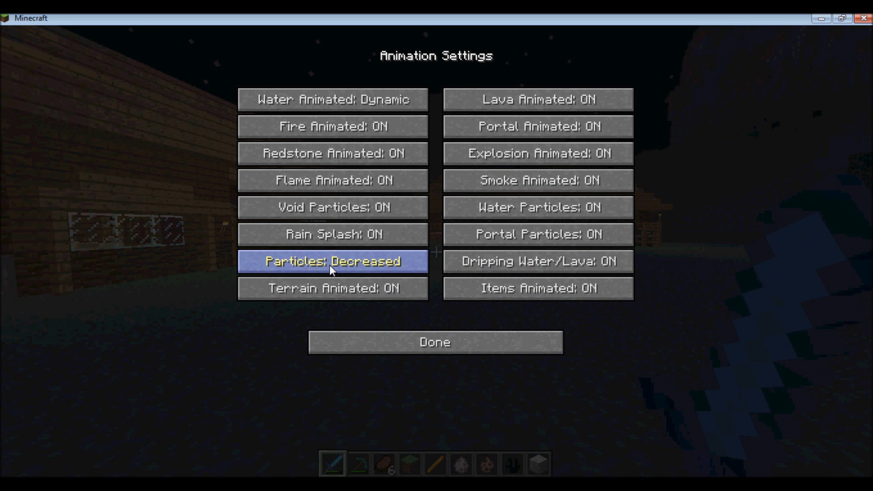
pyautogui.click(333, 261)
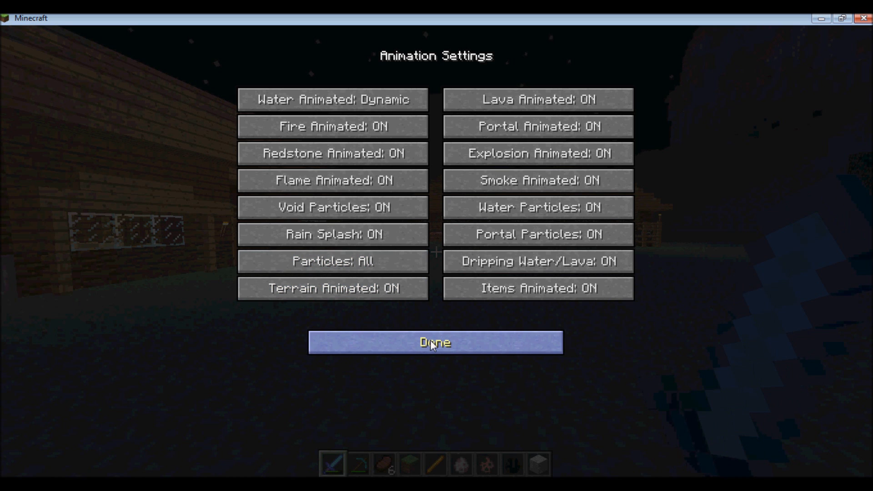
pyautogui.click(434, 342)
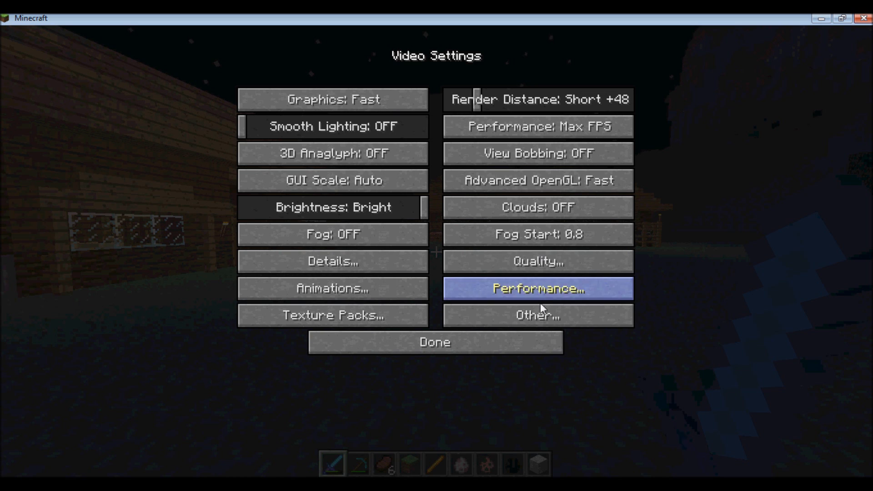
# Step: Review Quality Settings with Clear Water ON unchanged, then return to the game menu
pyautogui.click(537, 261)
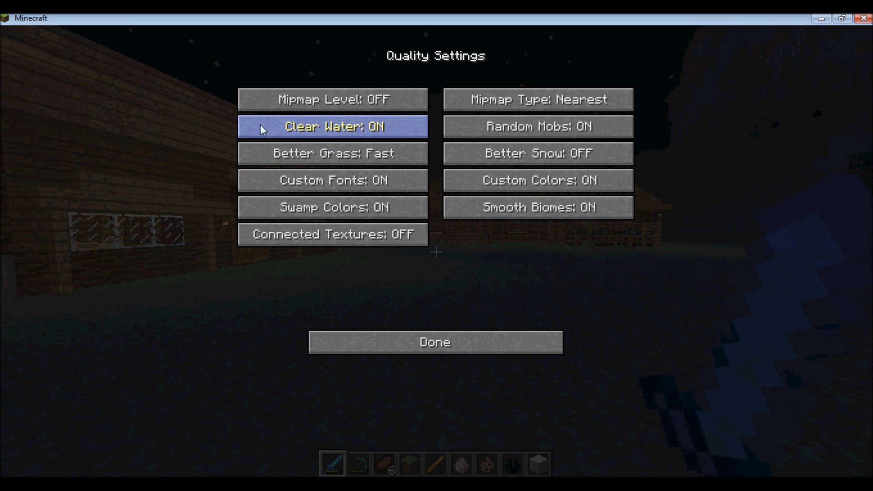
pyautogui.moveTo(450, 374)
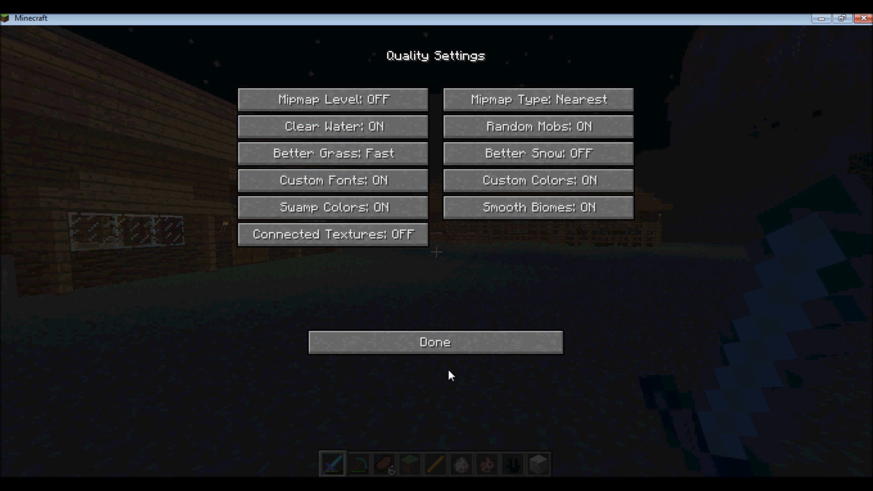
pyautogui.click(435, 342)
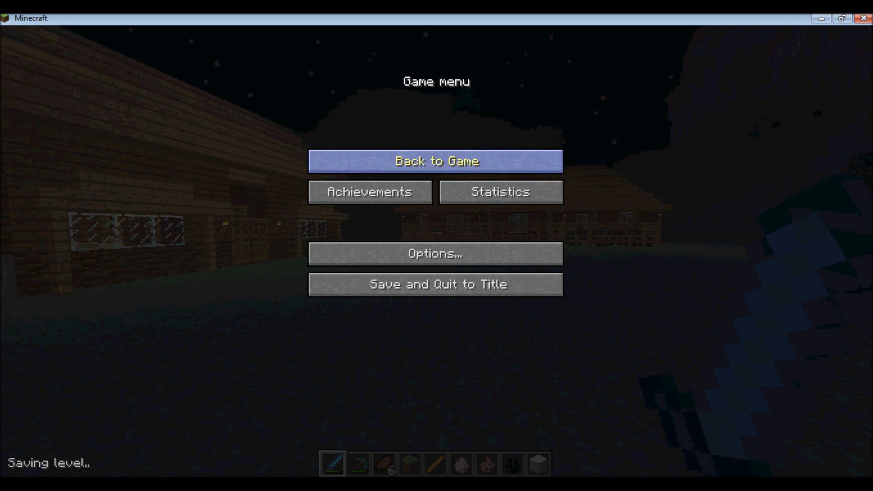
# Step: Resume play, head out over the coastal water, then pause the game again
pyautogui.click(436, 160)
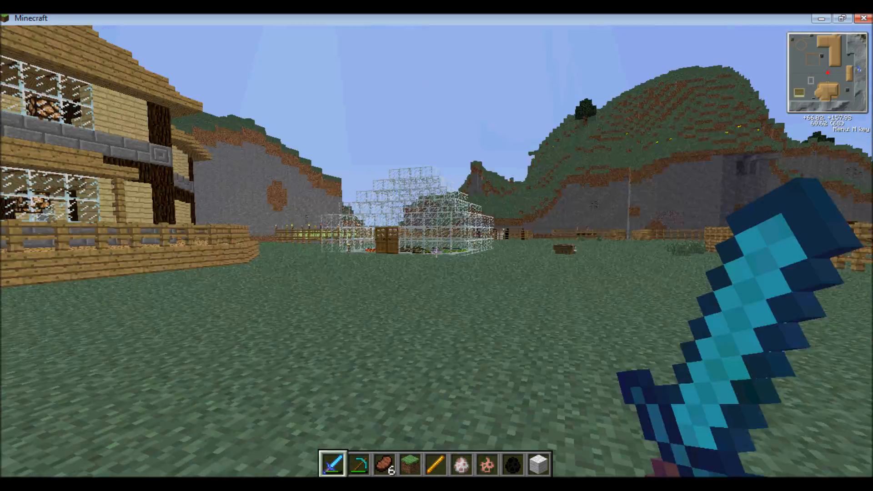
pyautogui.moveTo(436, 245)
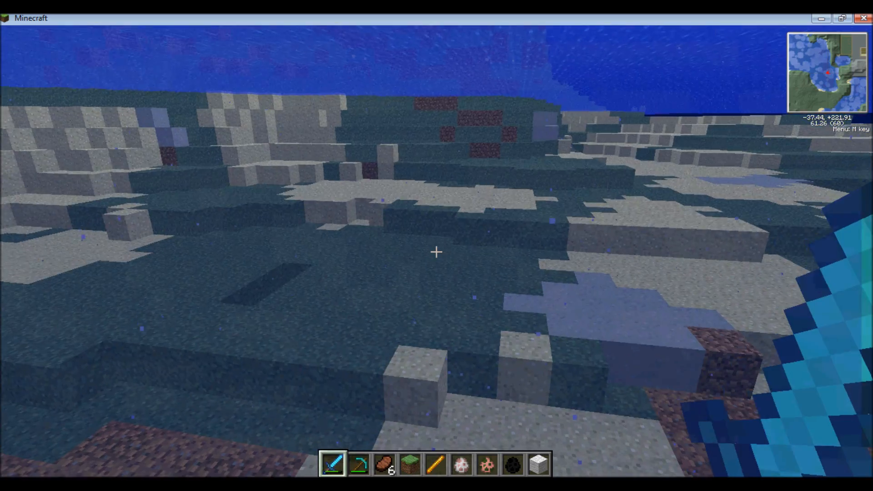
pyautogui.press('Escape')
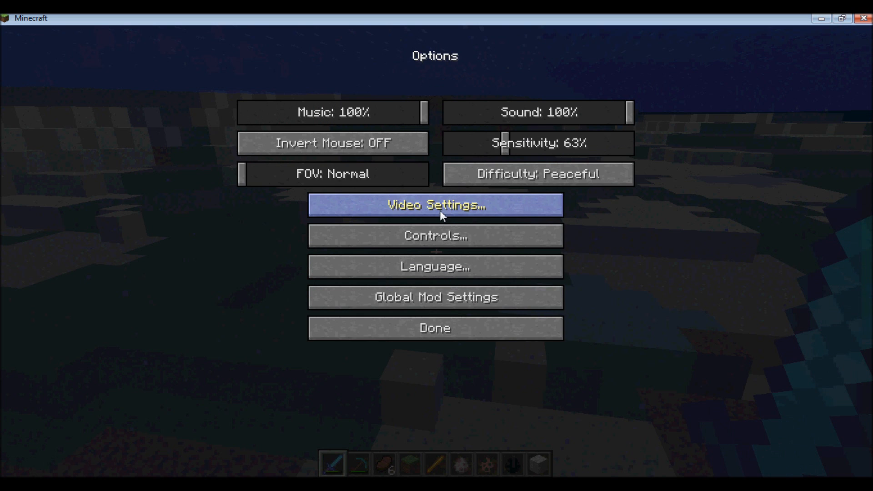
pyautogui.click(434, 205)
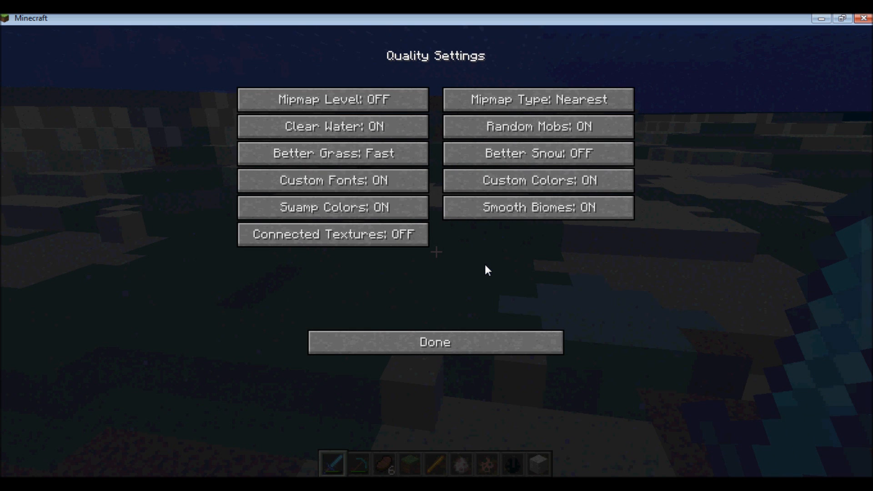
pyautogui.click(333, 126)
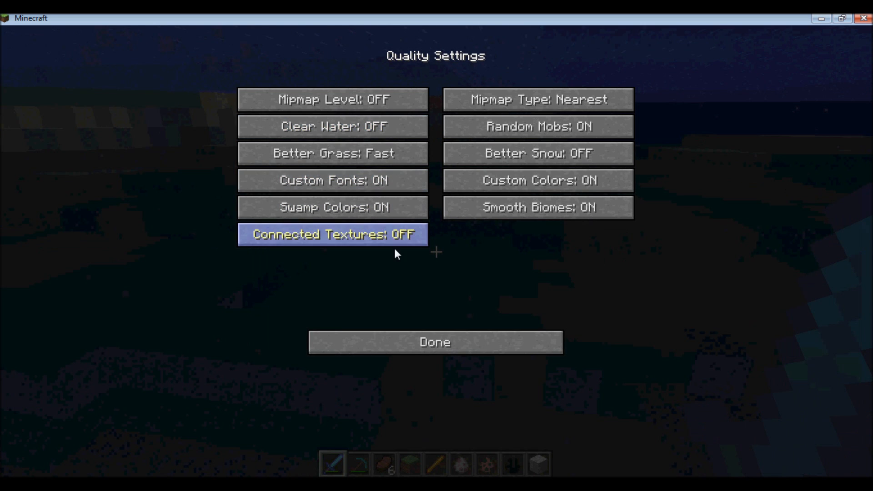
pyautogui.click(434, 342)
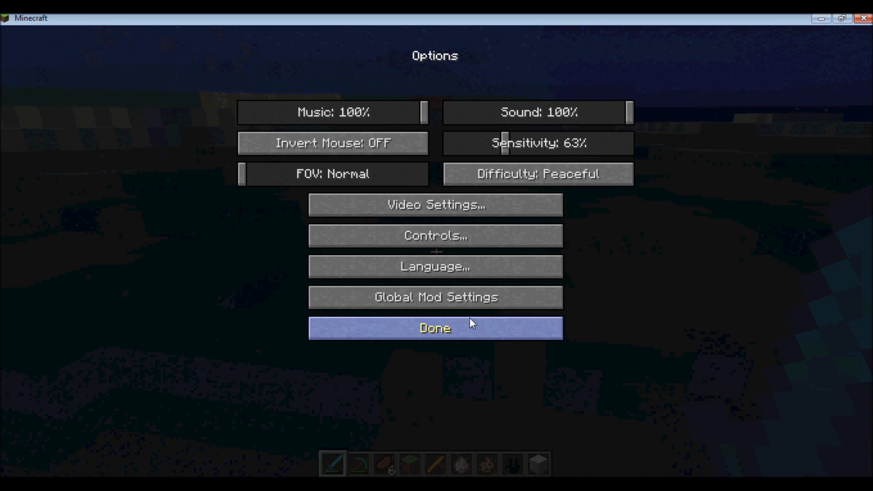
pyautogui.click(434, 329)
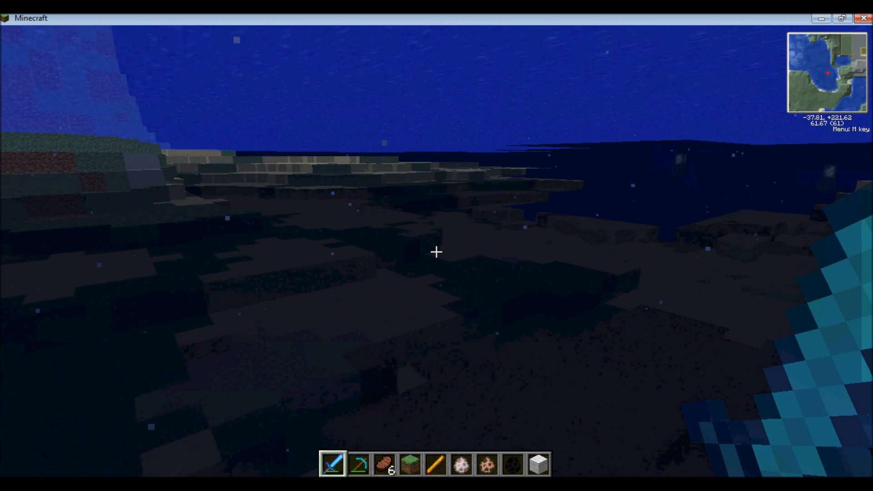
pyautogui.moveTo(437, 252)
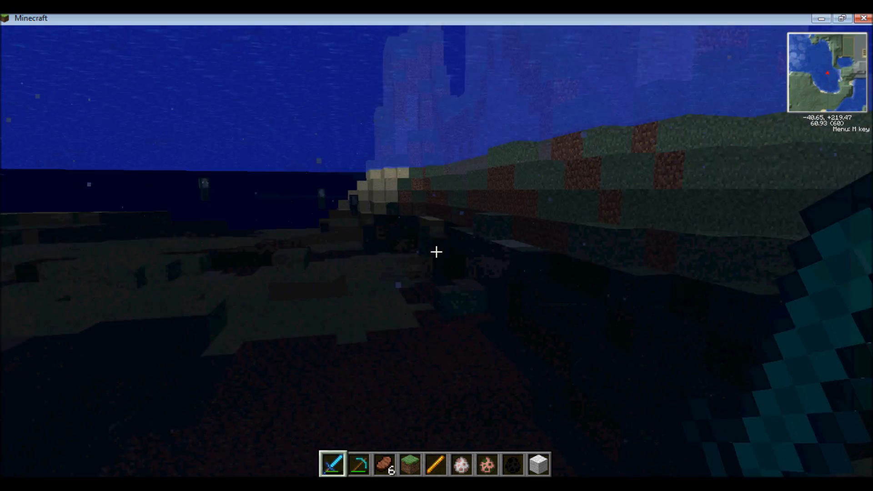
pyautogui.moveTo(436, 252)
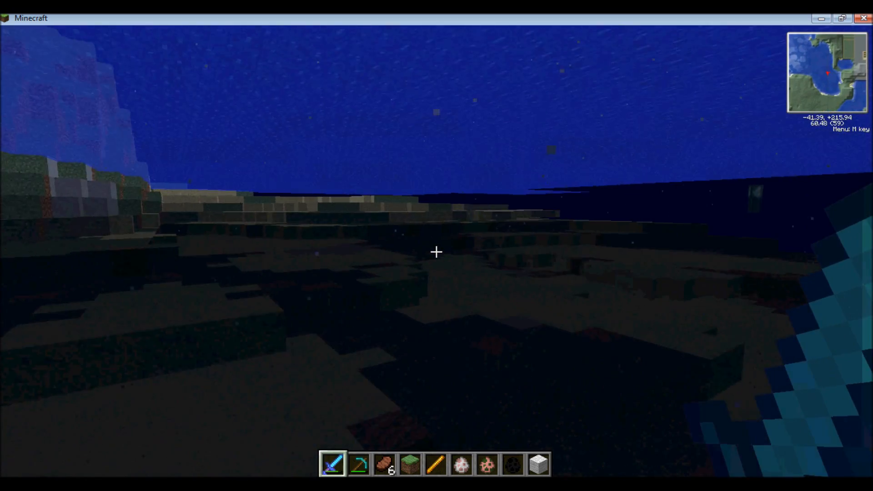
pyautogui.moveTo(436, 252)
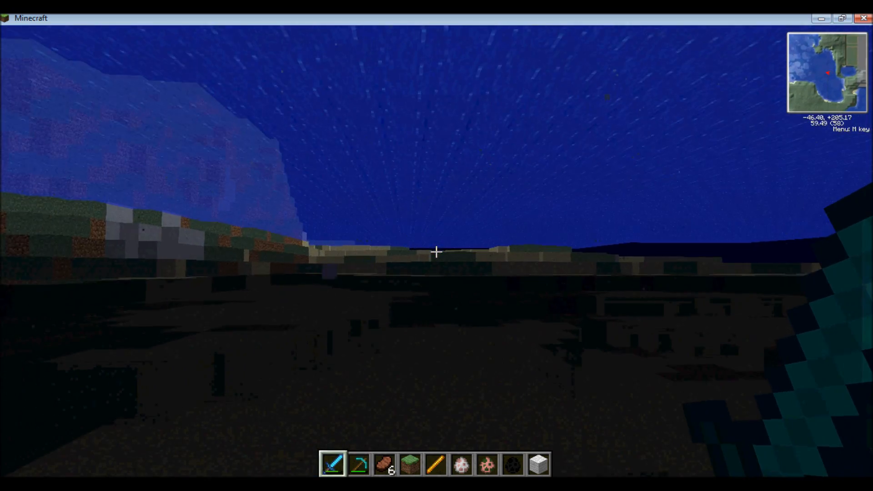
# Step: From the game menu reach Quality Settings and switch Clear Water back ON
pyautogui.press('Escape')
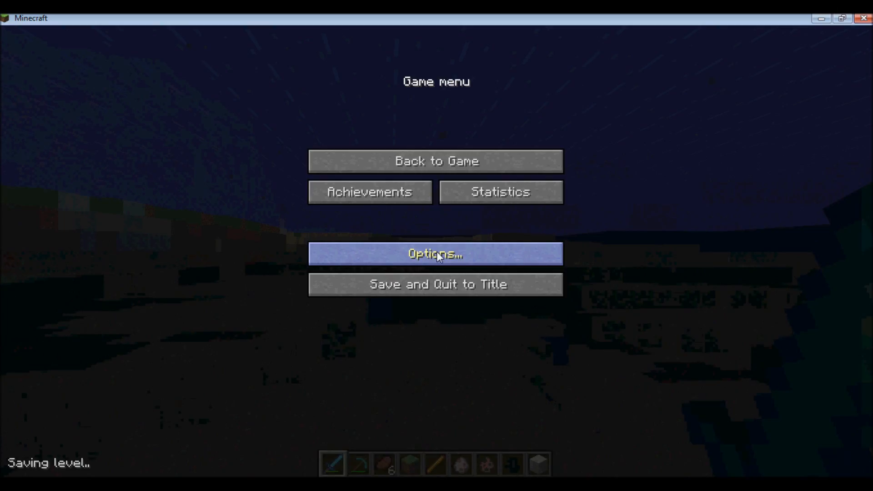
pyautogui.click(435, 253)
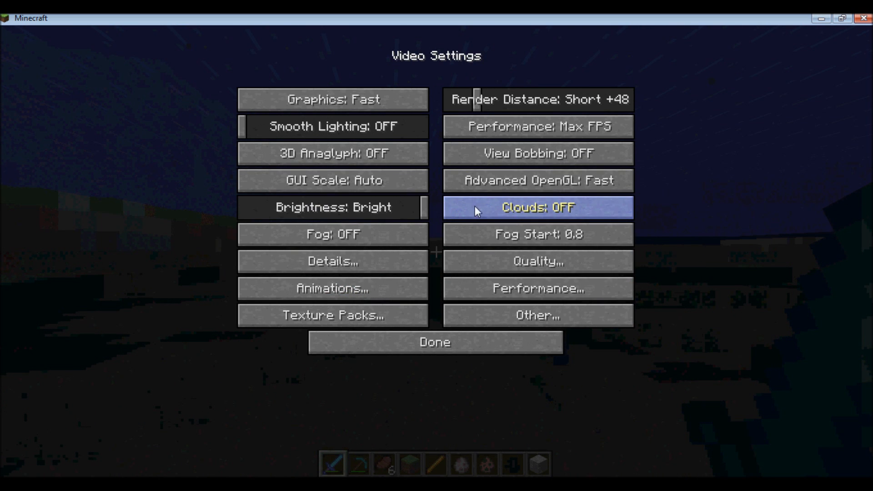
pyautogui.click(537, 261)
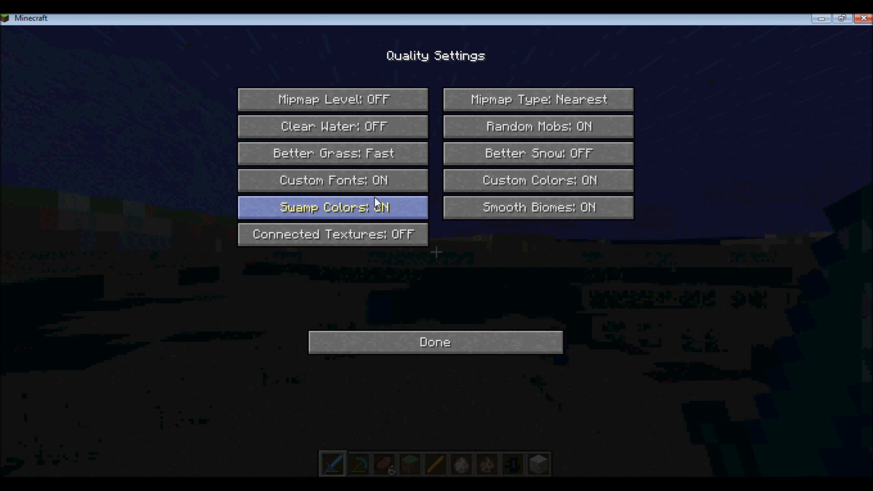
pyautogui.click(333, 126)
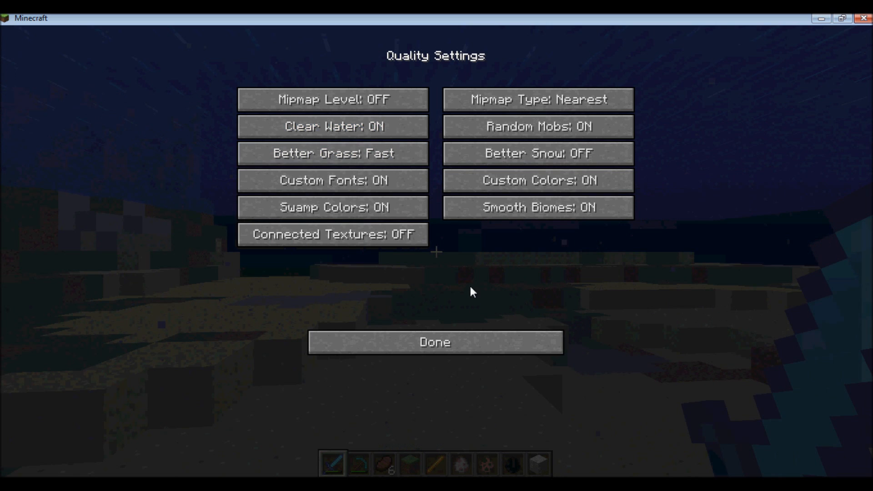
pyautogui.moveTo(445, 237)
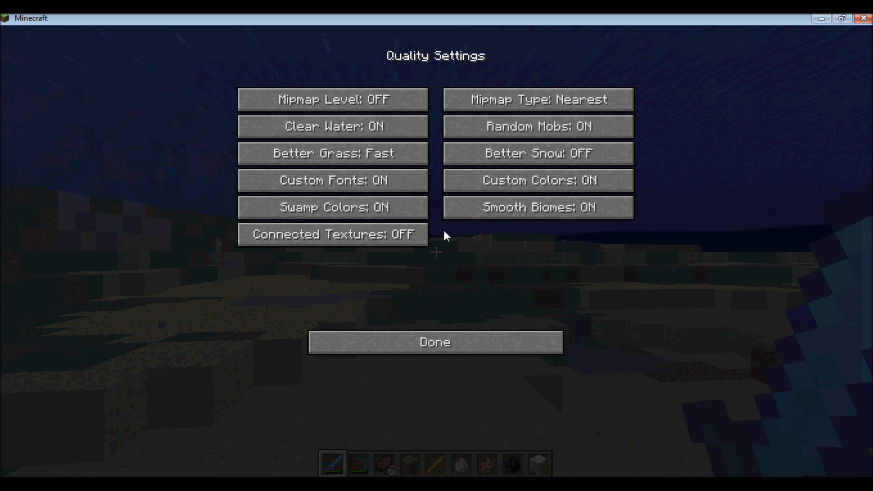
pyautogui.moveTo(312, 200)
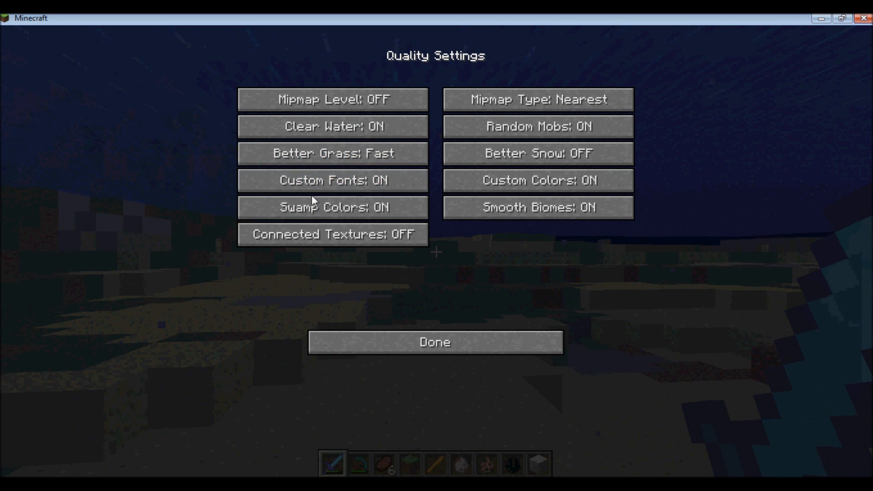
pyautogui.moveTo(538, 154)
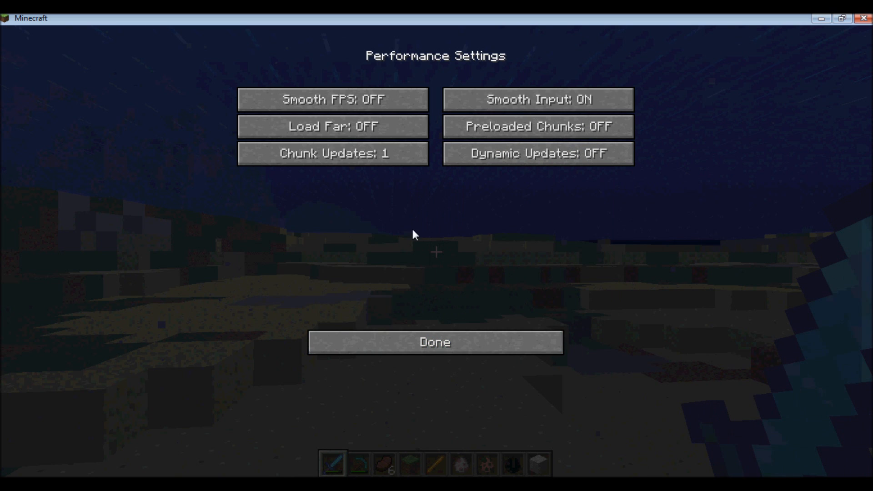
pyautogui.moveTo(469, 346)
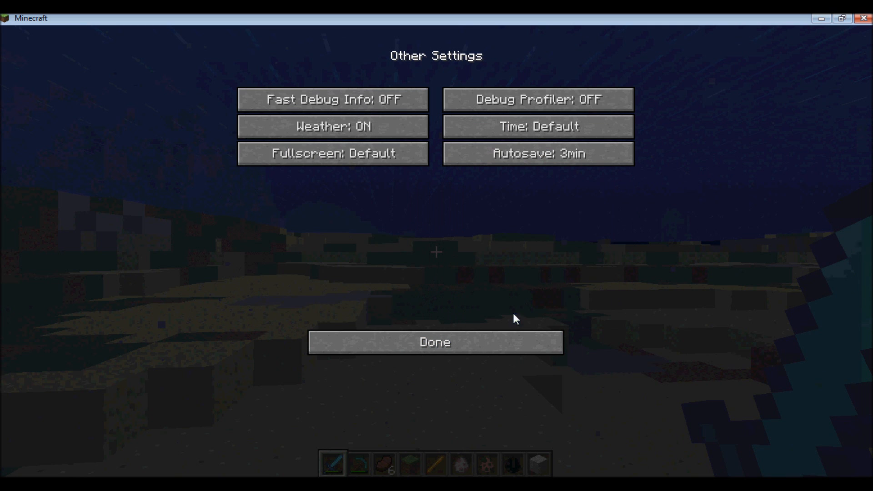
pyautogui.moveTo(332, 126)
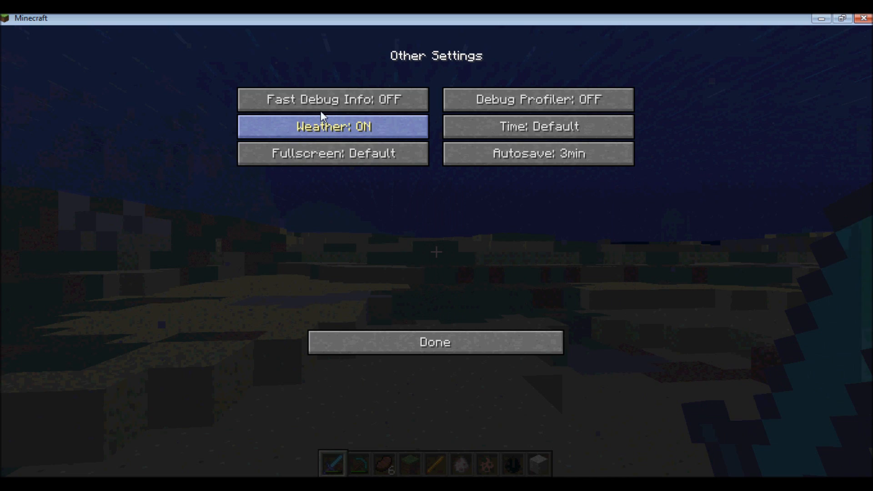
# Step: Leave the Other Settings page unchanged and return to the Video Settings overview
pyautogui.click(434, 342)
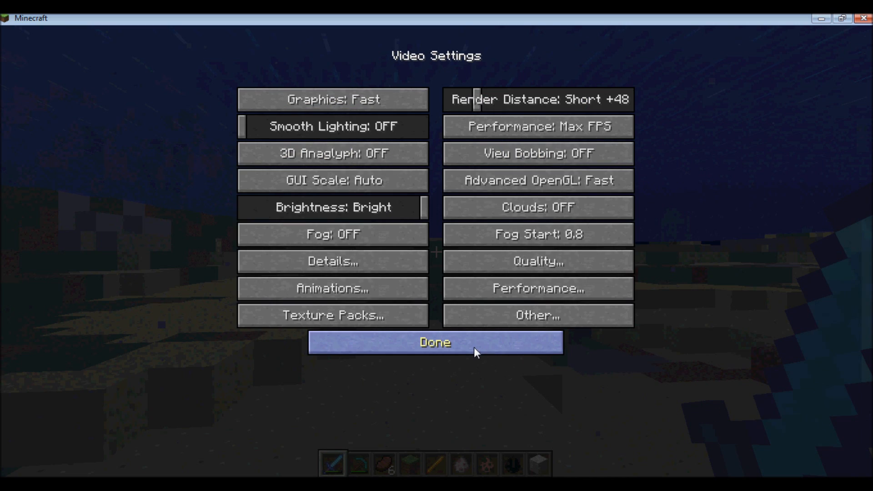
# Step: Close Video Settings and resume play in daylight beside the water
pyautogui.click(435, 342)
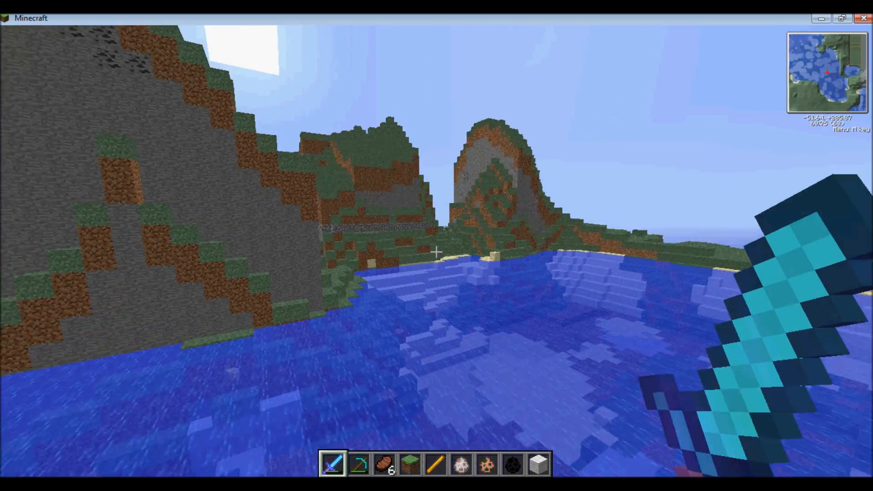
pyautogui.moveTo(436, 251)
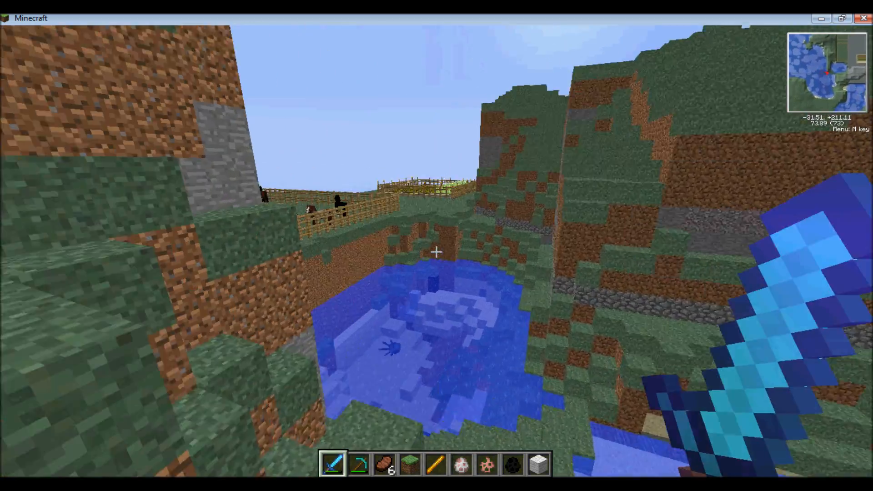
pyautogui.moveTo(436, 251)
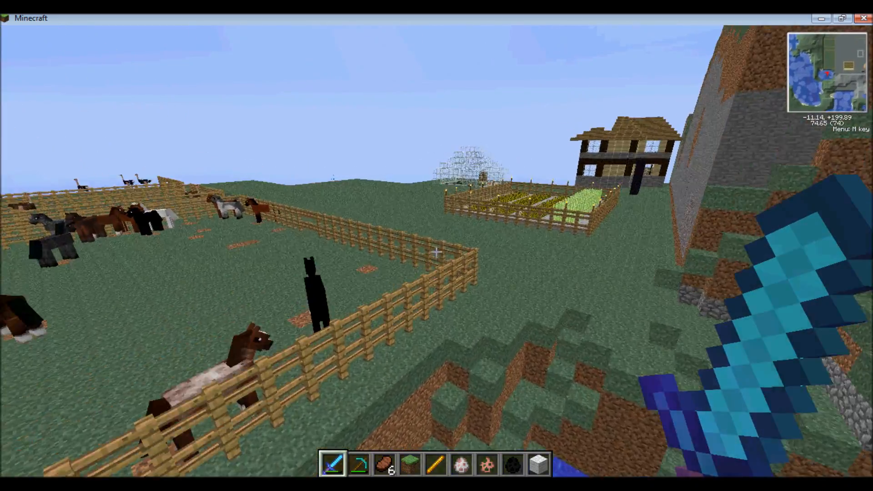
pyautogui.moveTo(436, 252)
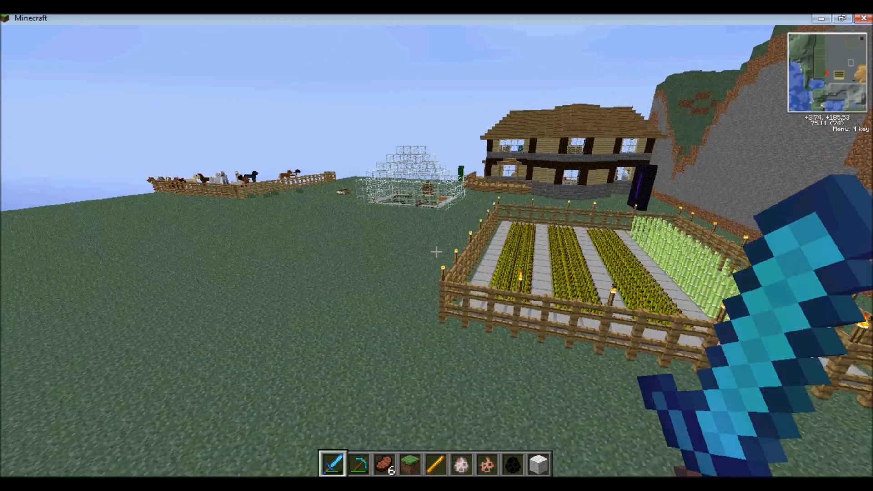
pyautogui.moveTo(436, 251)
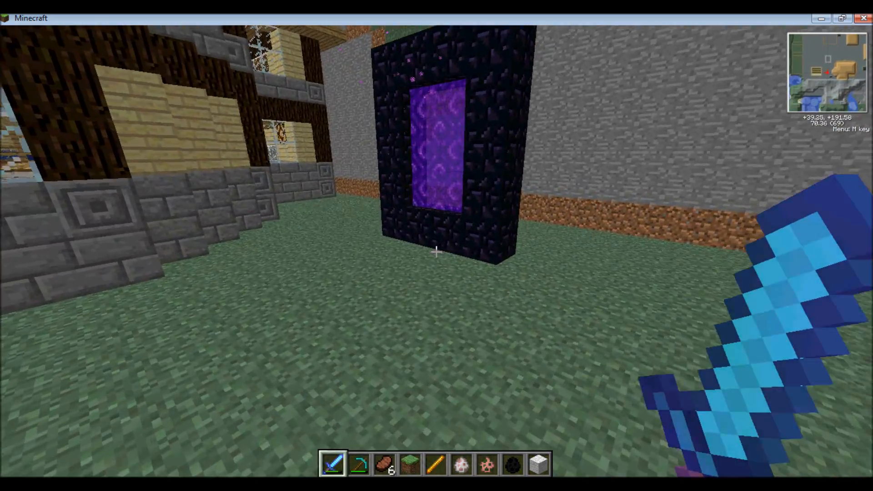
pyautogui.moveTo(436, 245)
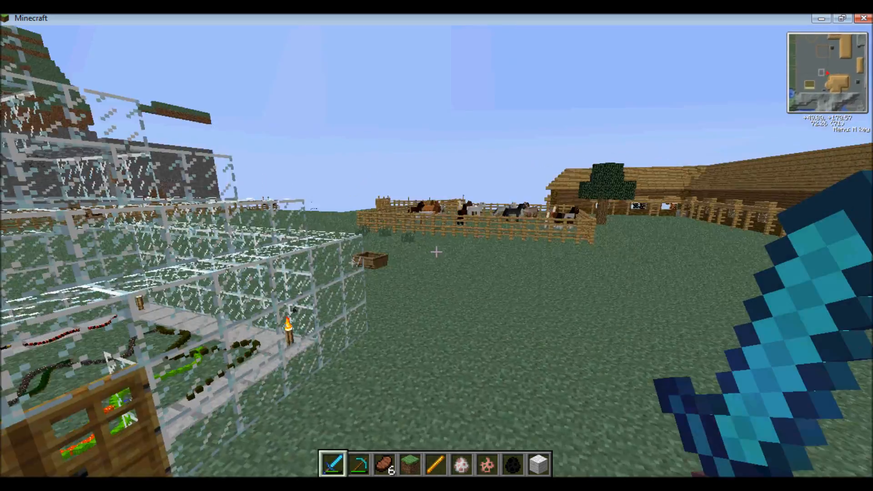
pyautogui.moveTo(437, 251)
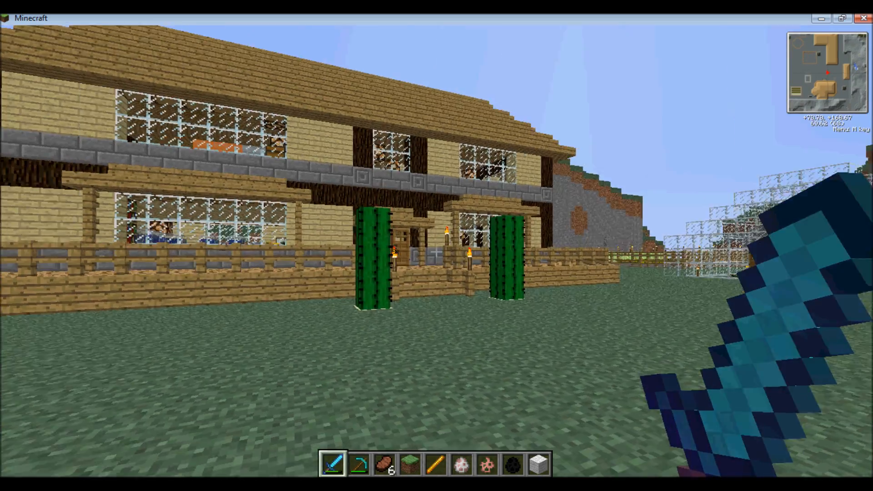
pyautogui.moveTo(436, 245)
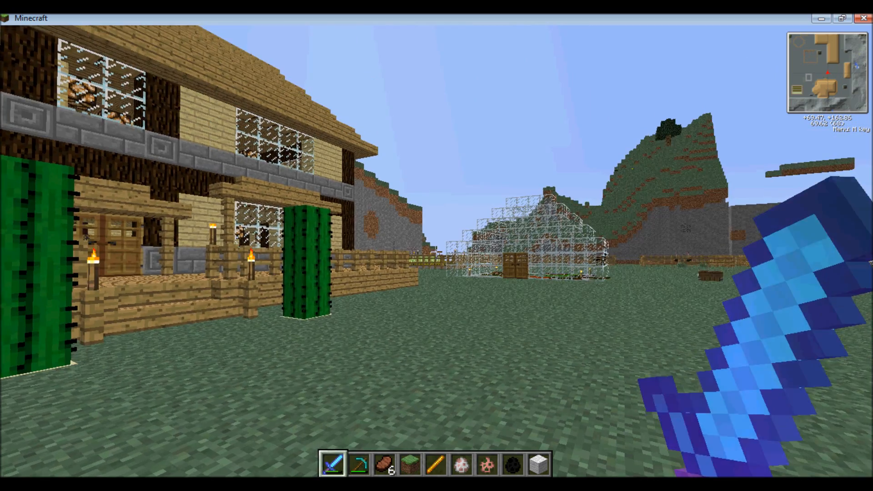
pyautogui.moveTo(437, 251)
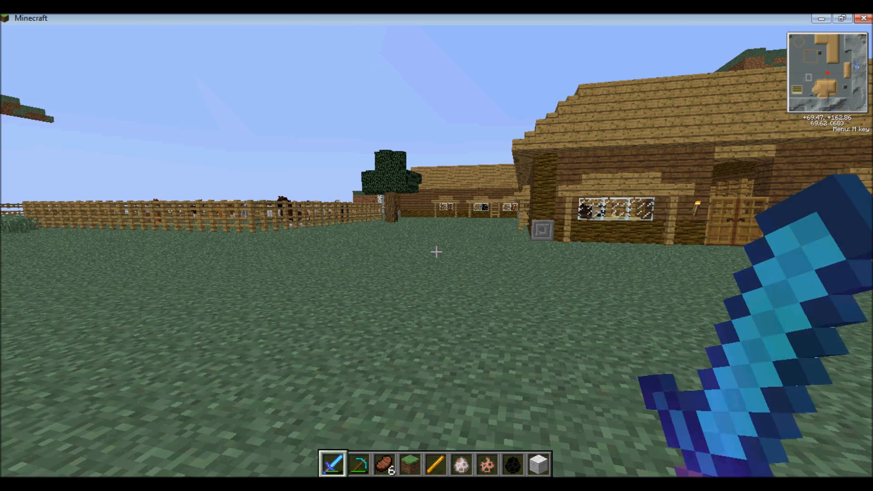